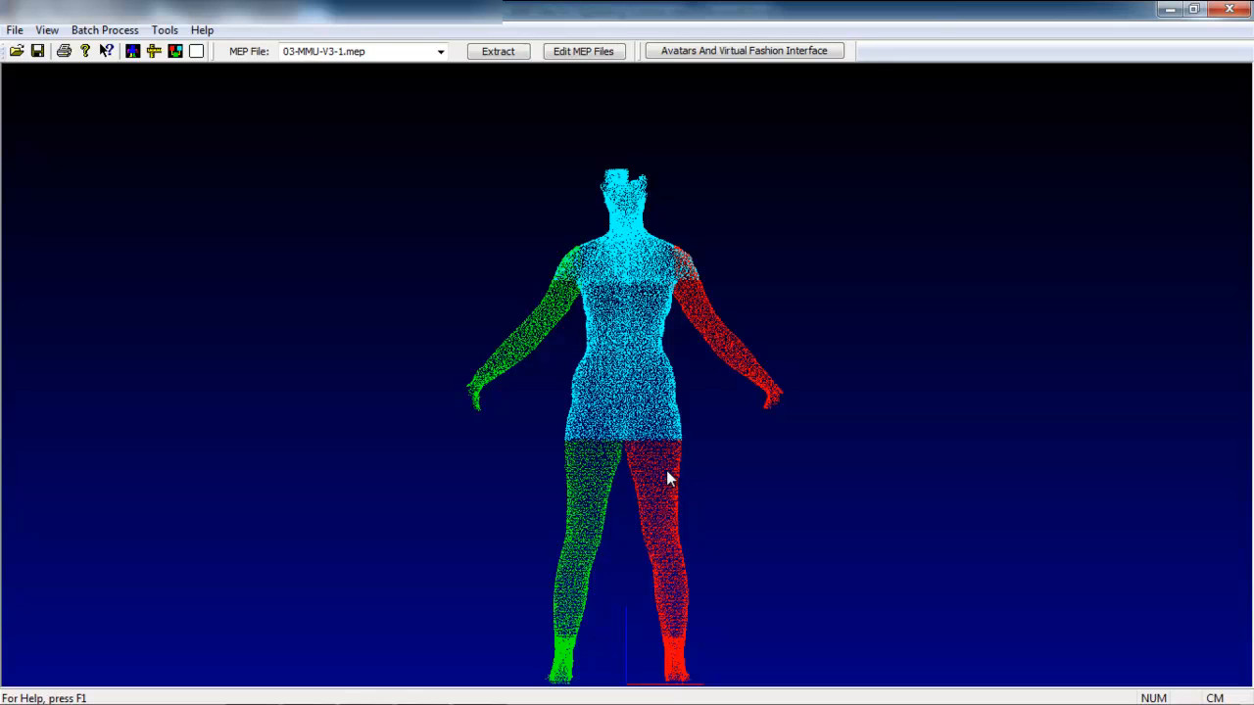
mouse_move(662, 470)
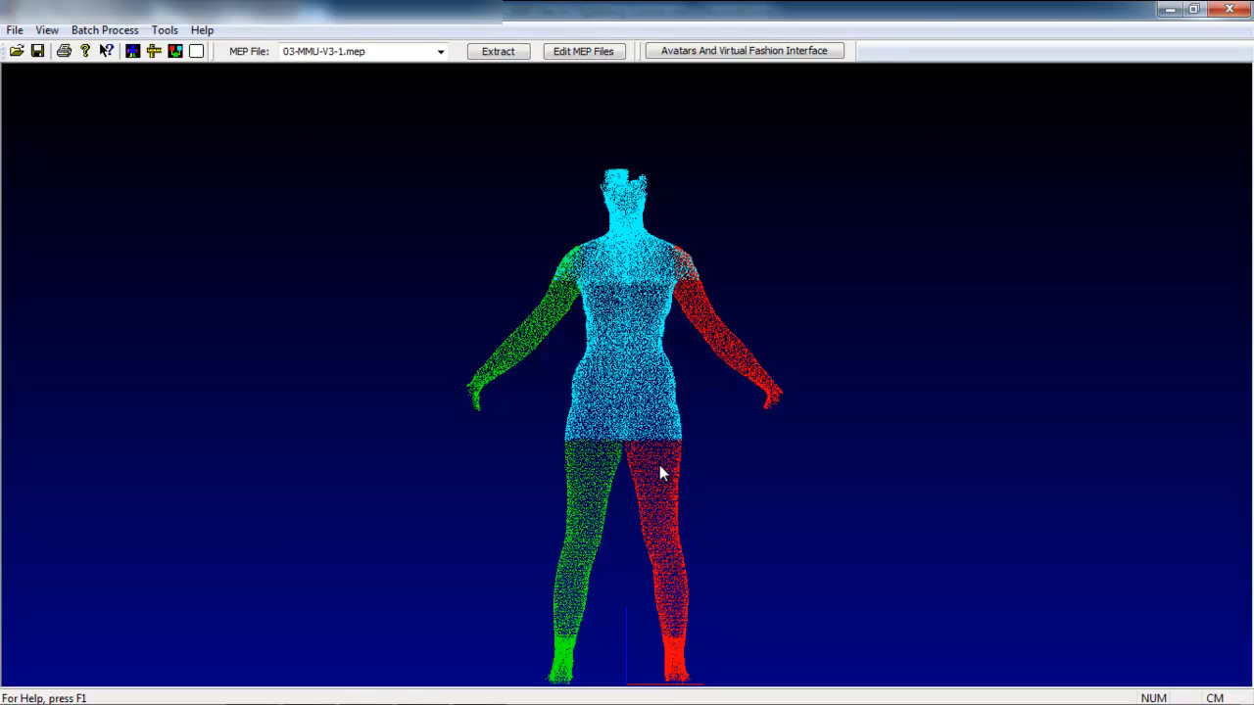
mouse_move(639, 449)
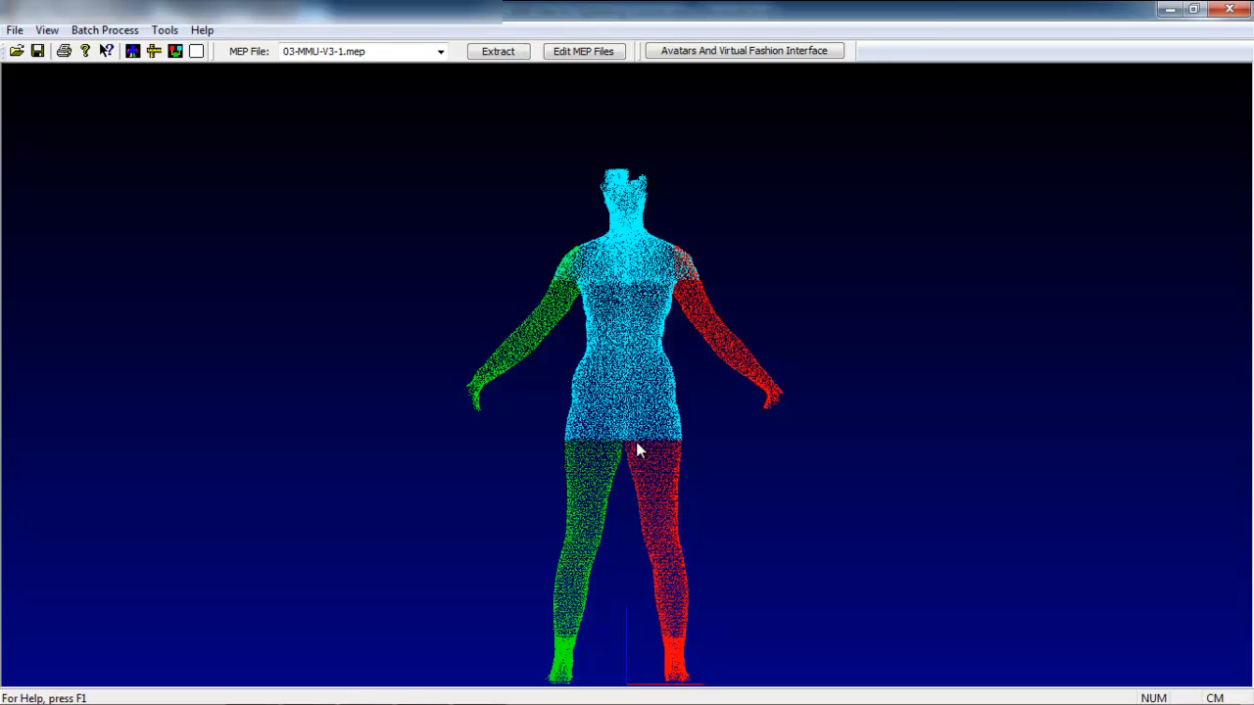
mouse_move(596, 439)
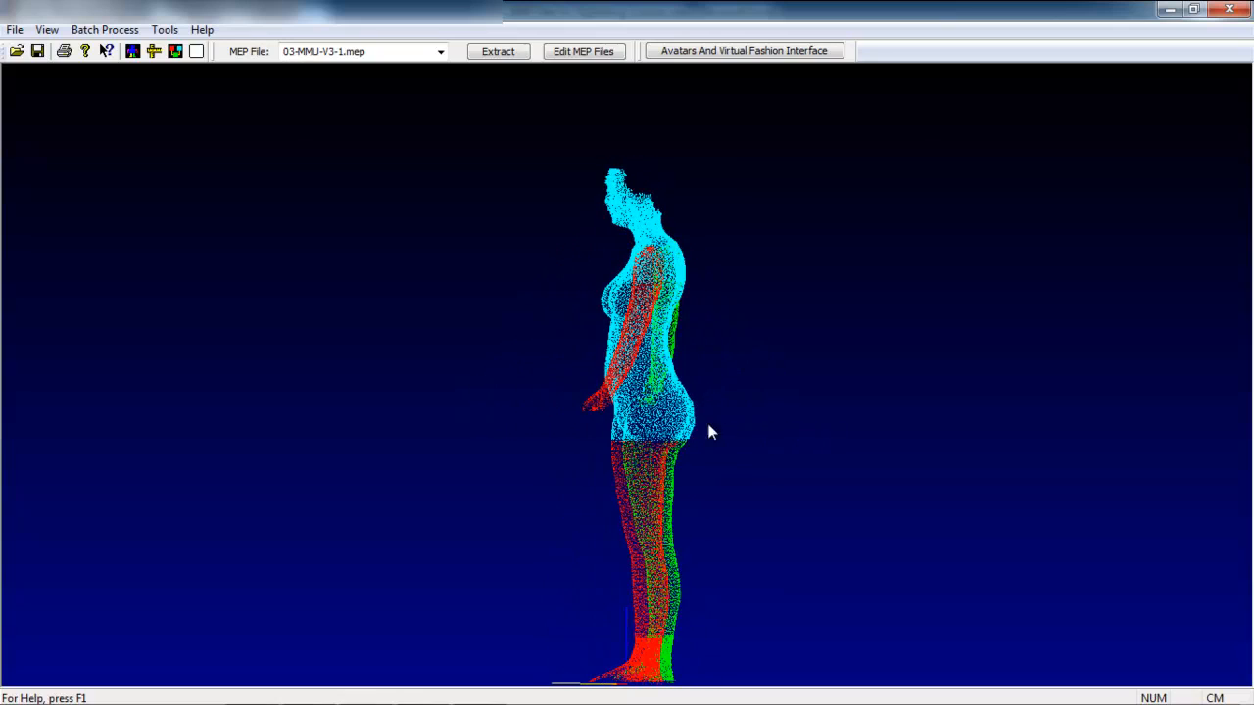
Step: Orbit the scan to a side view and close the MEP file editor unchanged
drag(710, 432, 551, 330)
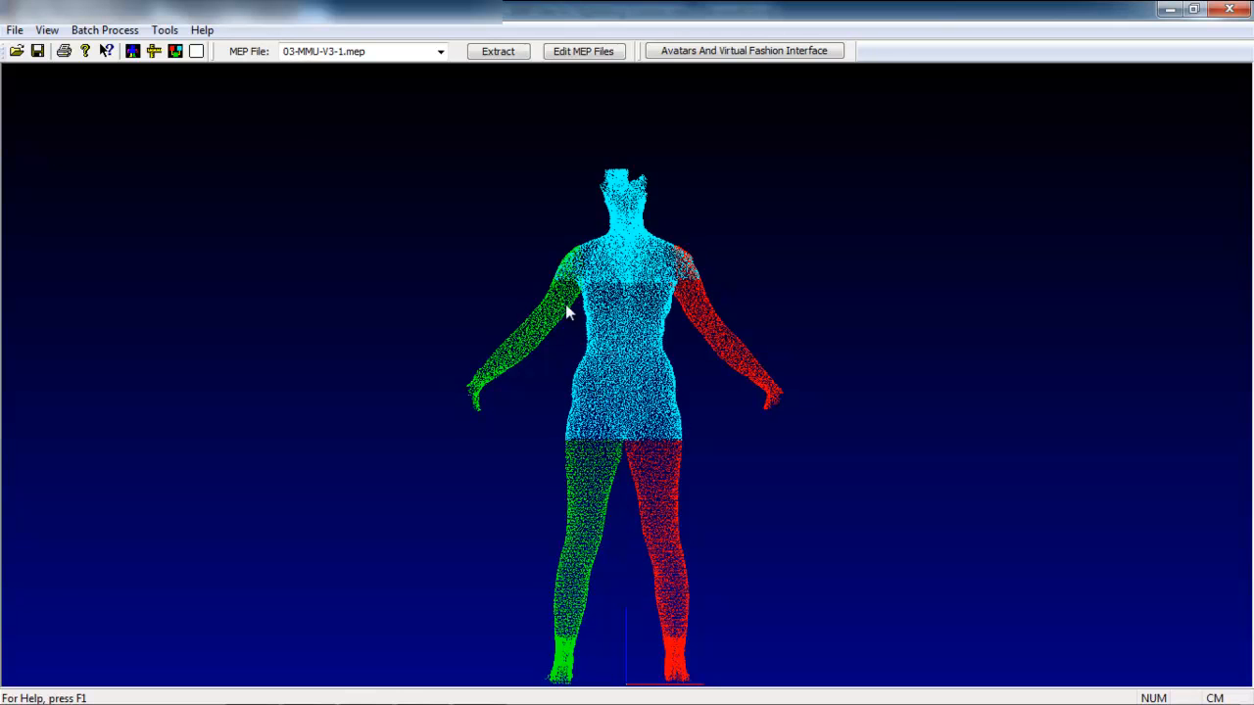
mouse_move(584, 51)
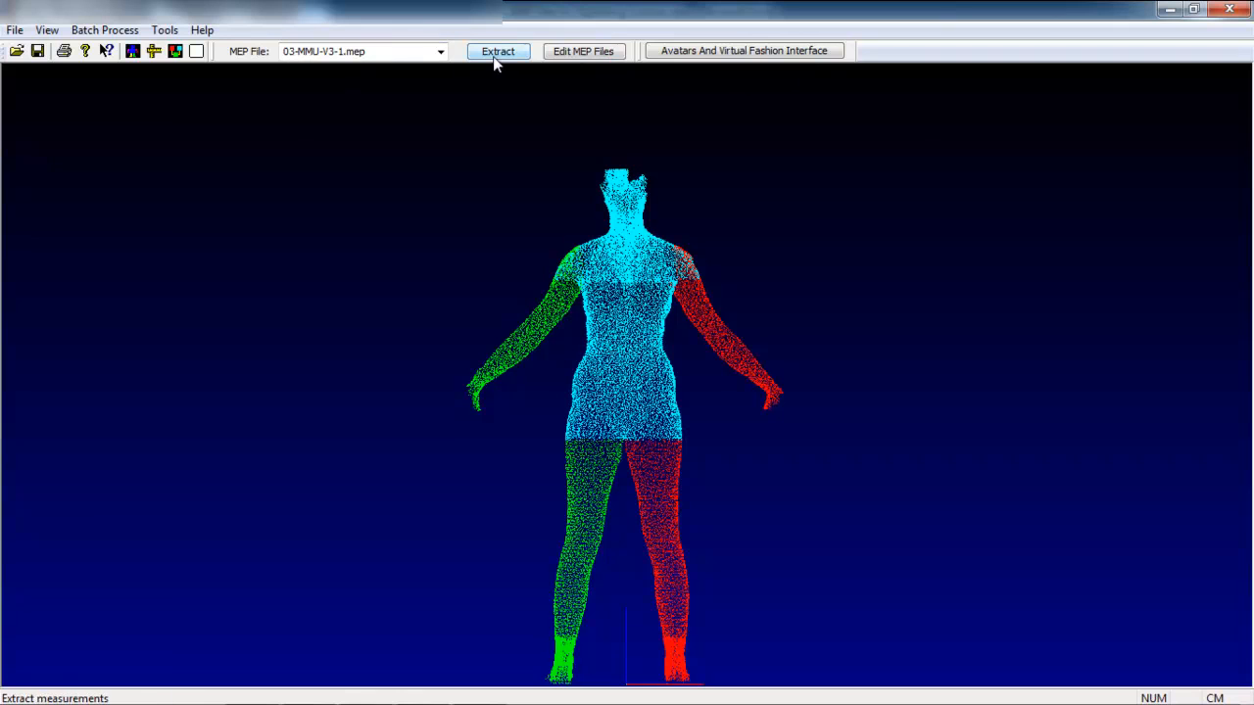
mouse_move(584, 51)
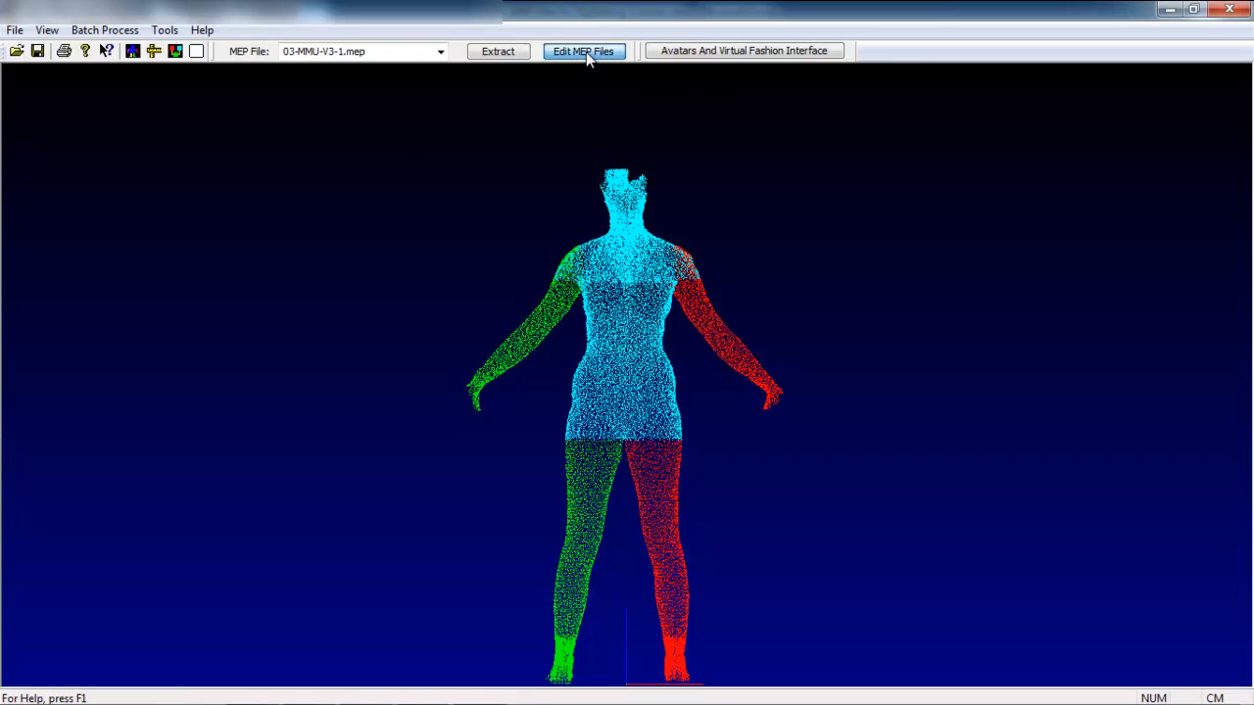
click(583, 51)
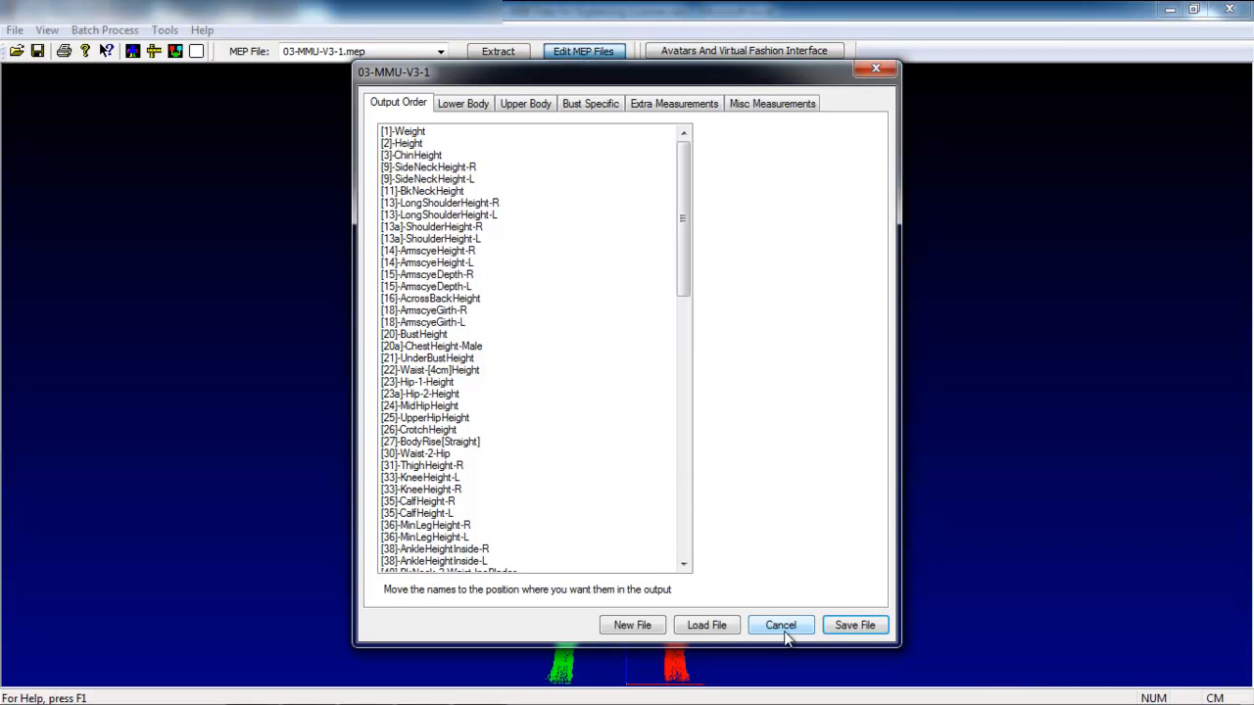
click(781, 625)
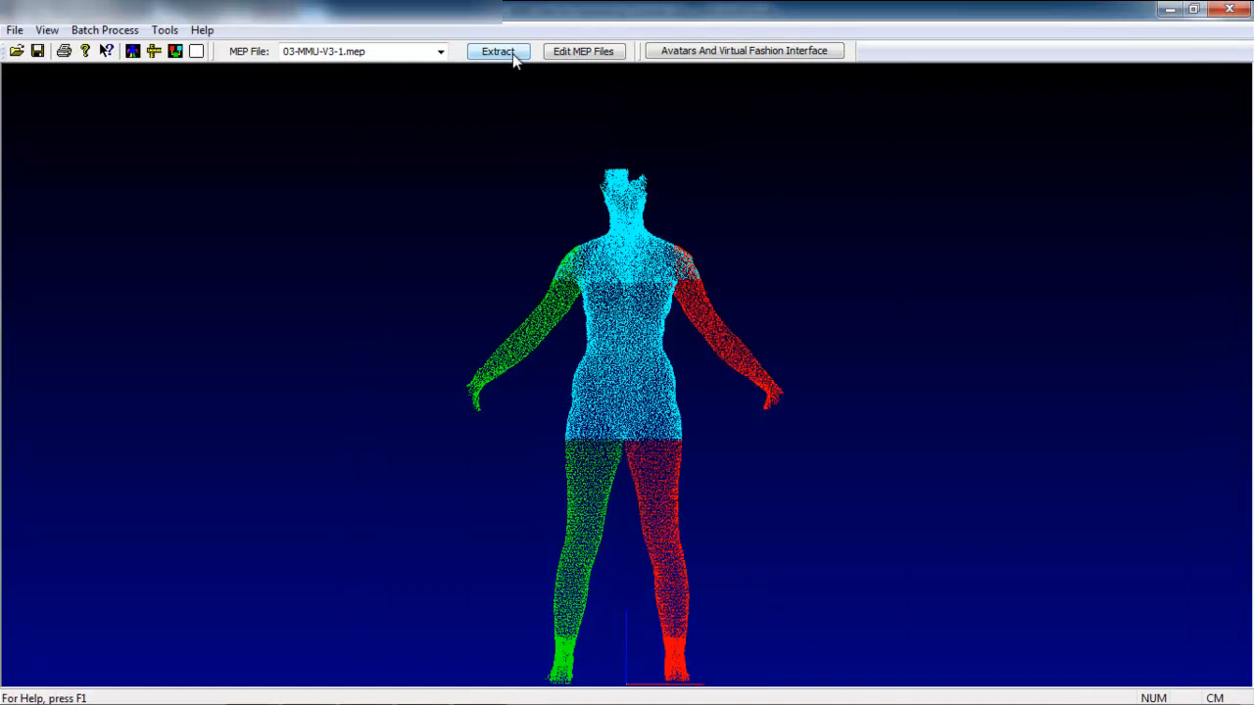
Step: Extract the scan's measurements and scroll through the Extracted Measurements list
click(497, 51)
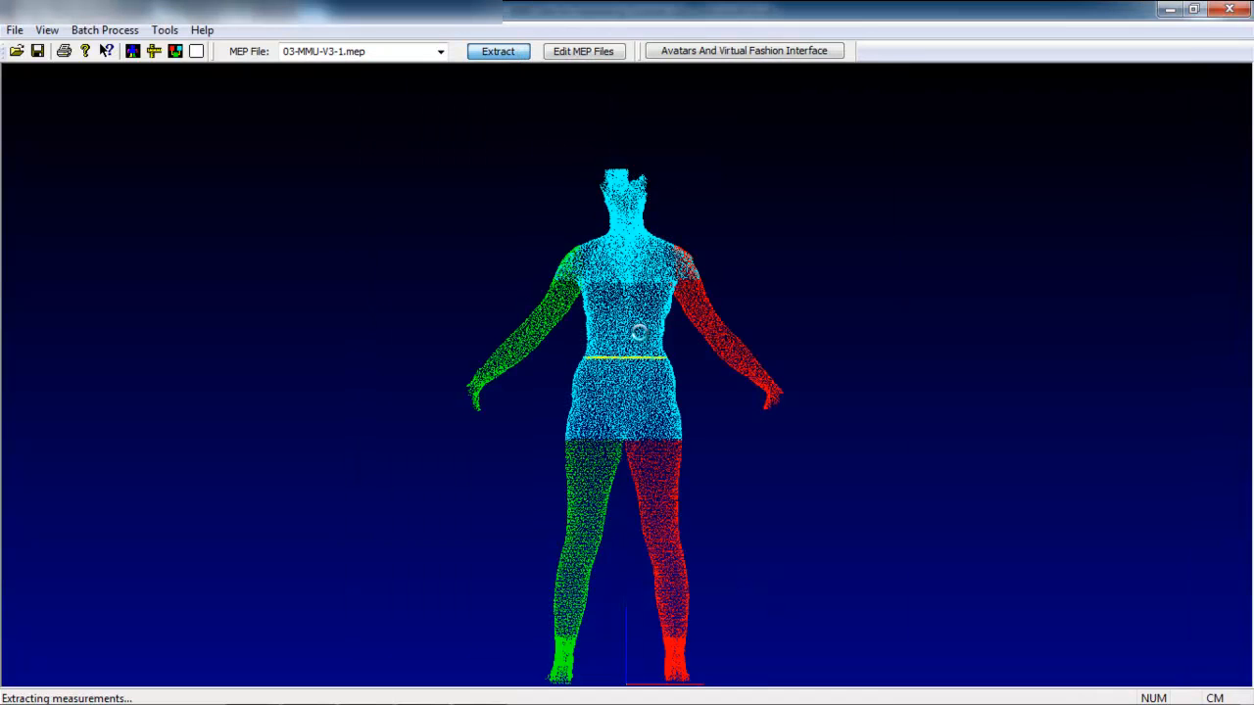
click(496, 51)
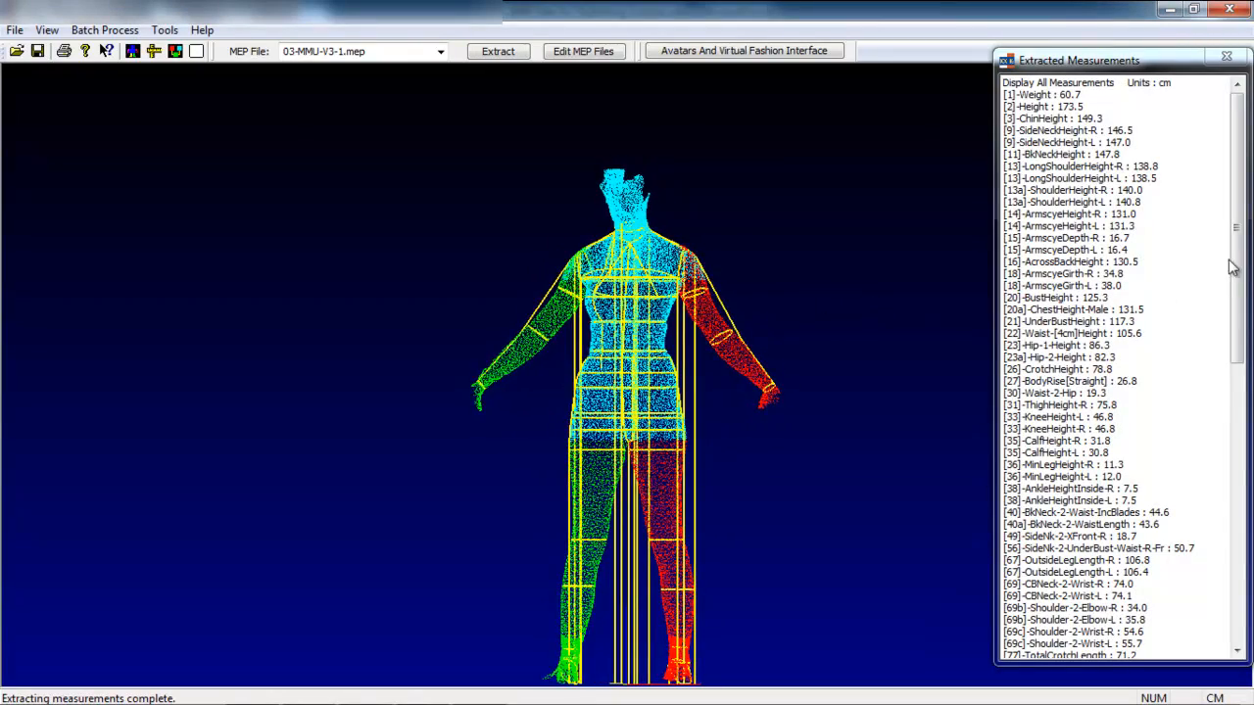
scroll(down, 3)
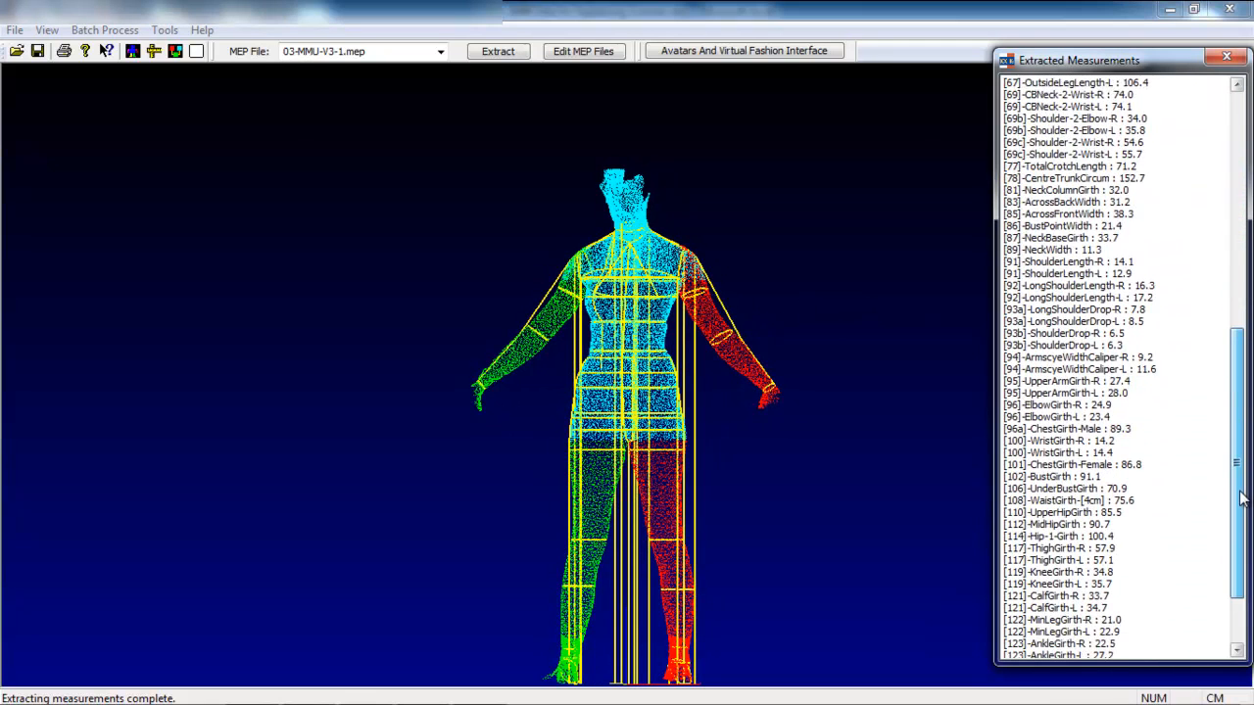
scroll(down, 3)
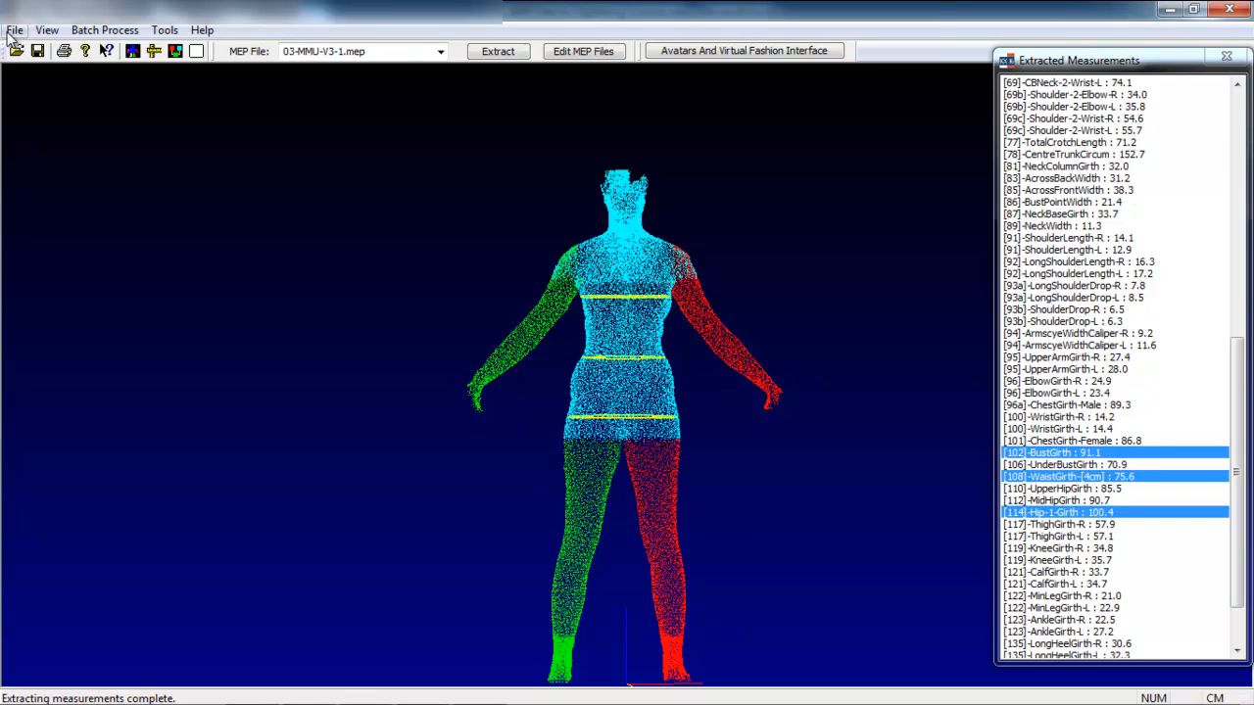
Step: Print-preview the measurement report, zoomed in twice and scrolled down the page
click(15, 29)
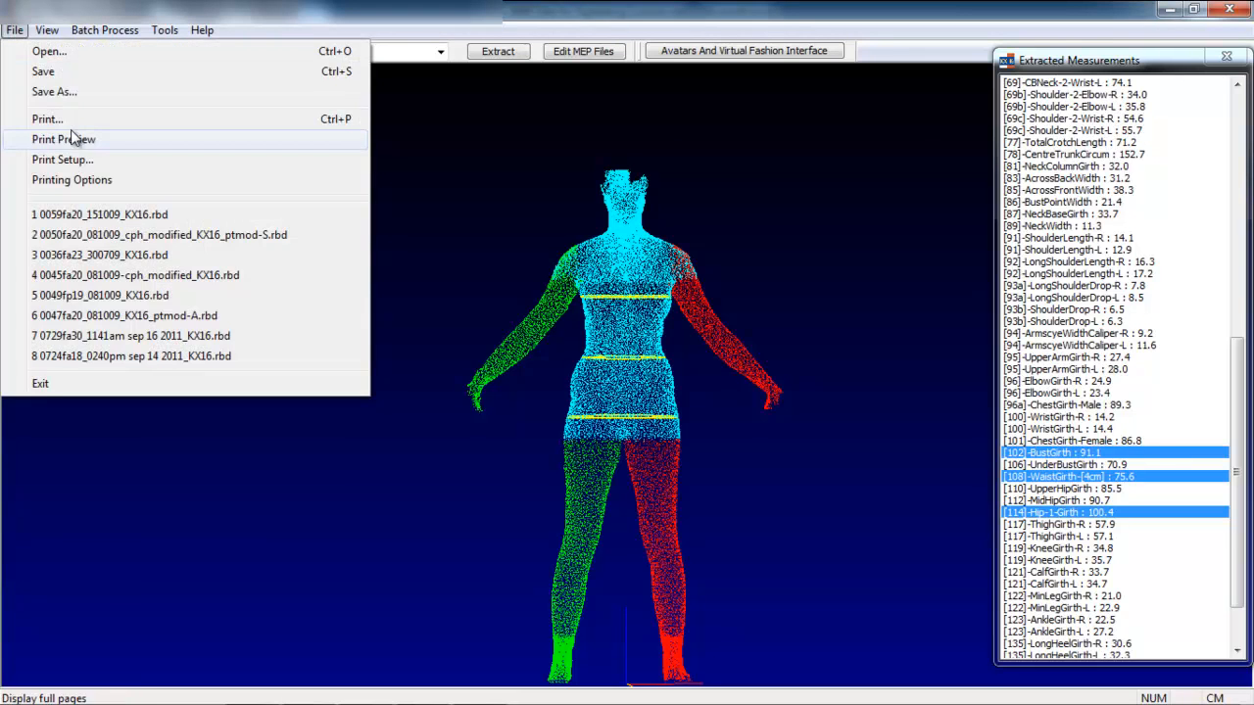
click(64, 138)
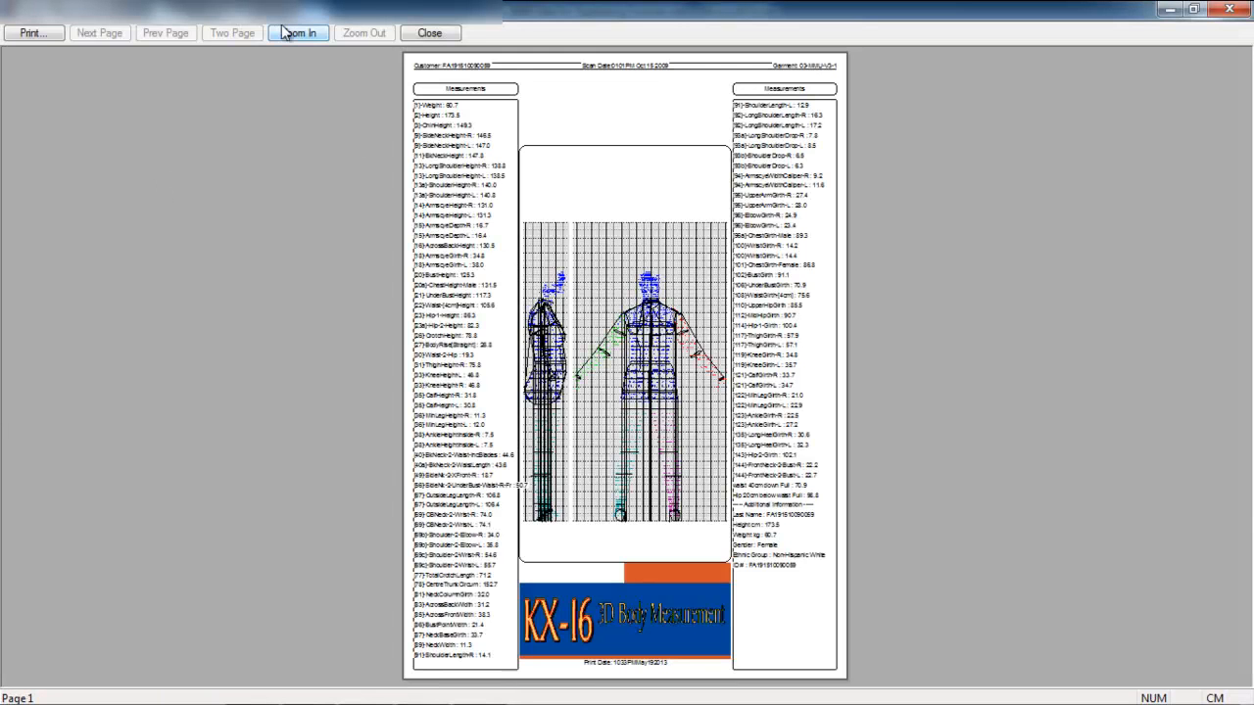
click(298, 32)
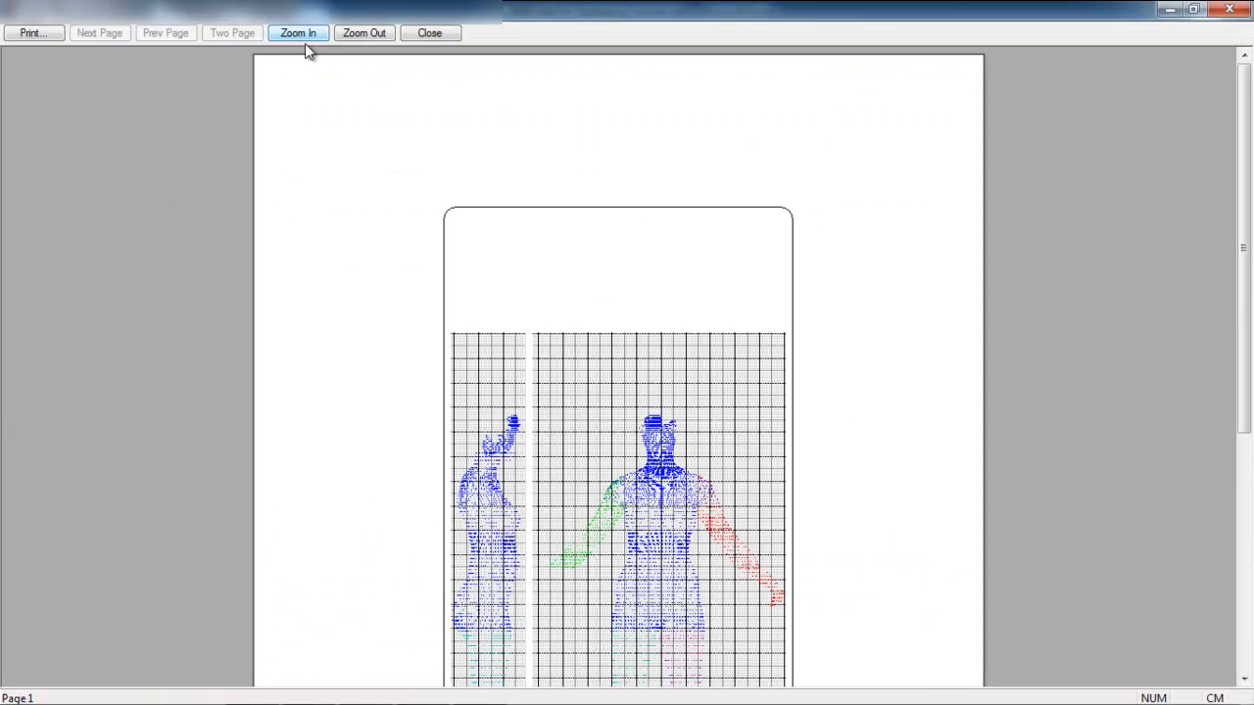
click(298, 33)
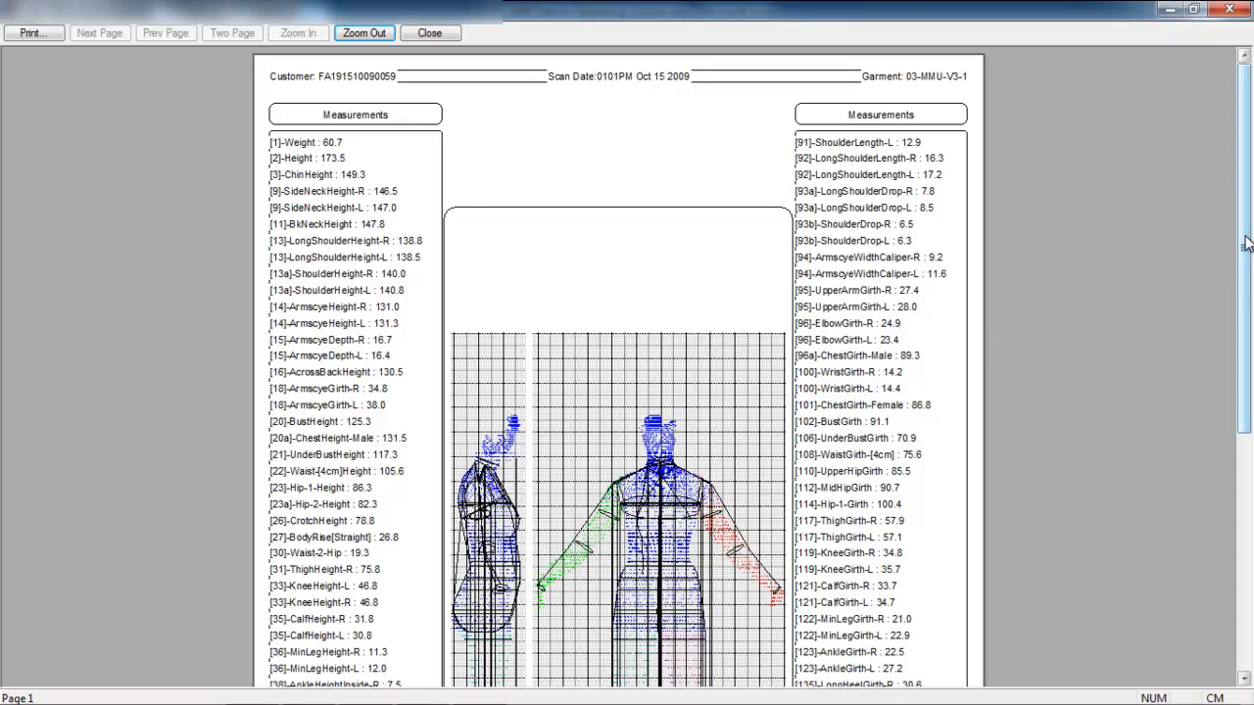
scroll(down, 3)
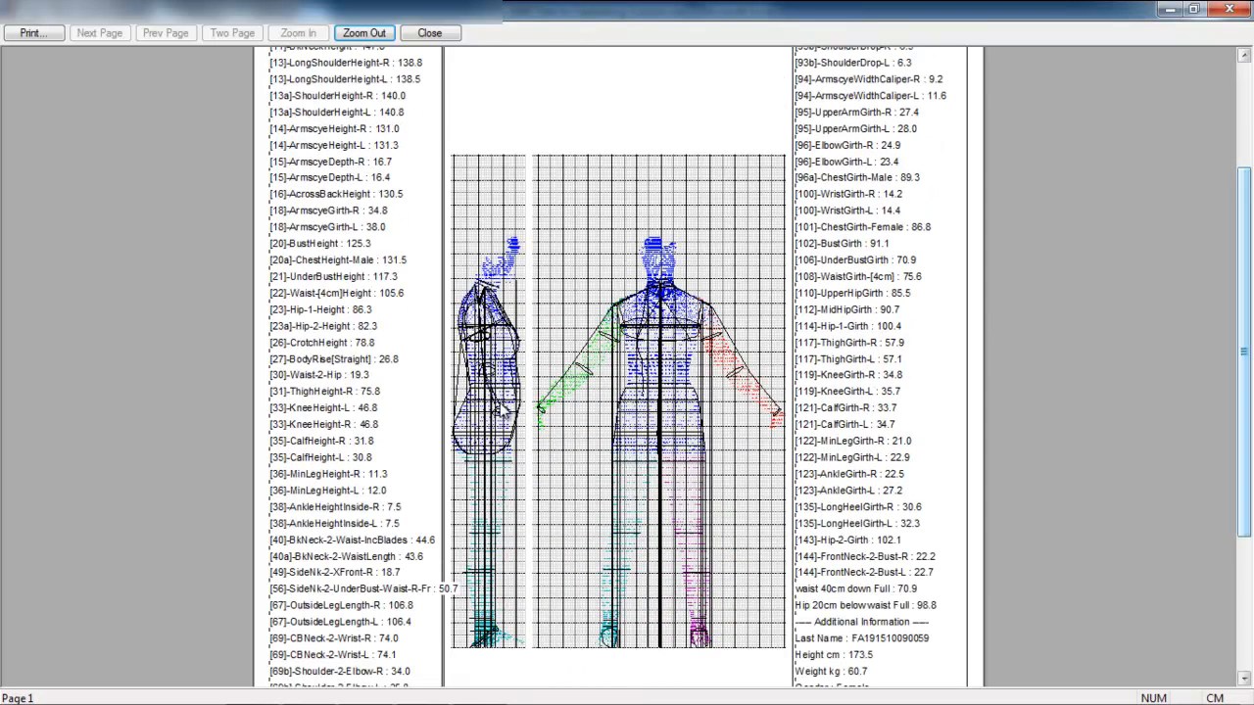
mouse_move(696, 313)
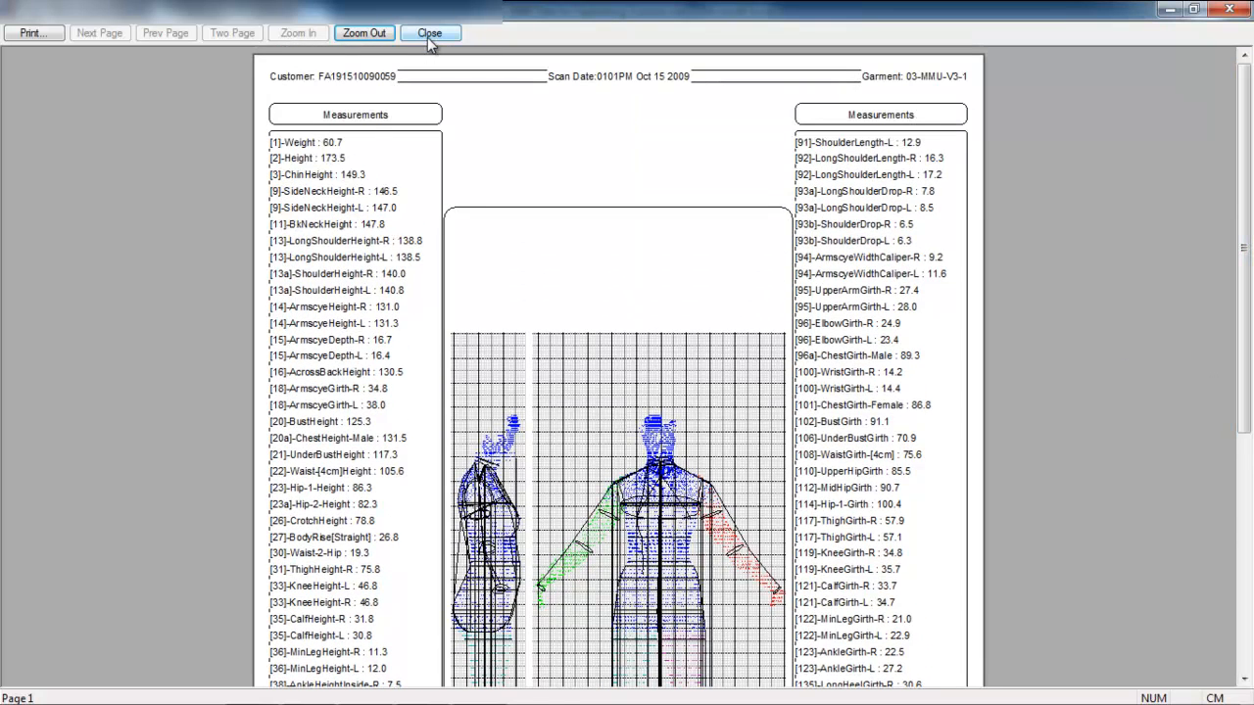
Step: Close the preview and scroll the 03-MMU-V3-1 Output Order to the custom waist and hip measurements
click(429, 32)
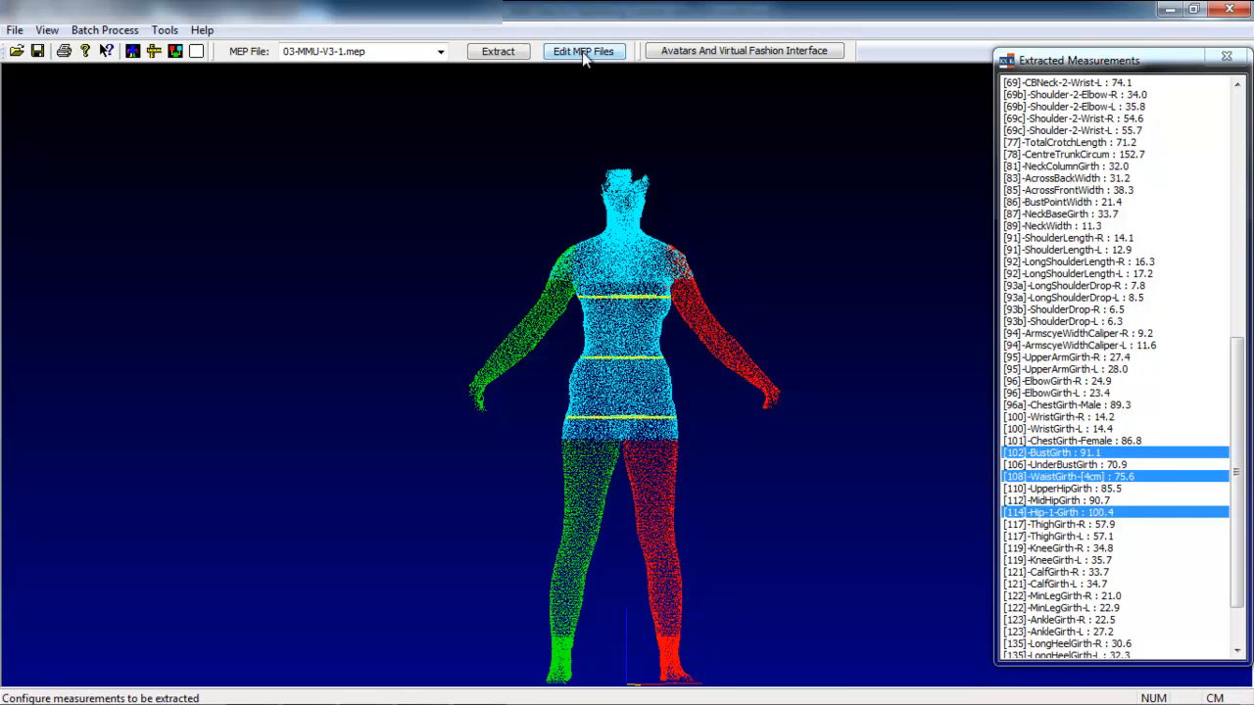
click(583, 50)
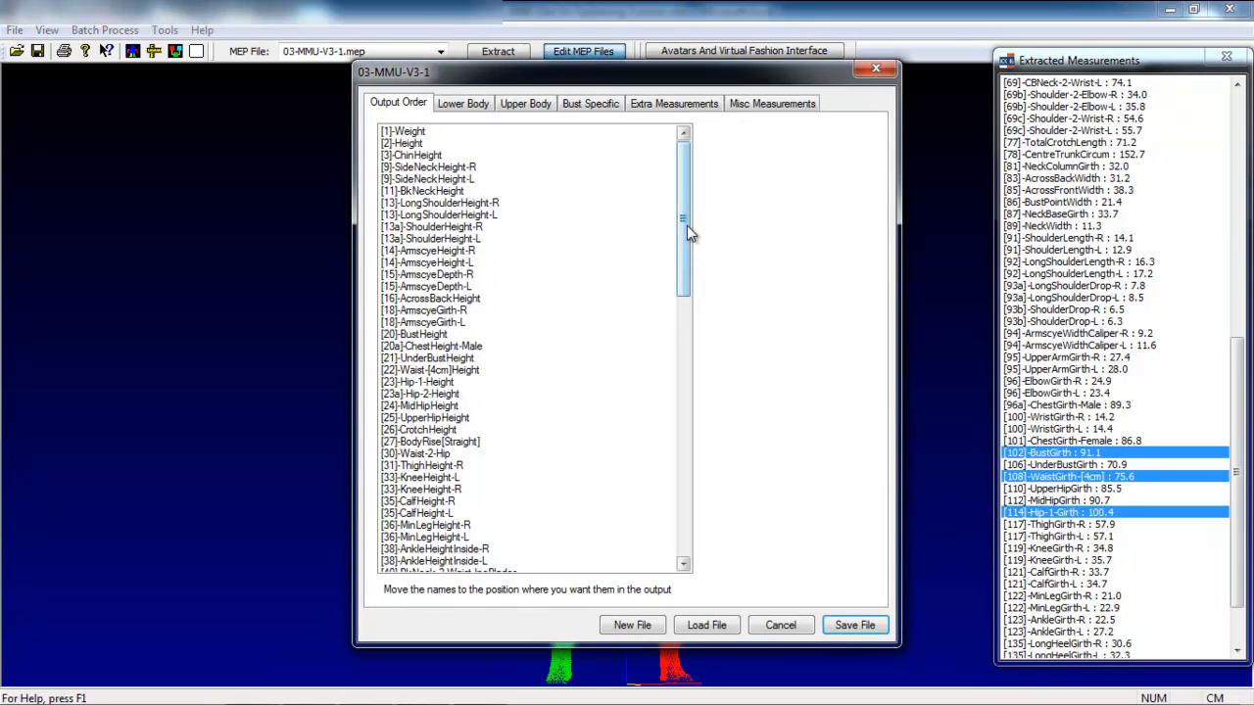
drag(683, 216, 683, 284)
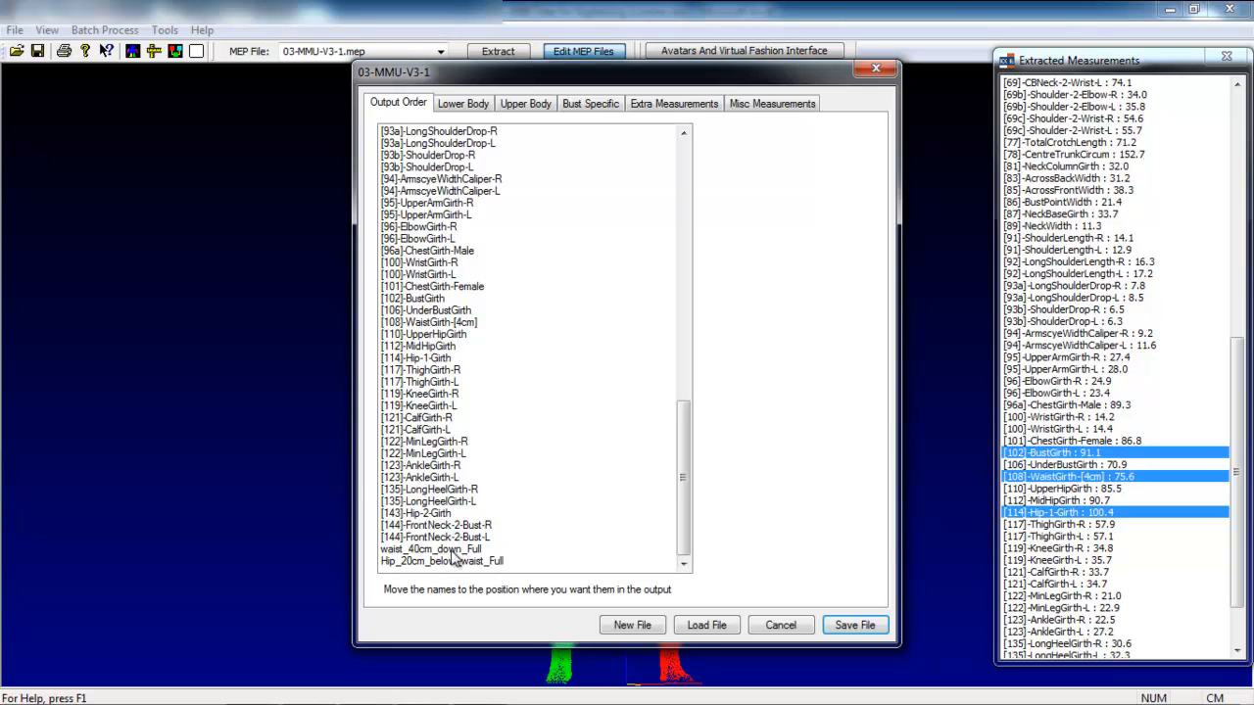
mouse_move(455, 559)
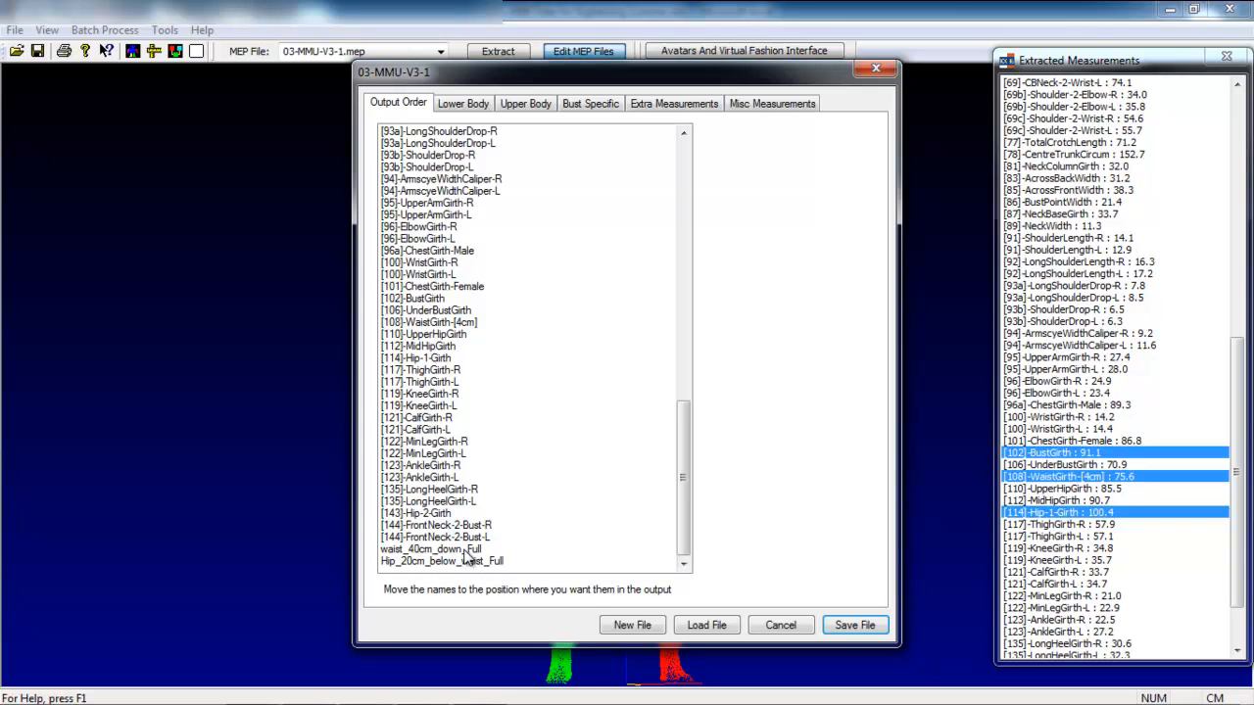
mouse_move(471, 556)
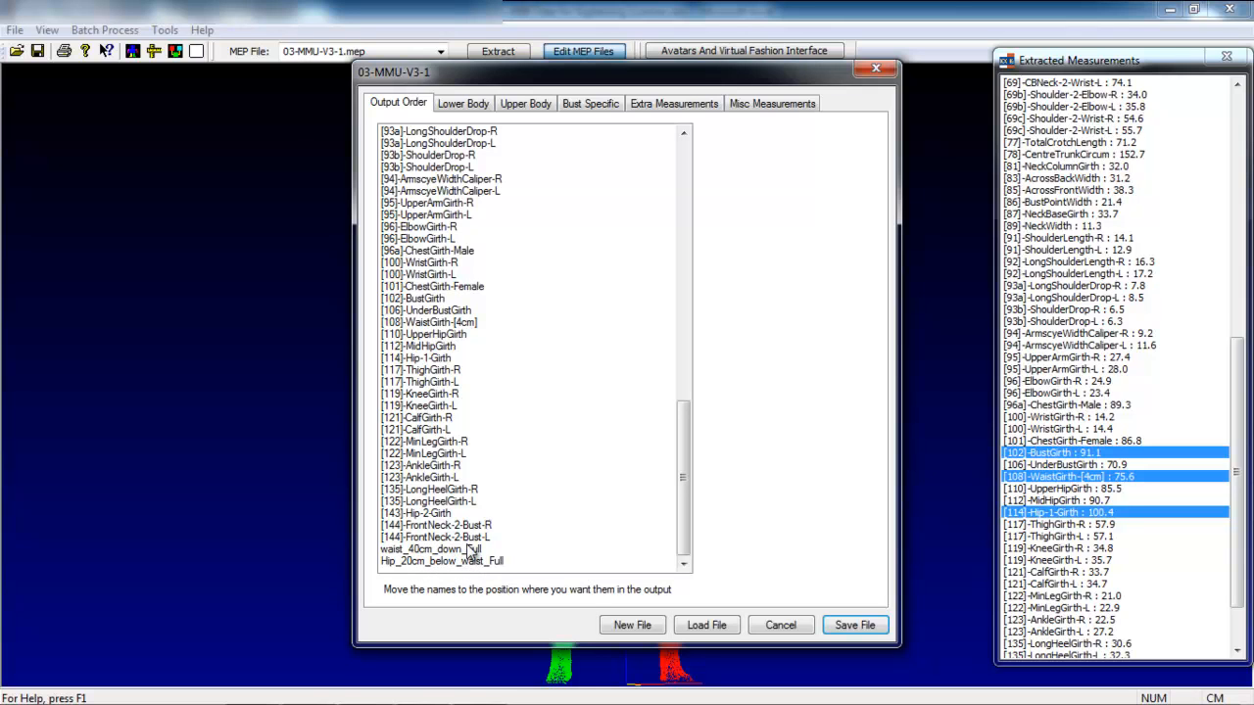
mouse_move(468, 552)
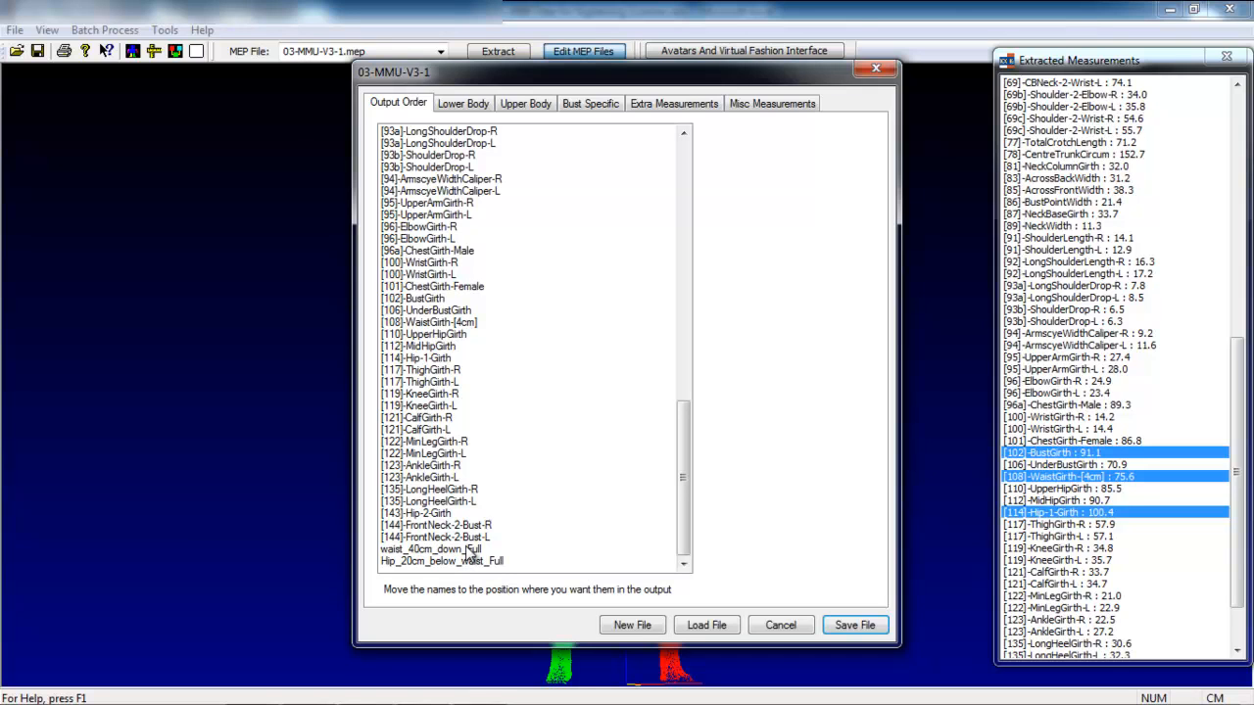
mouse_move(465, 557)
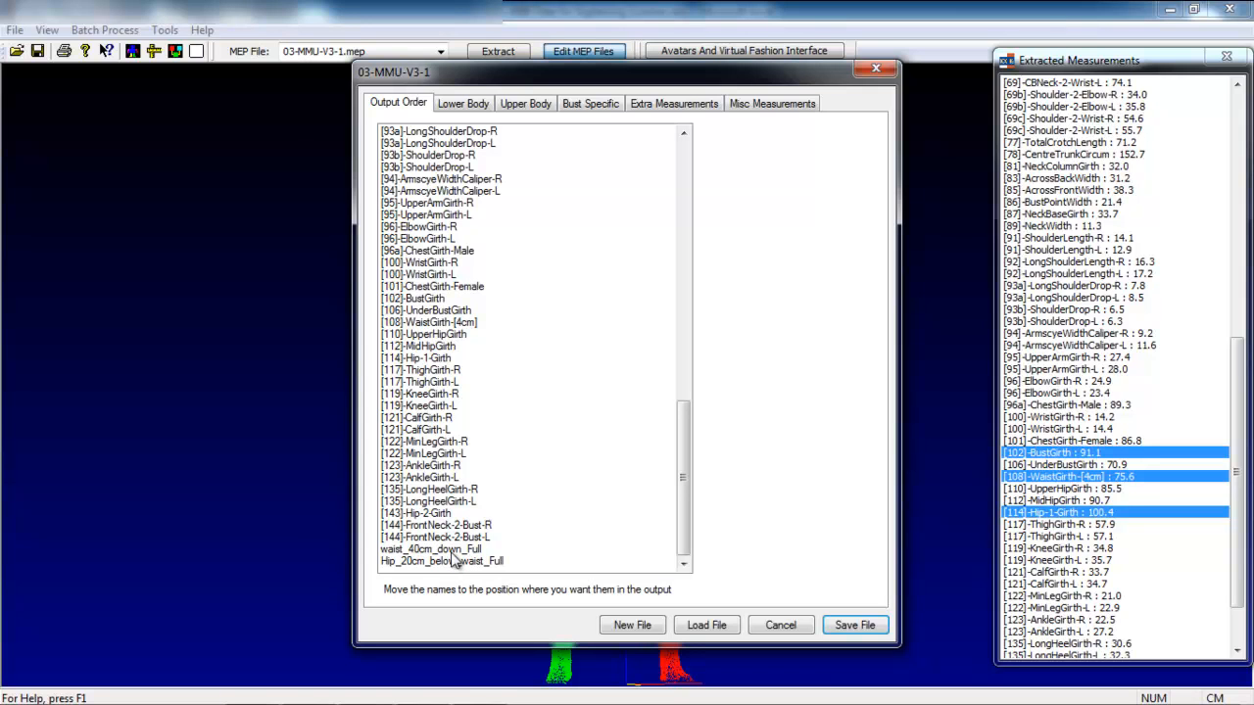
mouse_move(669, 374)
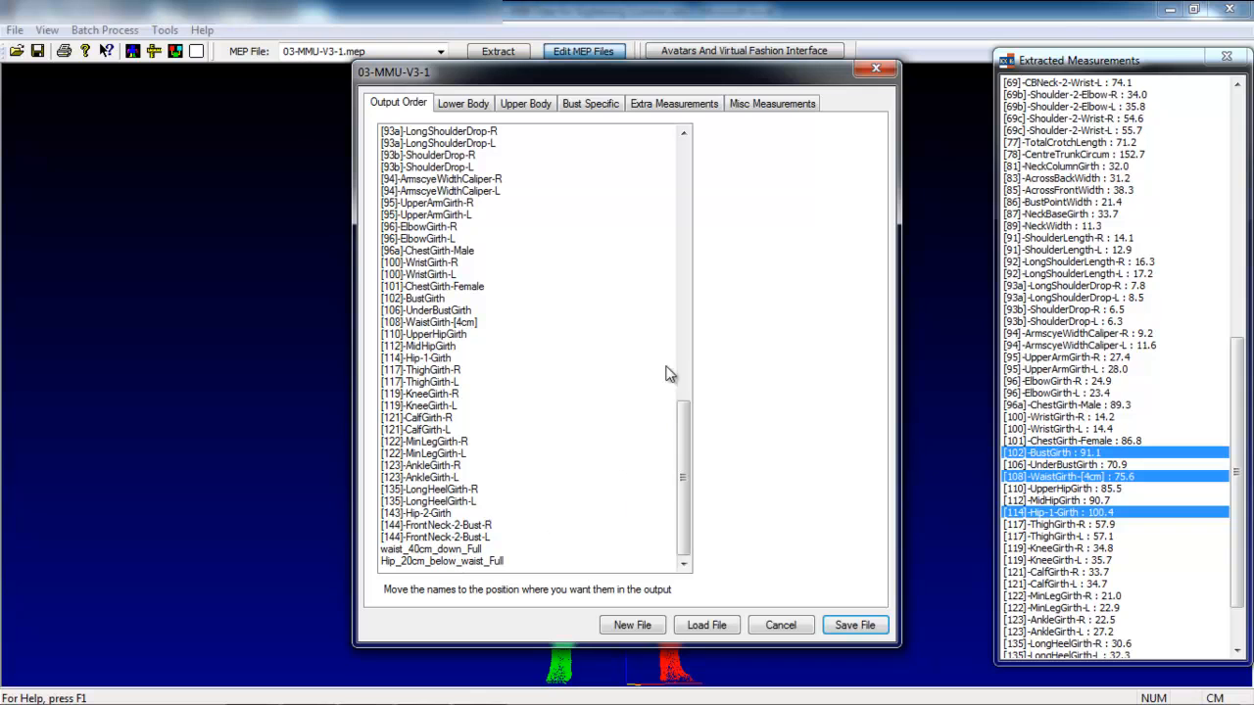
mouse_move(780, 625)
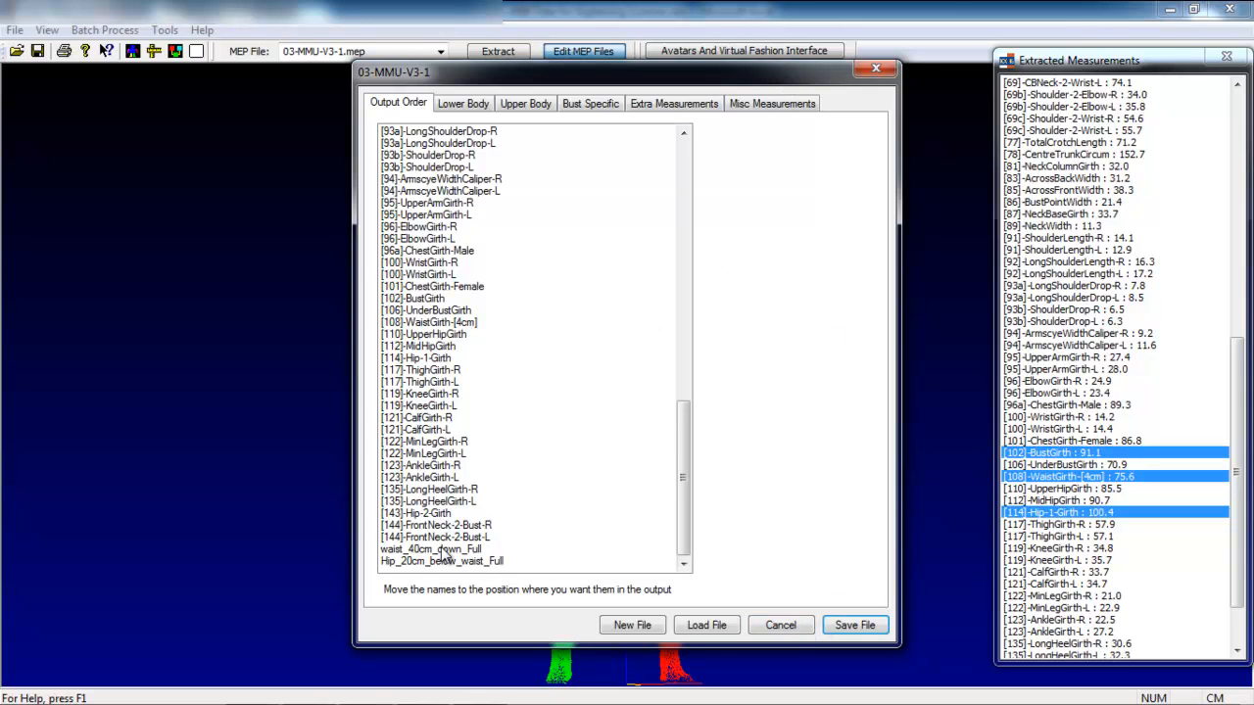
Step: Inspect waist_40cm_down_Full's parameters (Back Neck landmark, -40 cm) and cancel without changes
click(431, 549)
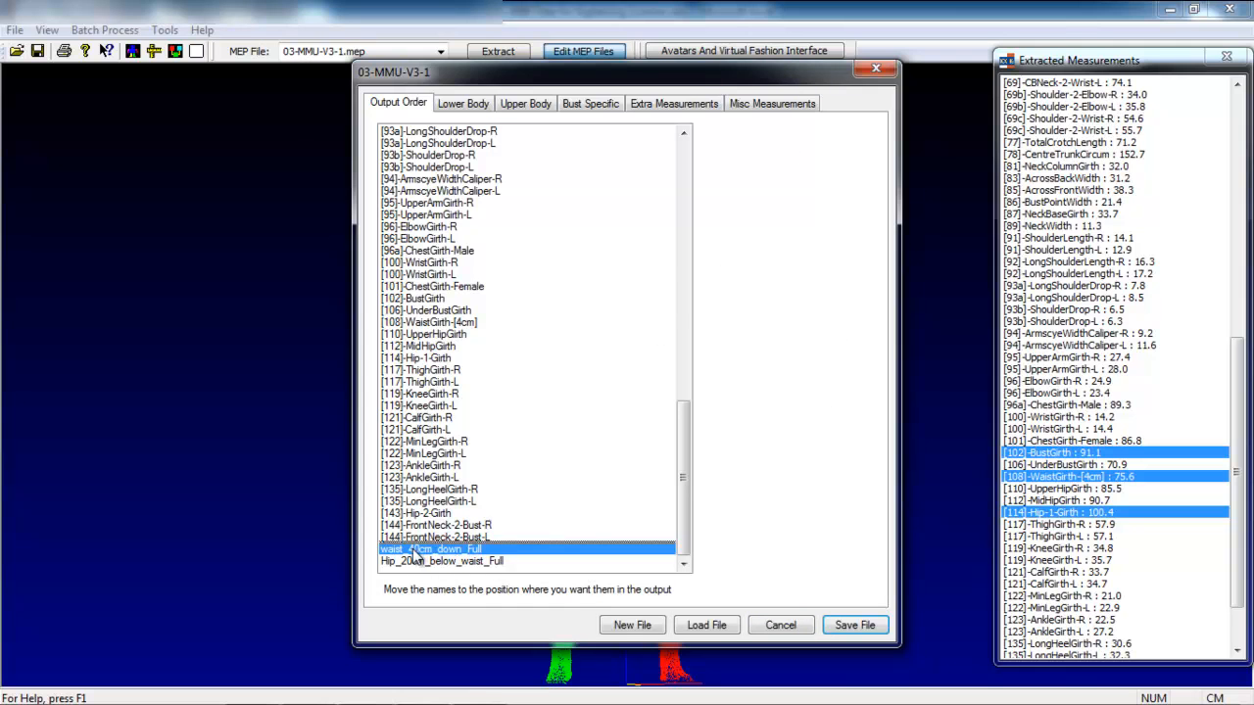
double_click(431, 548)
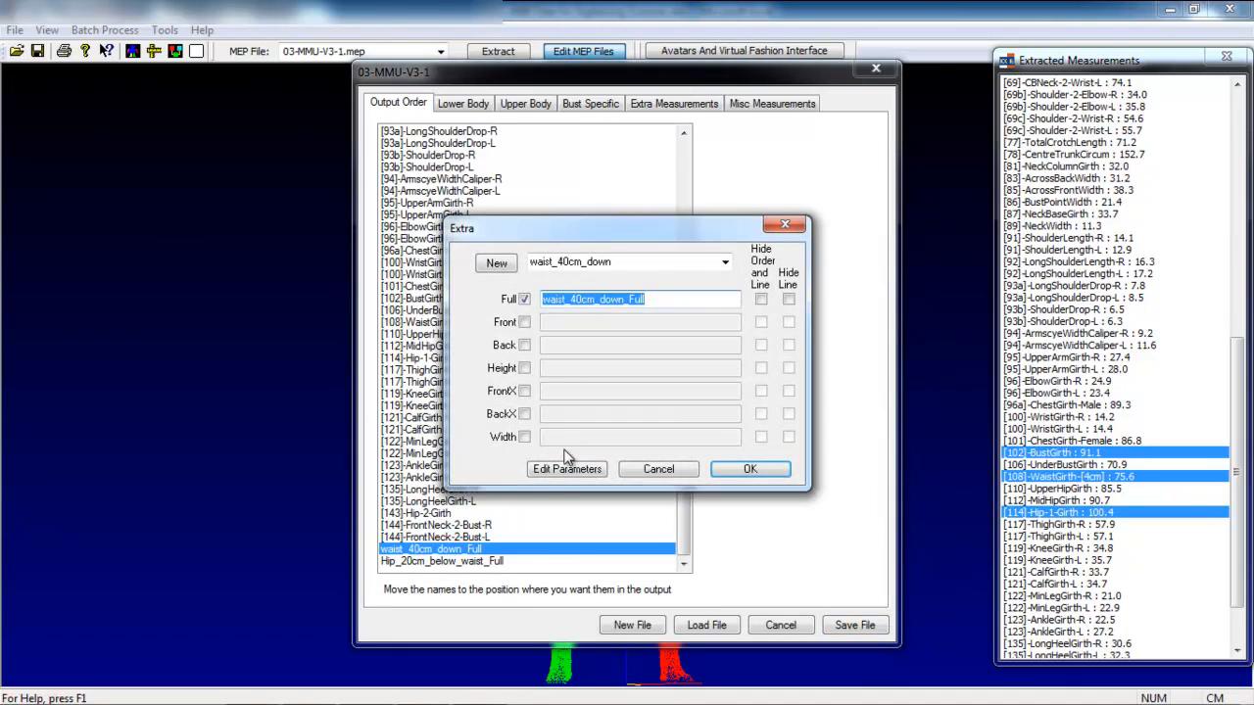
click(567, 468)
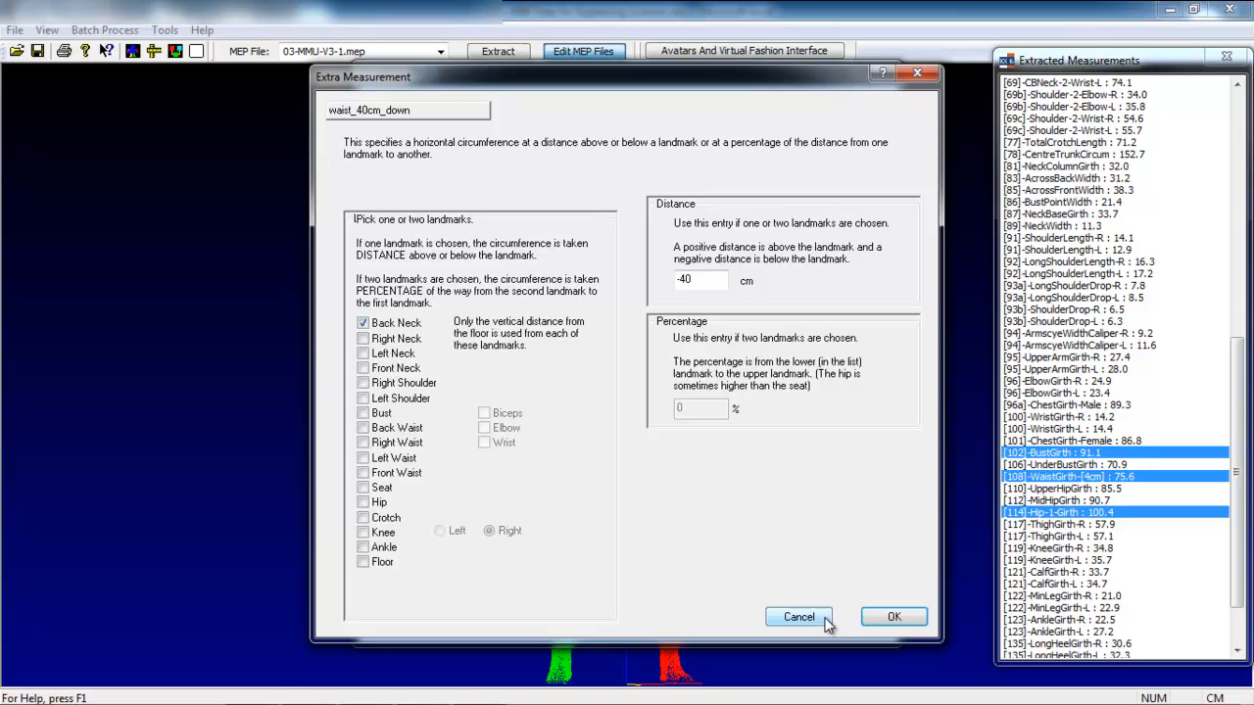
click(798, 616)
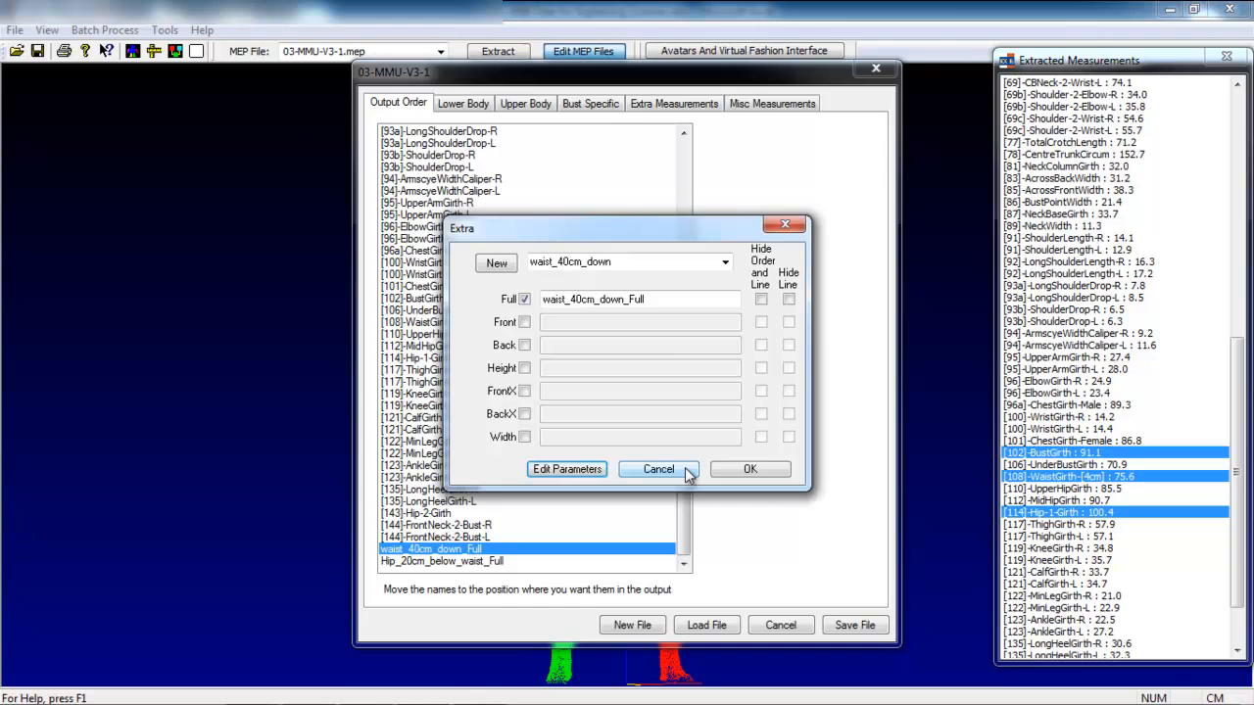
Step: Show waist_40cm_down_Full and Hip_20cm_below_waist_Full as torso slices, then close Batch Process
click(659, 468)
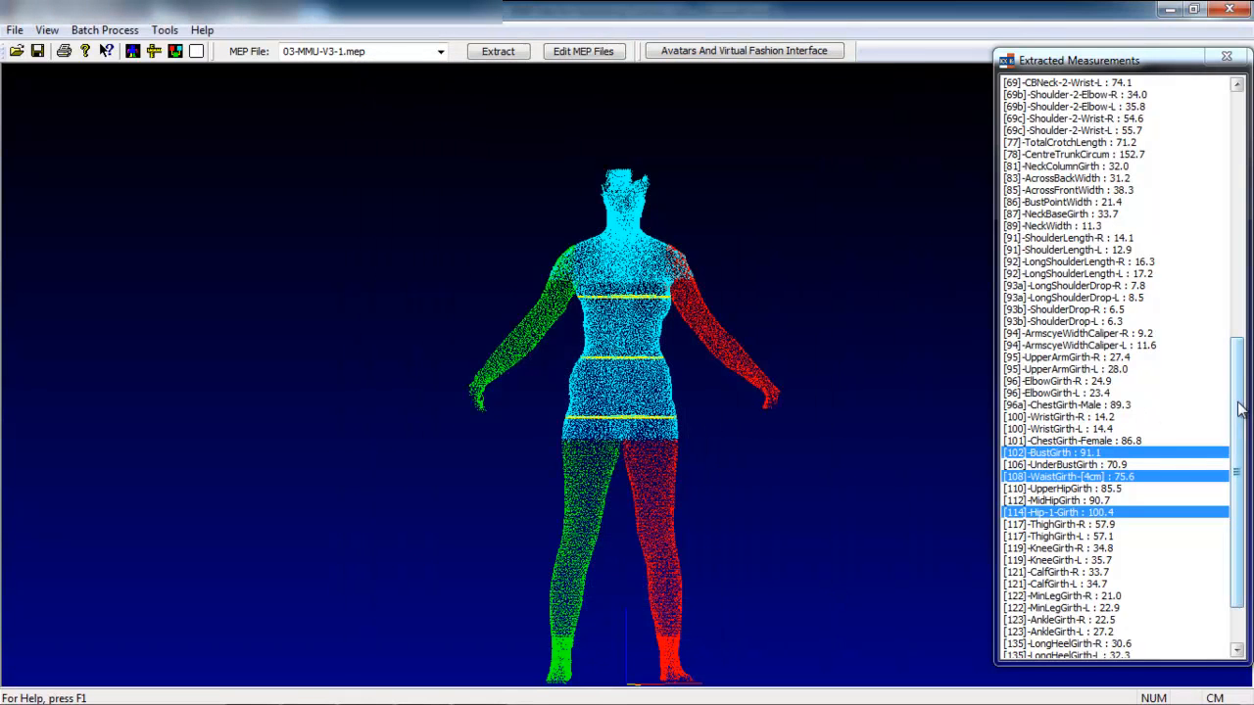
scroll(down, 3)
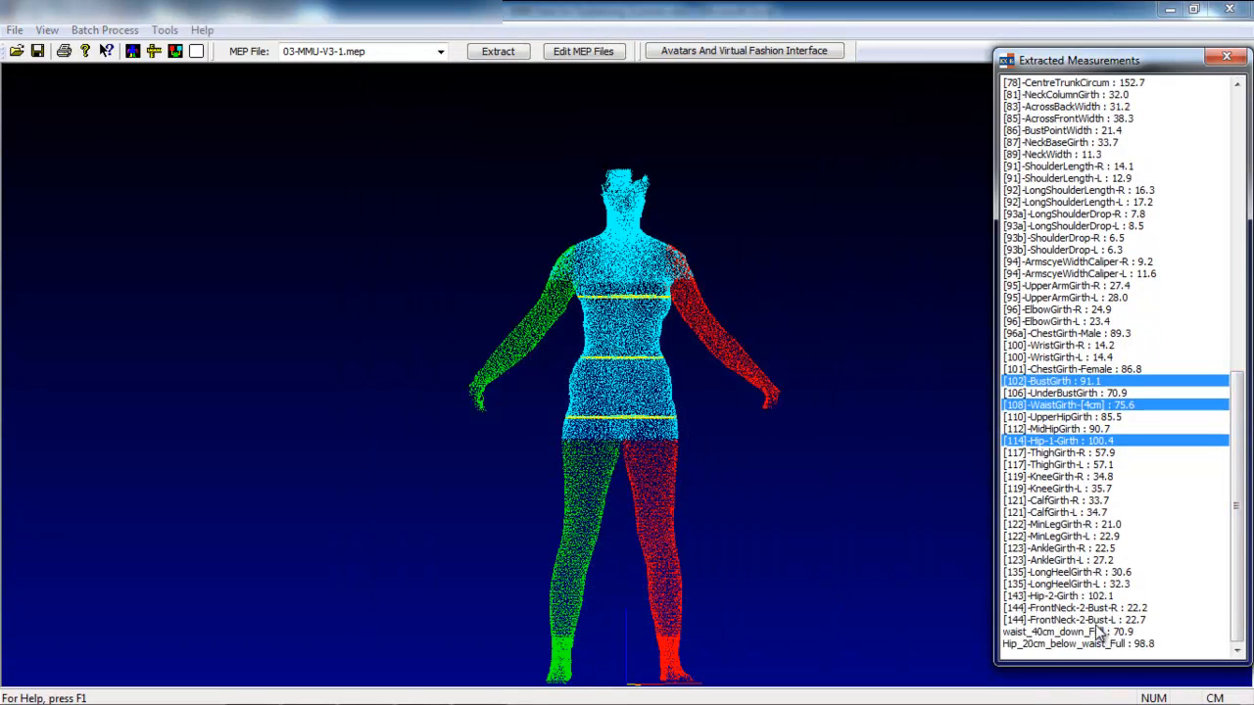
click(1077, 637)
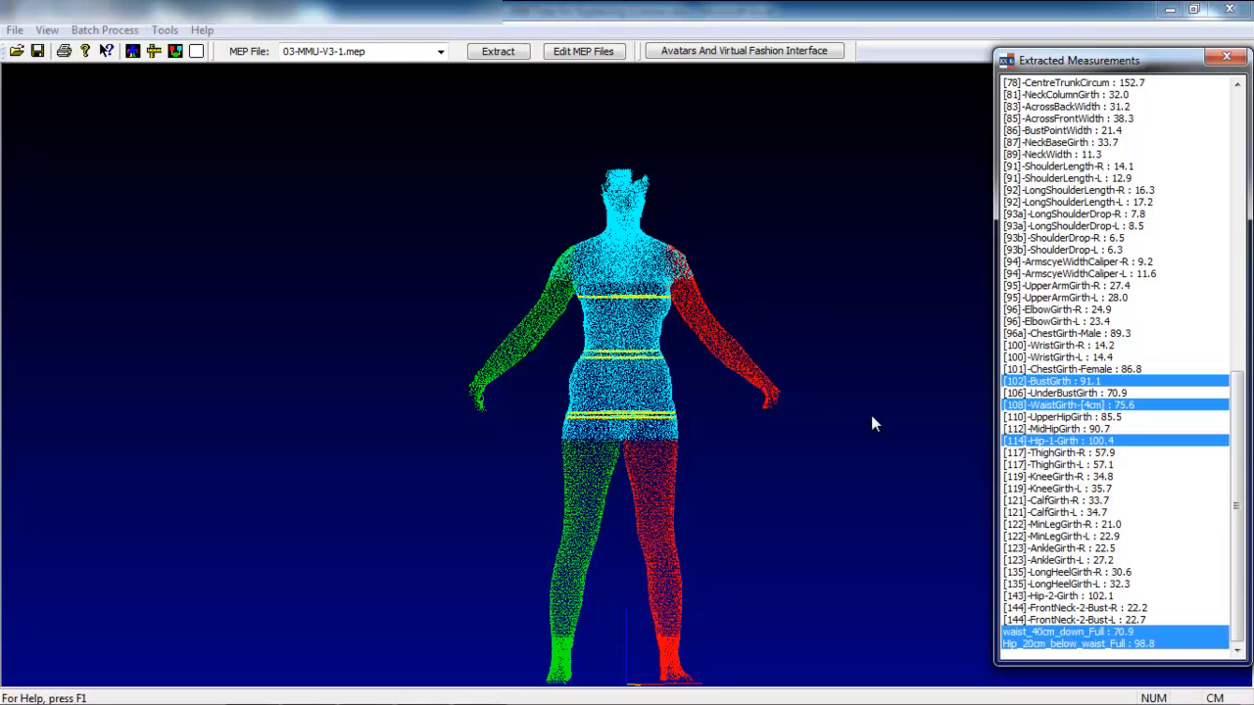
mouse_move(600, 397)
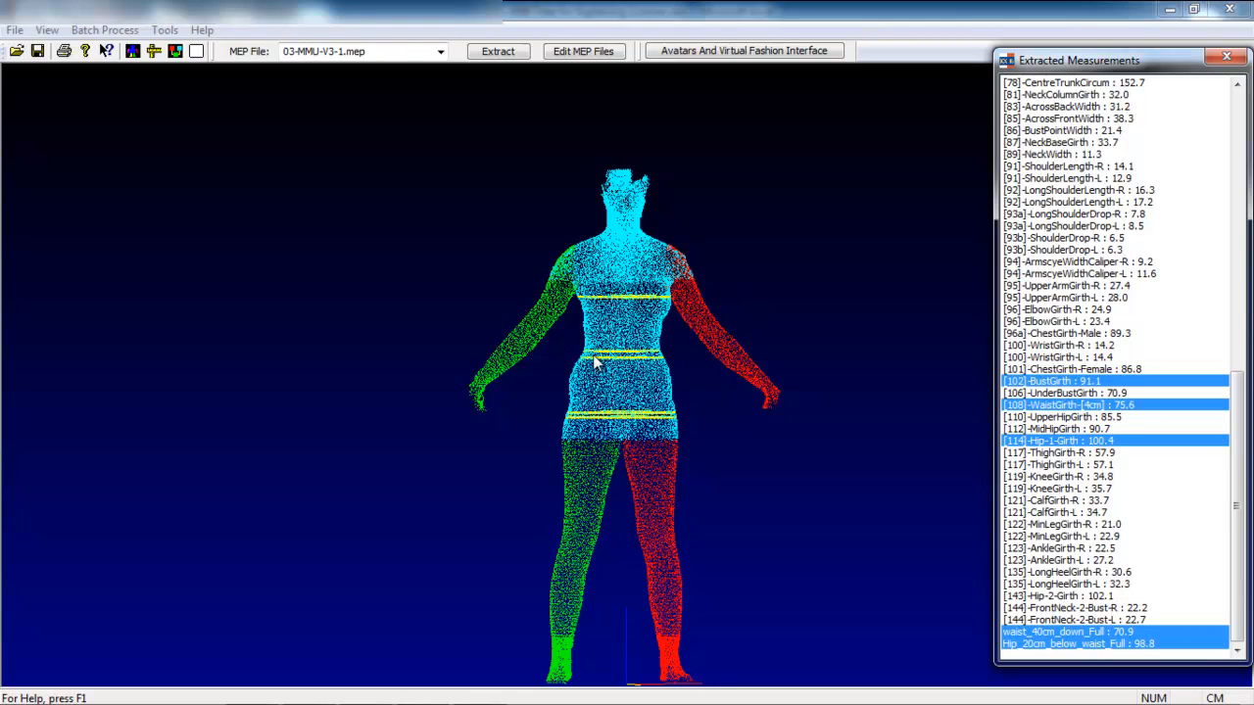
mouse_move(627, 392)
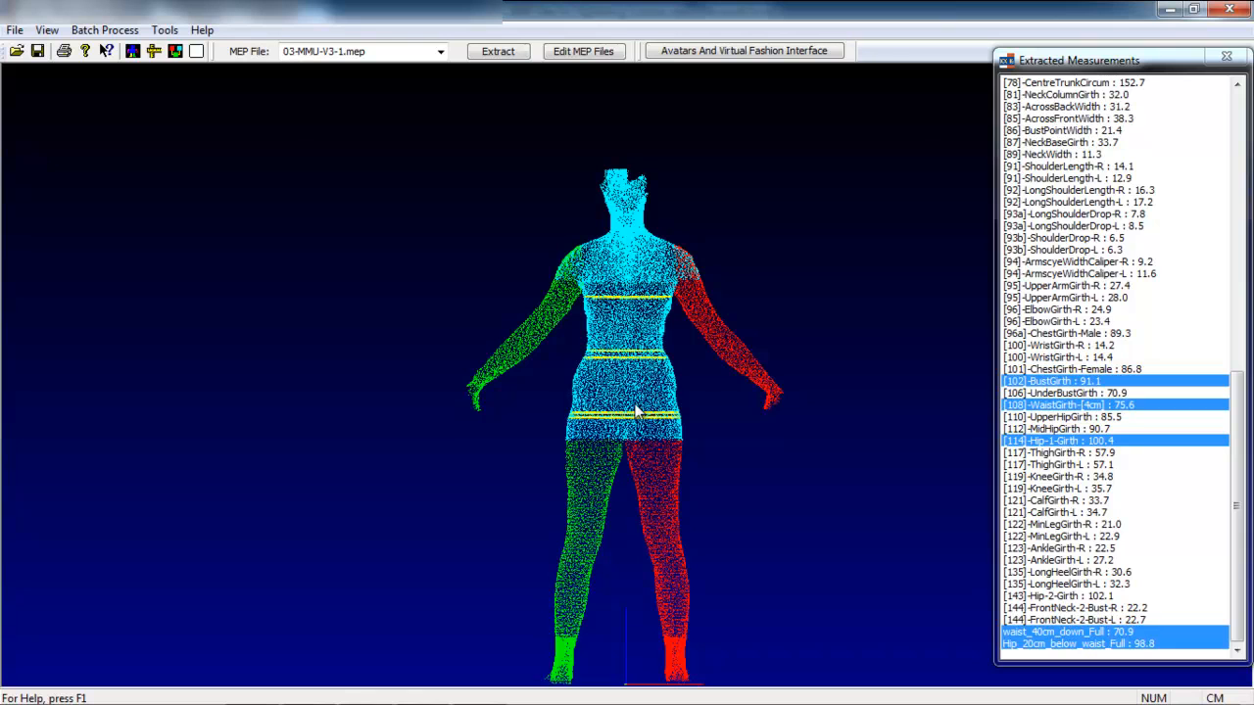
mouse_move(632, 377)
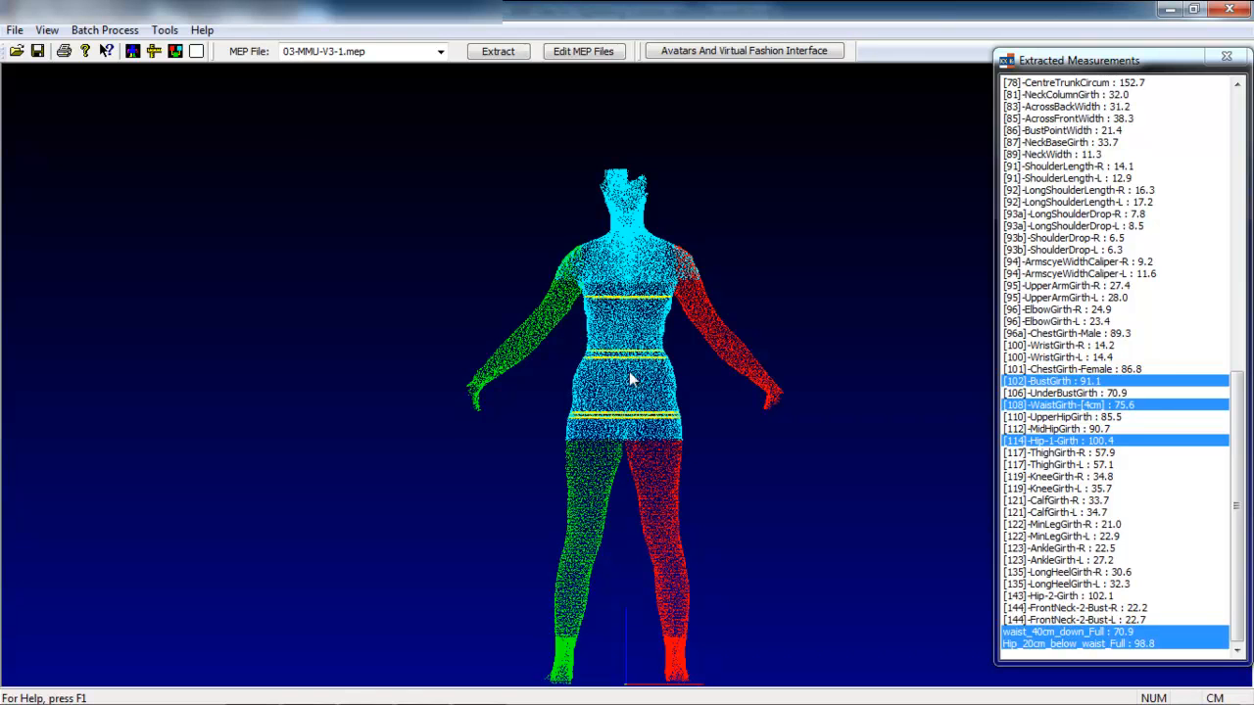
mouse_move(637, 368)
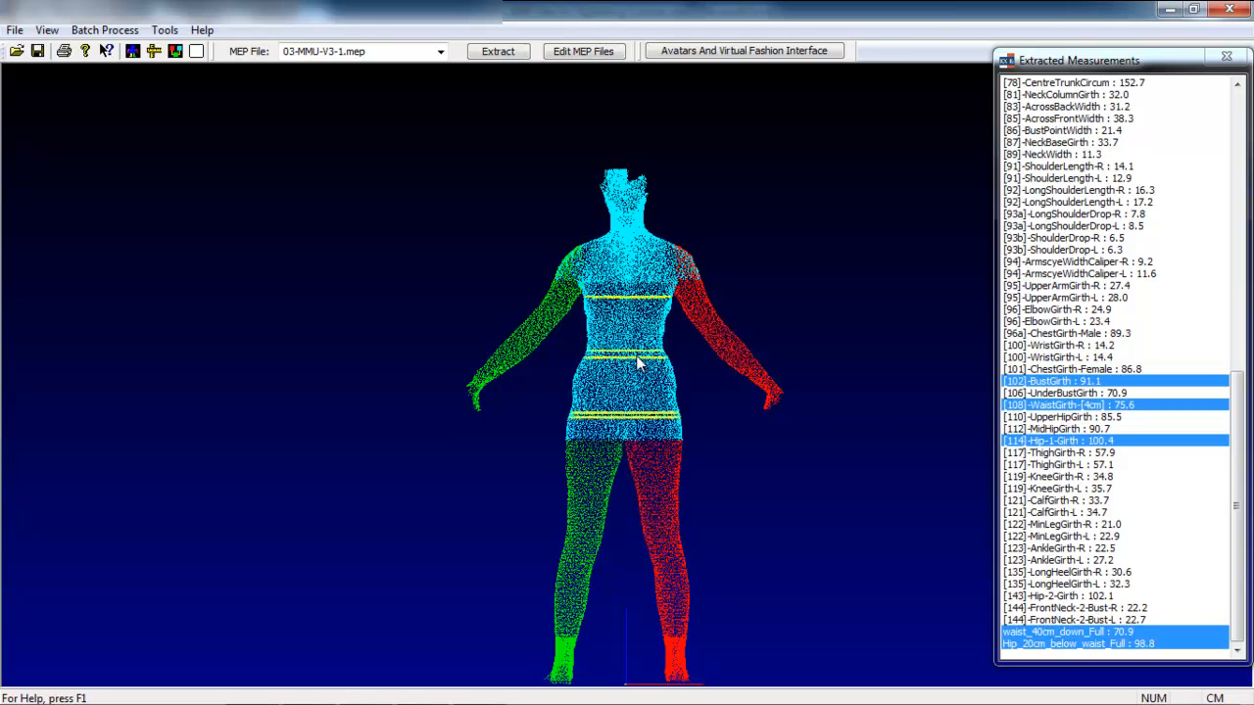
mouse_move(627, 323)
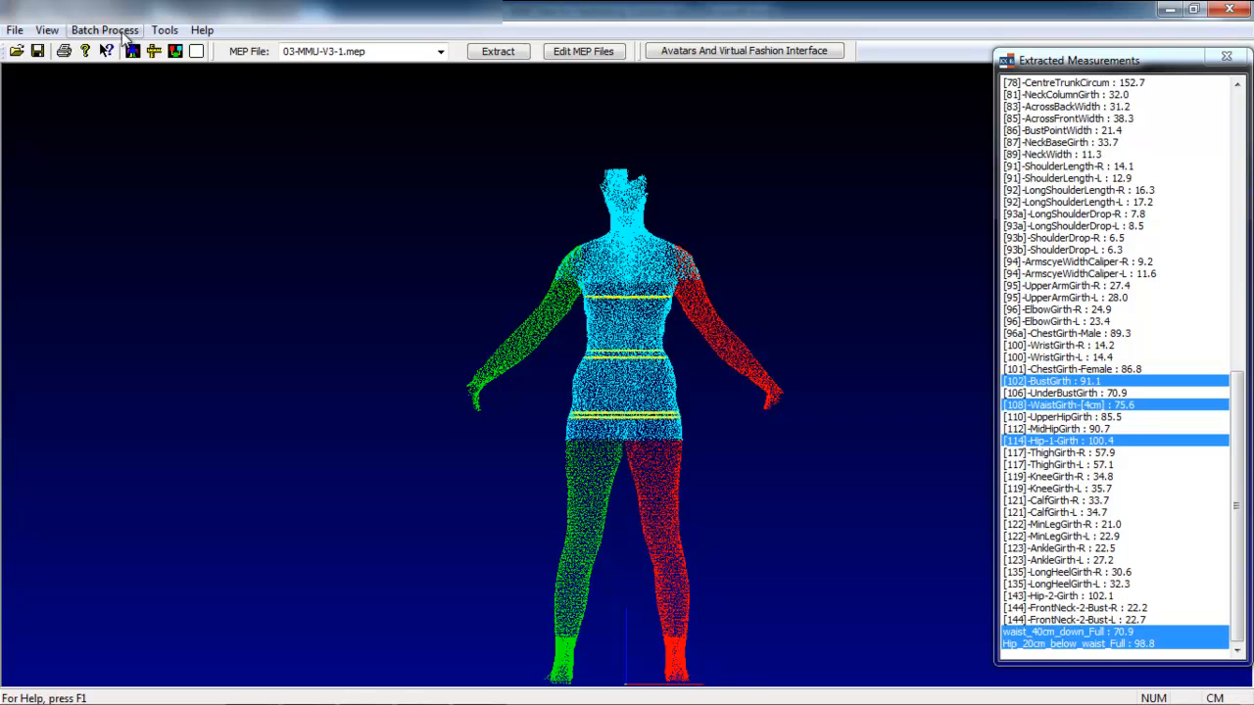
click(104, 30)
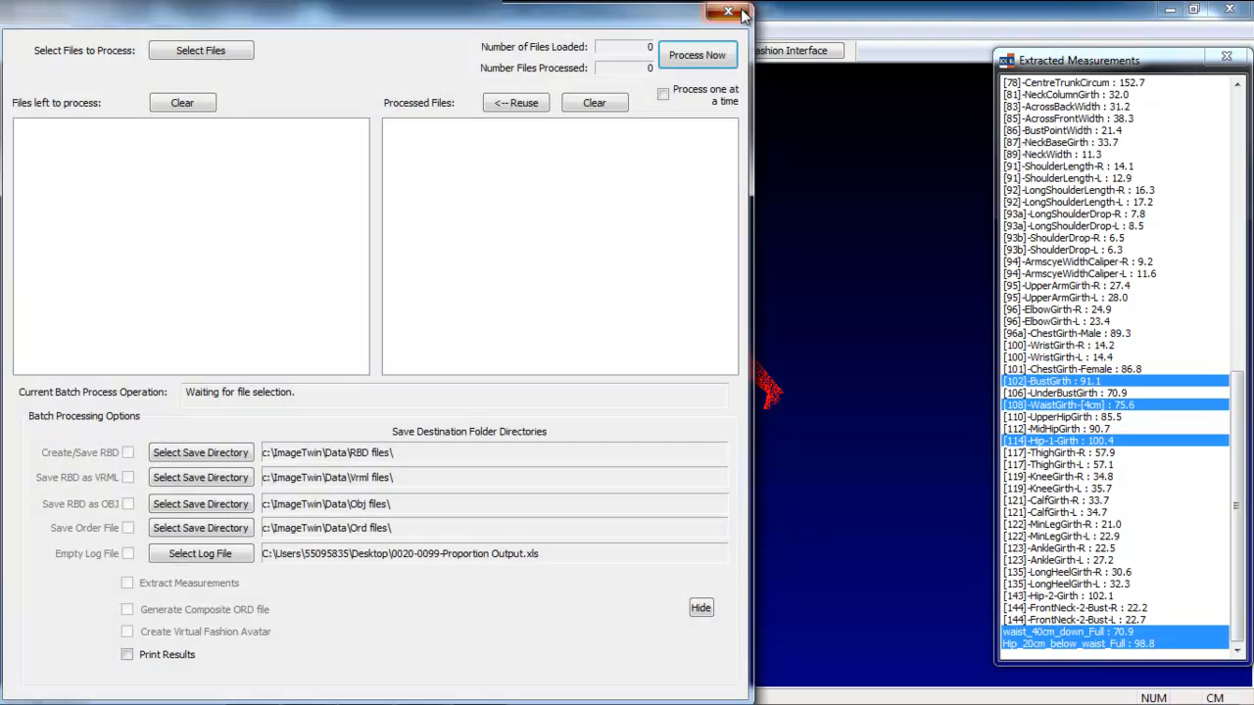
click(728, 11)
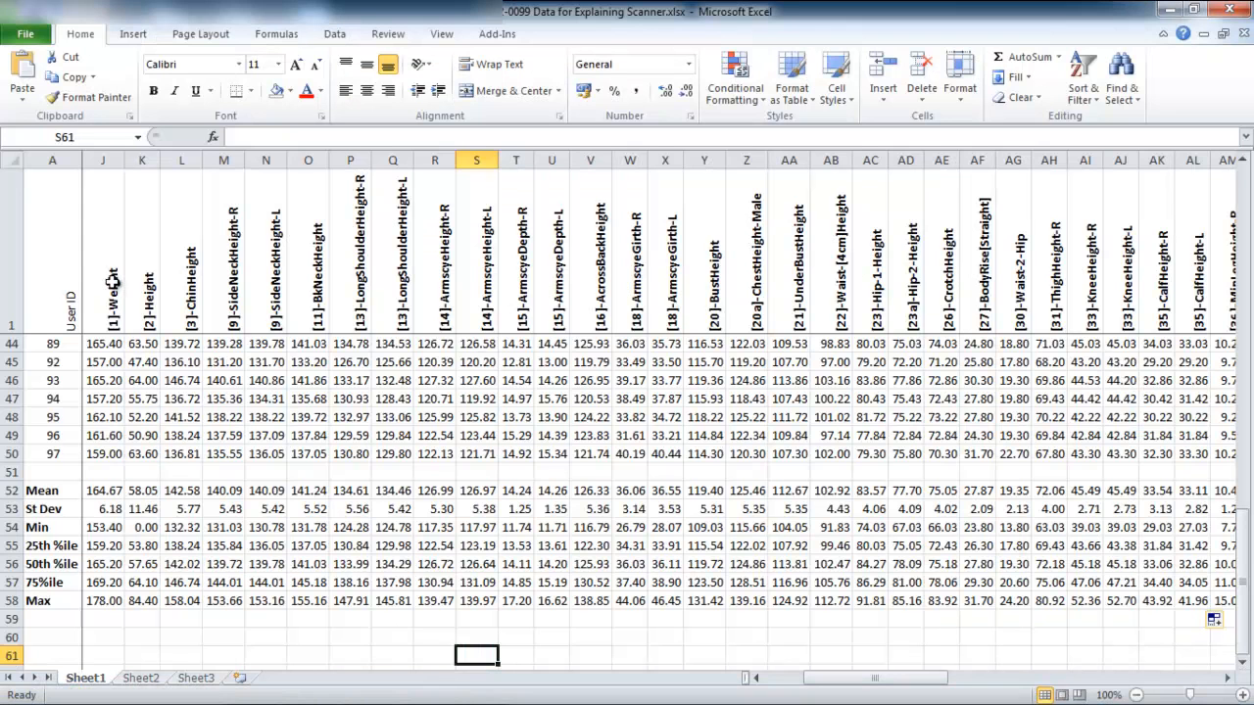
mouse_move(117, 279)
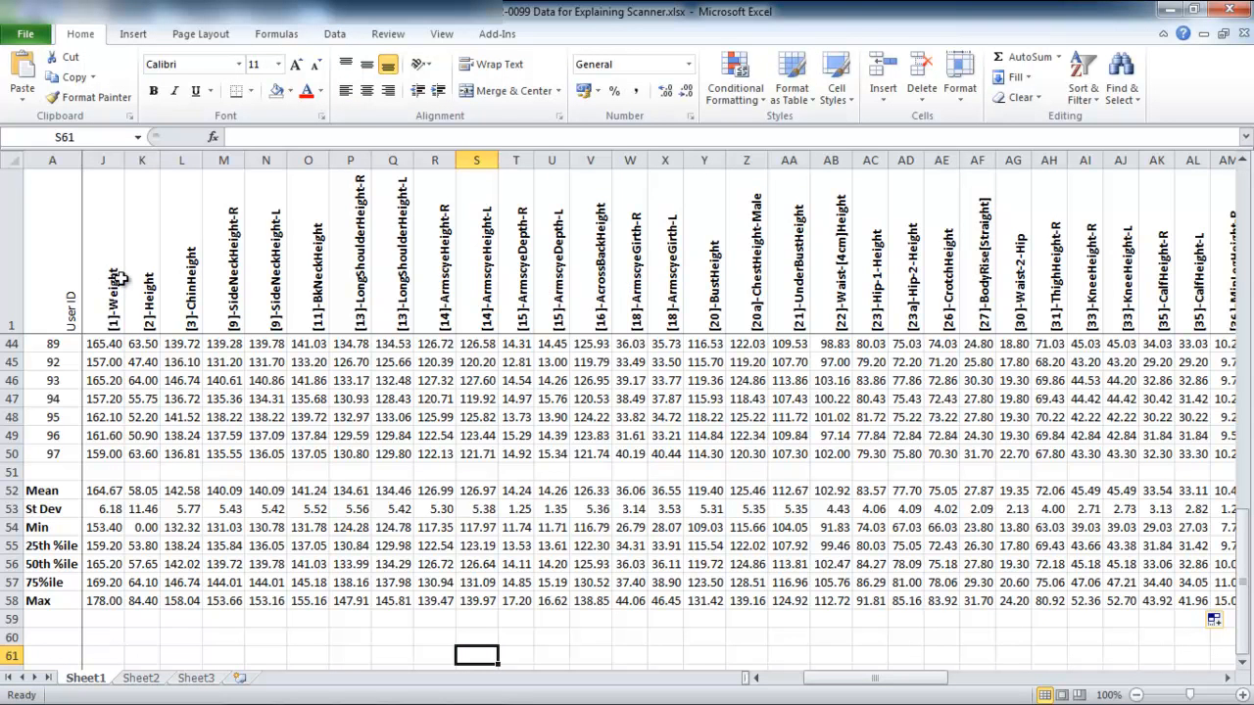
mouse_move(121, 350)
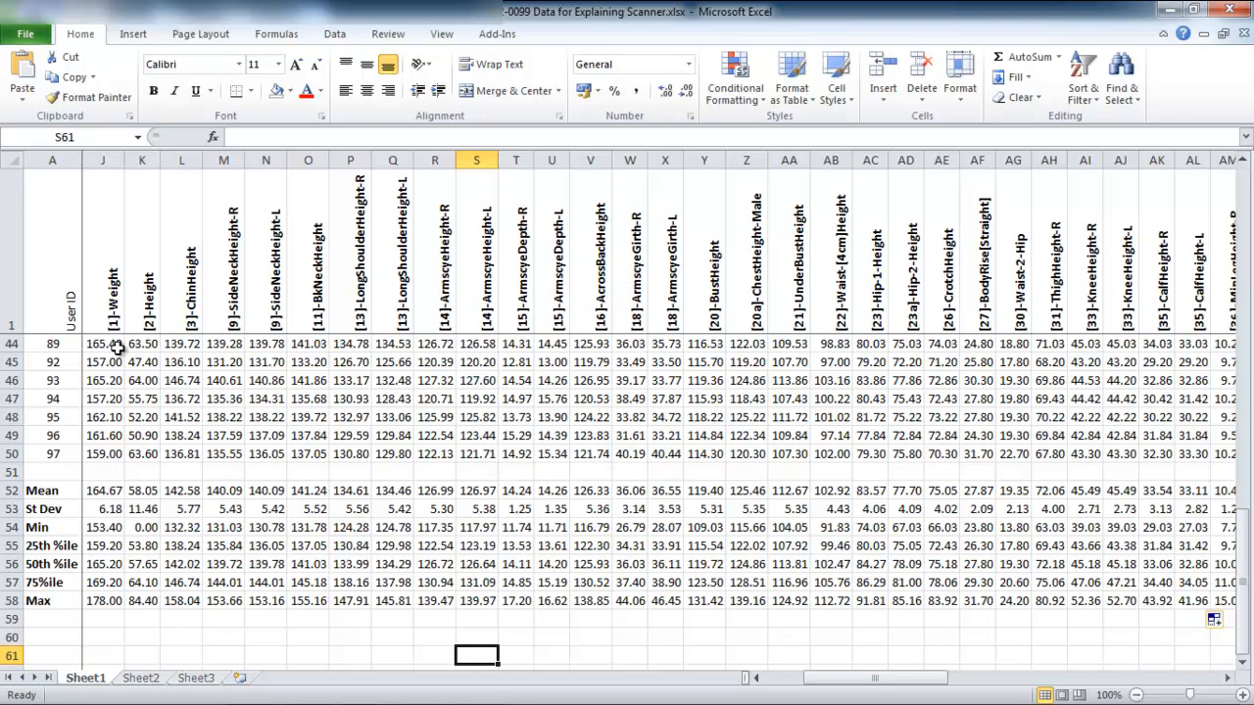
mouse_move(669, 297)
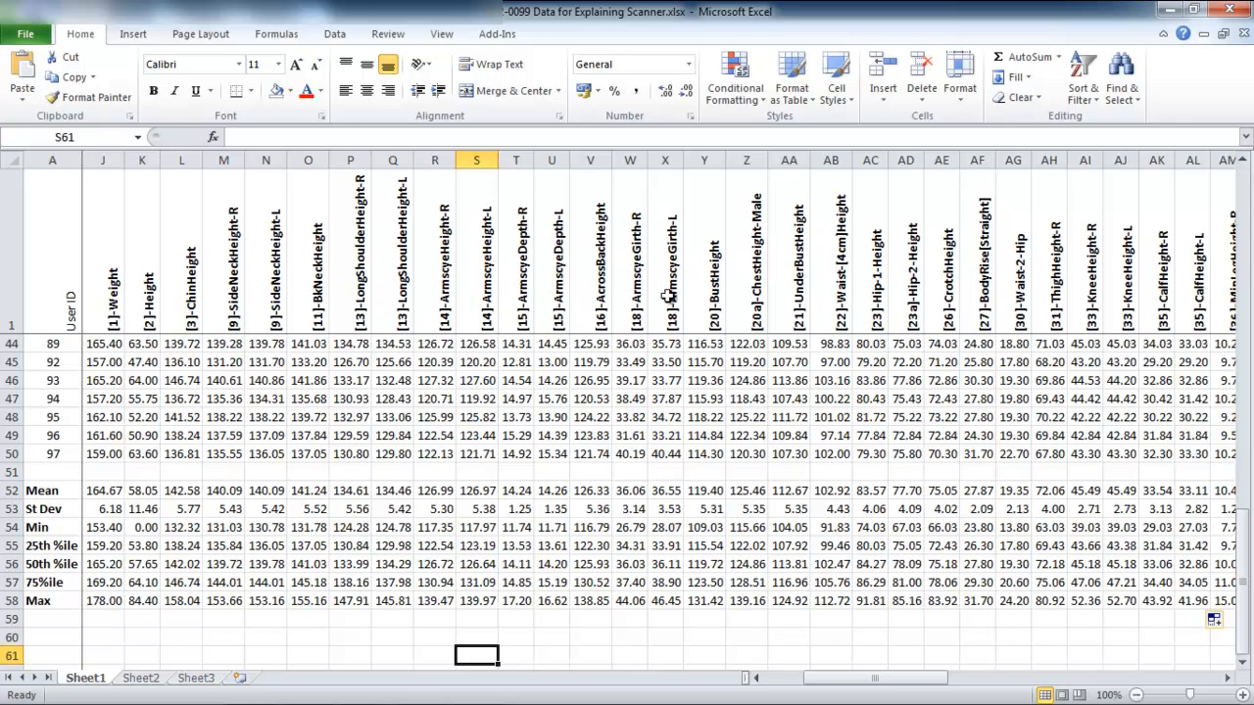
mouse_move(690, 293)
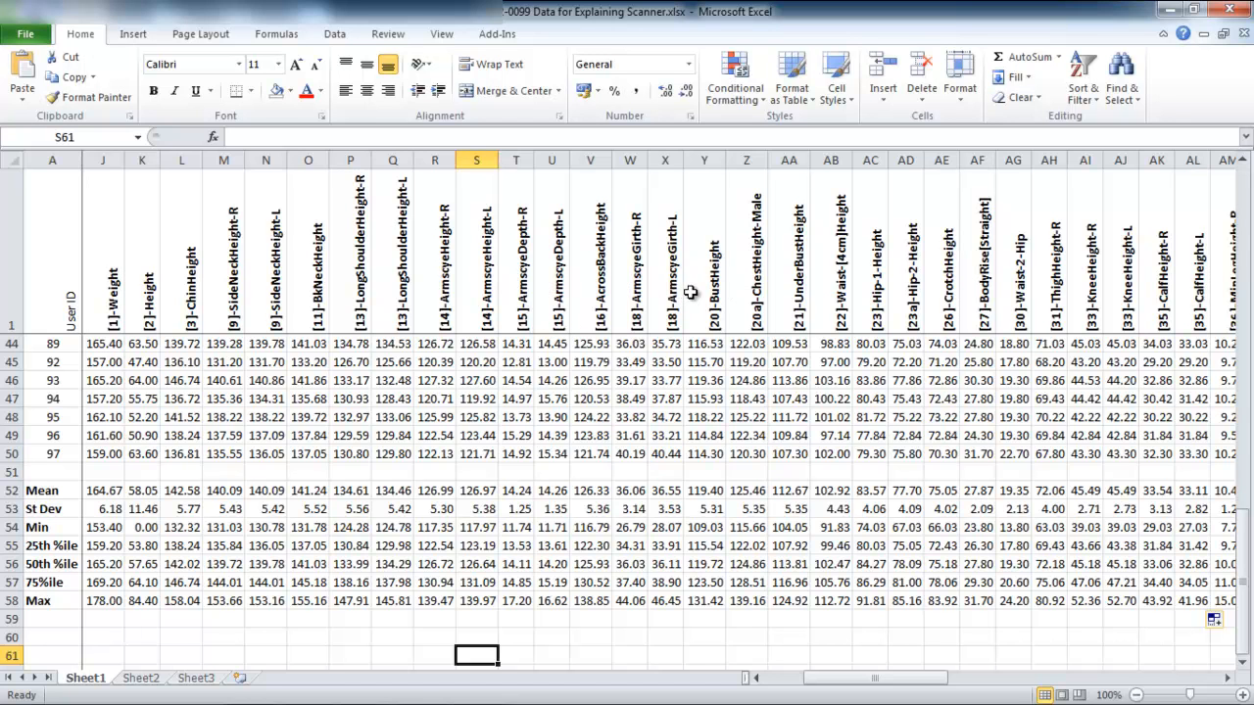
mouse_move(681, 291)
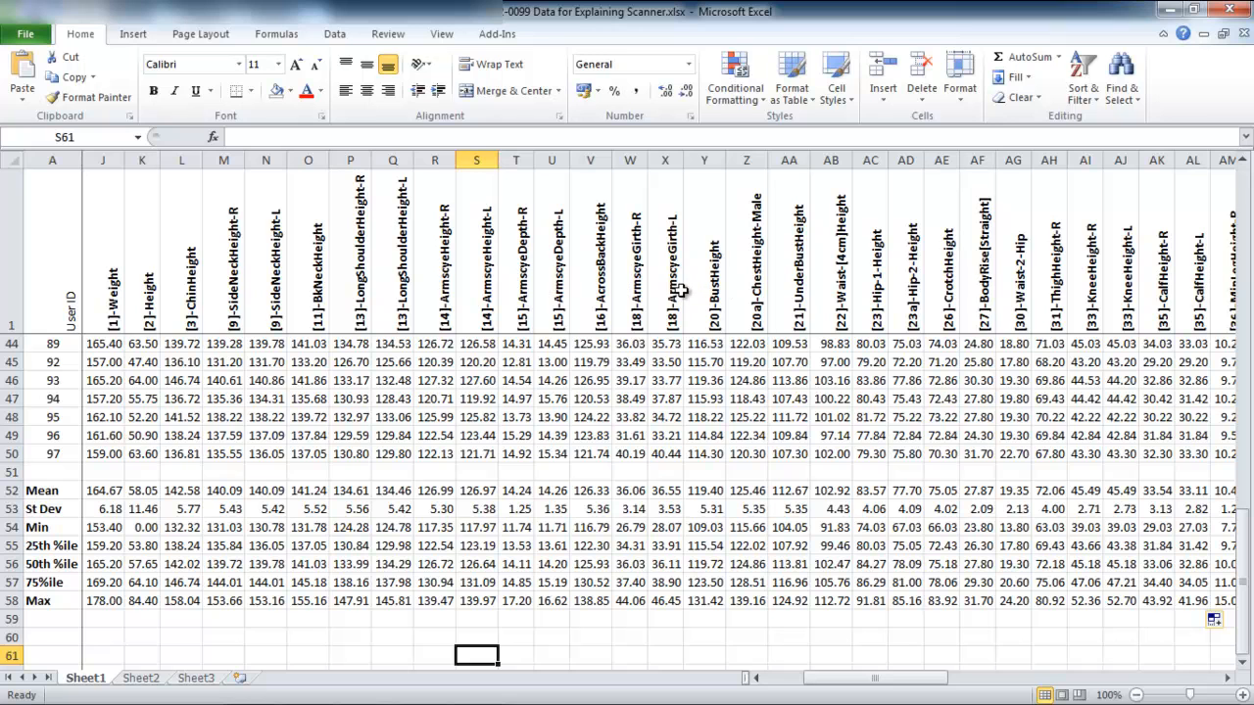
mouse_move(676, 291)
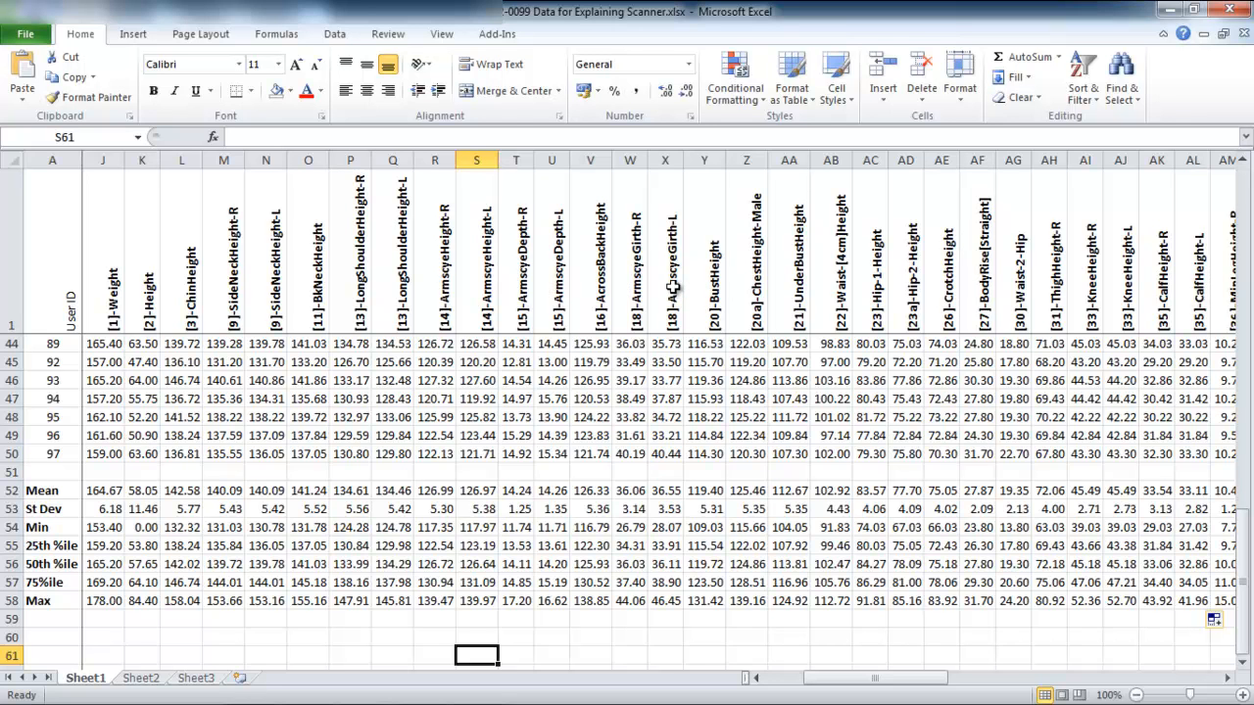
mouse_move(672, 285)
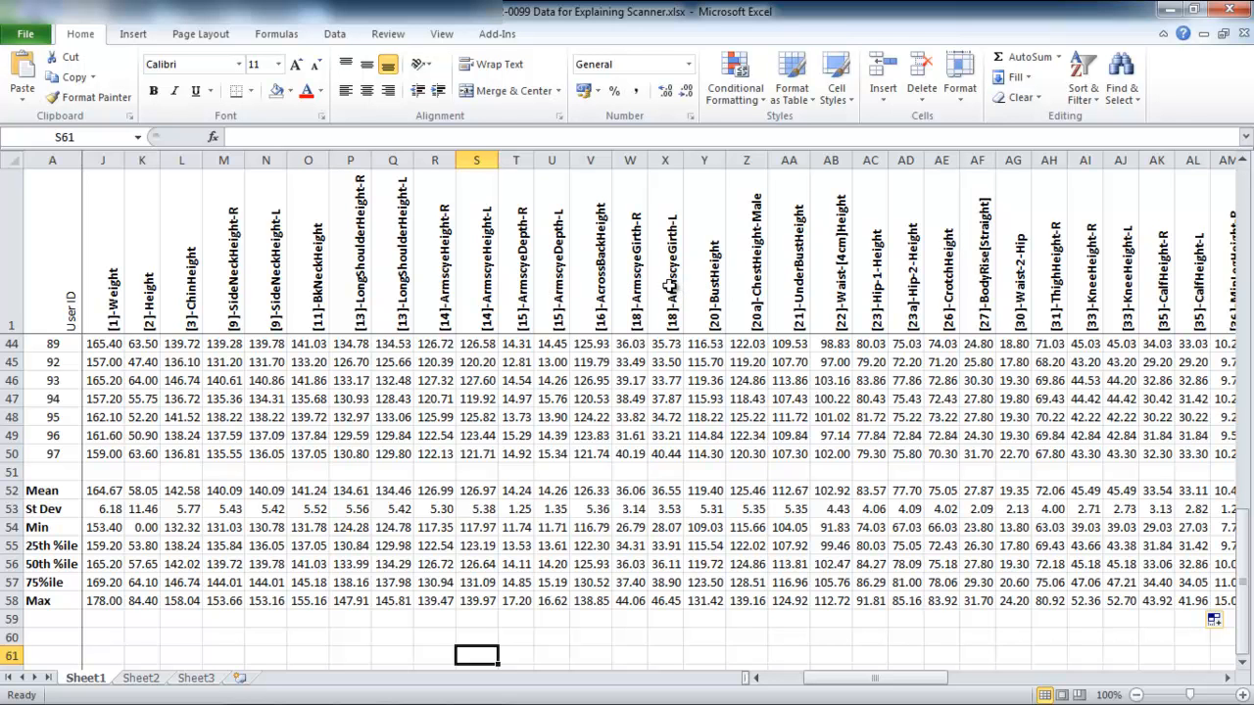
mouse_move(671, 291)
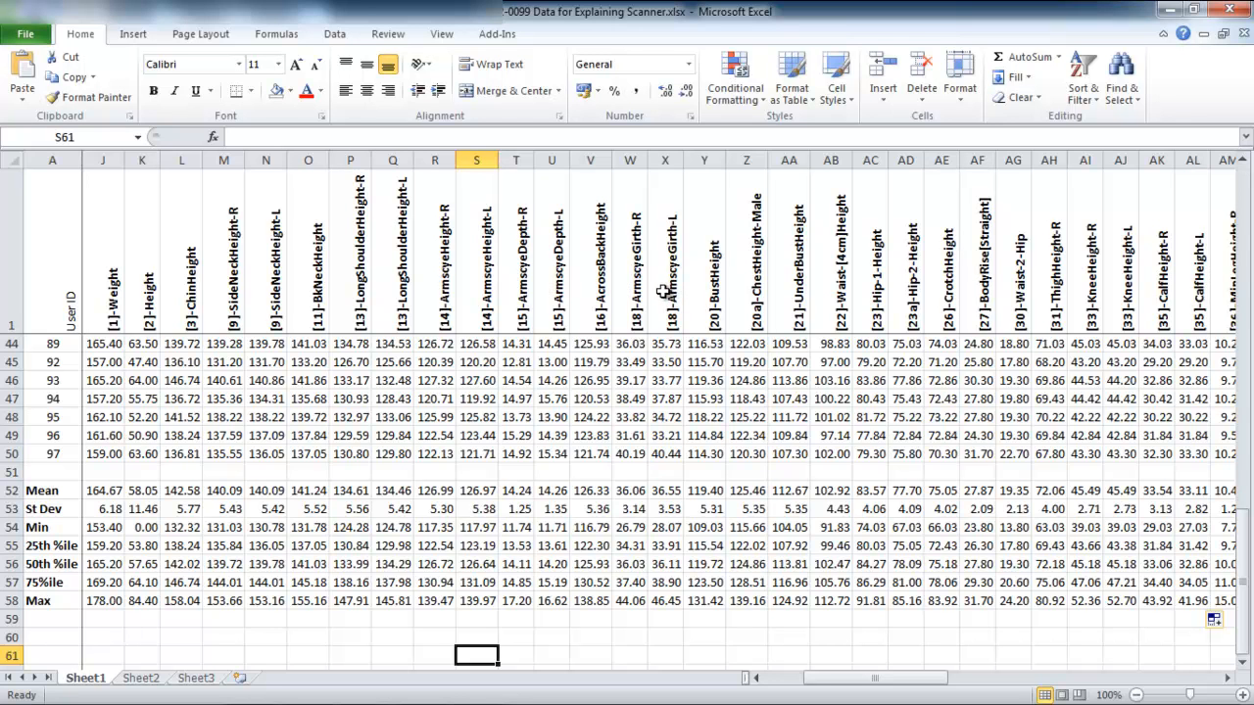
mouse_move(658, 291)
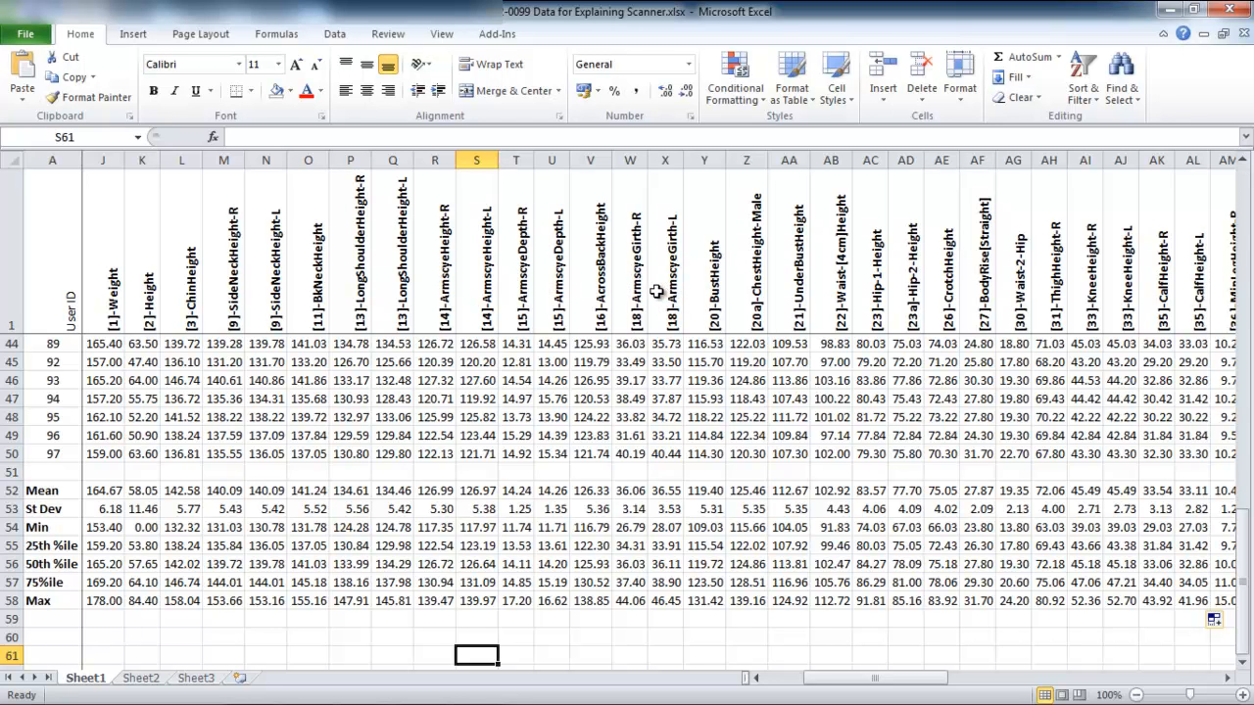
mouse_move(463, 375)
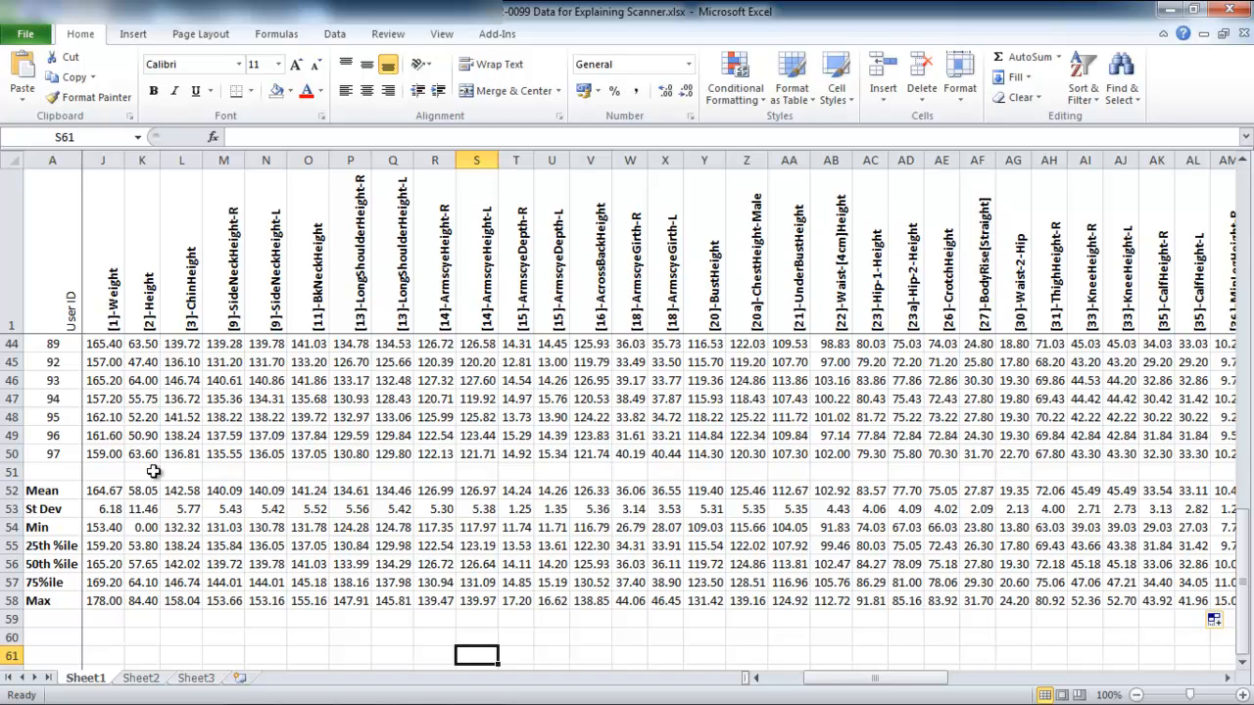
mouse_move(277, 401)
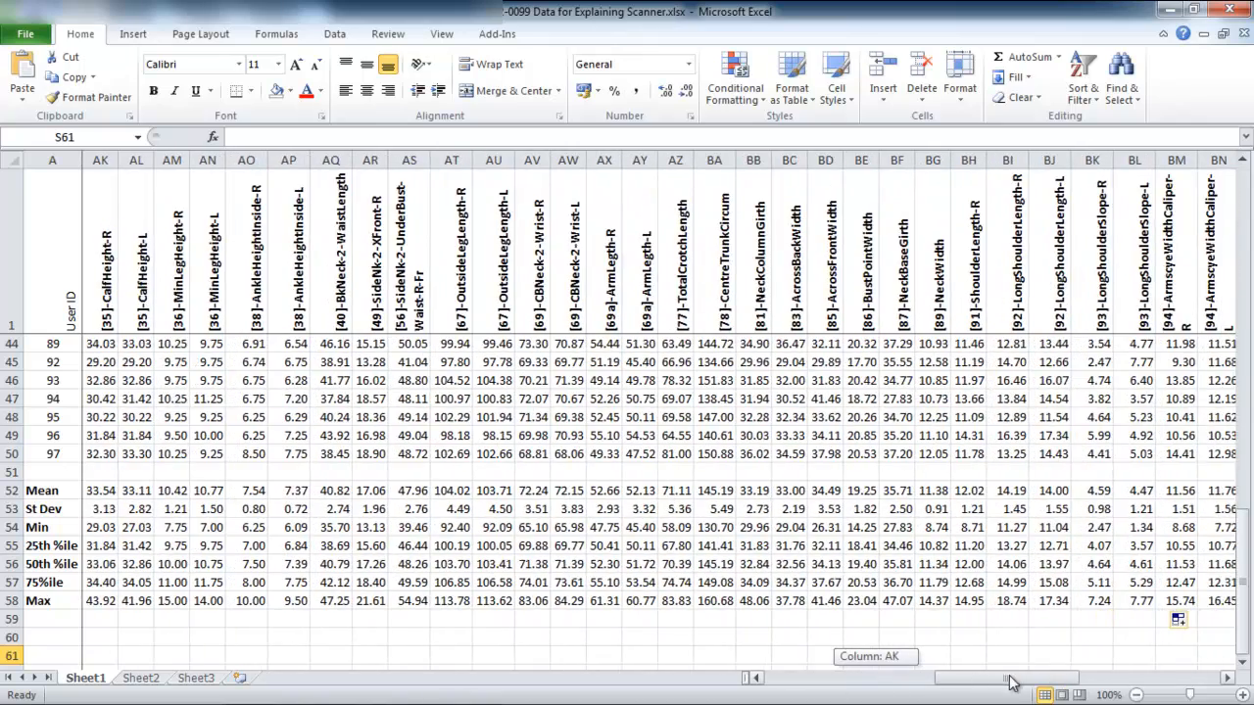
scroll(left, 3)
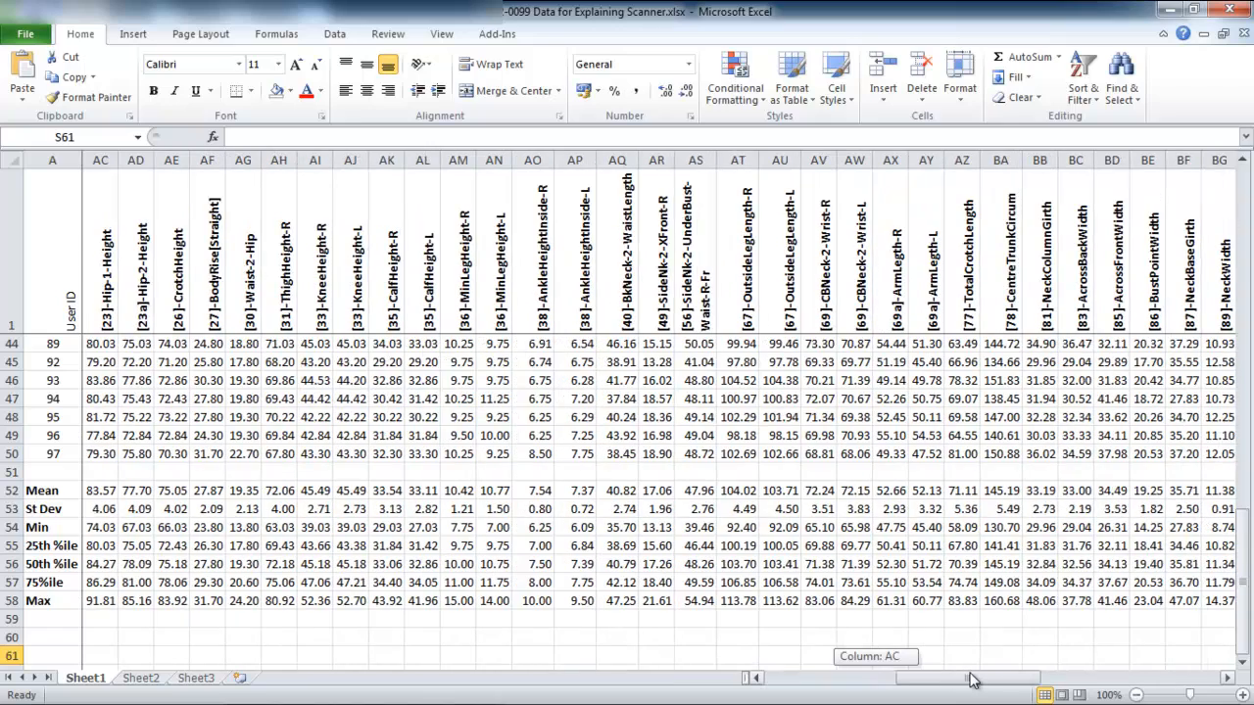
scroll(right, 3)
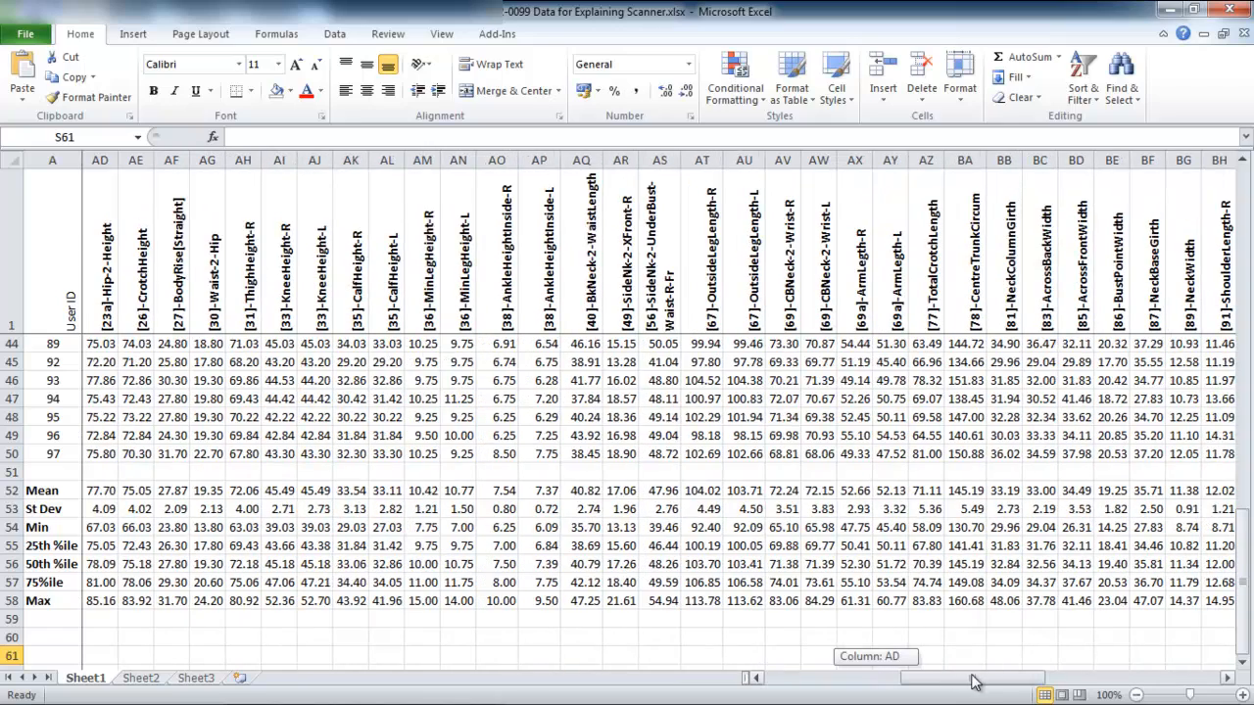
scroll(left, 3)
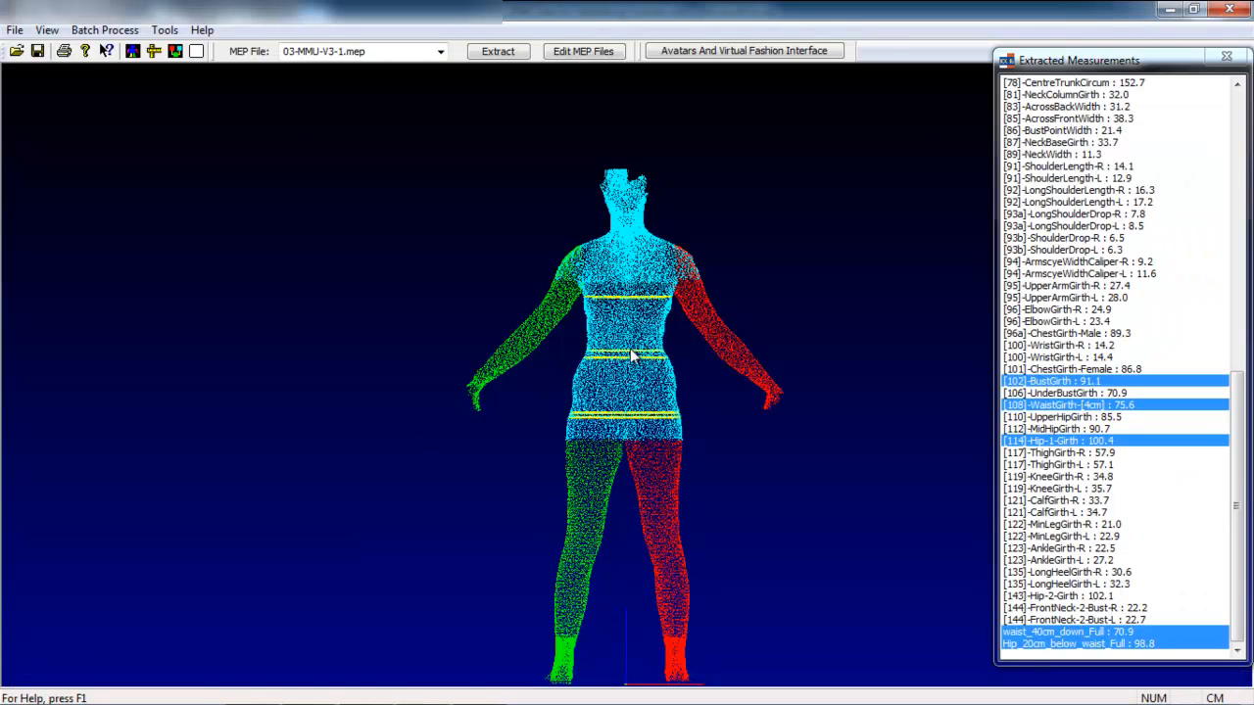
mouse_move(603, 304)
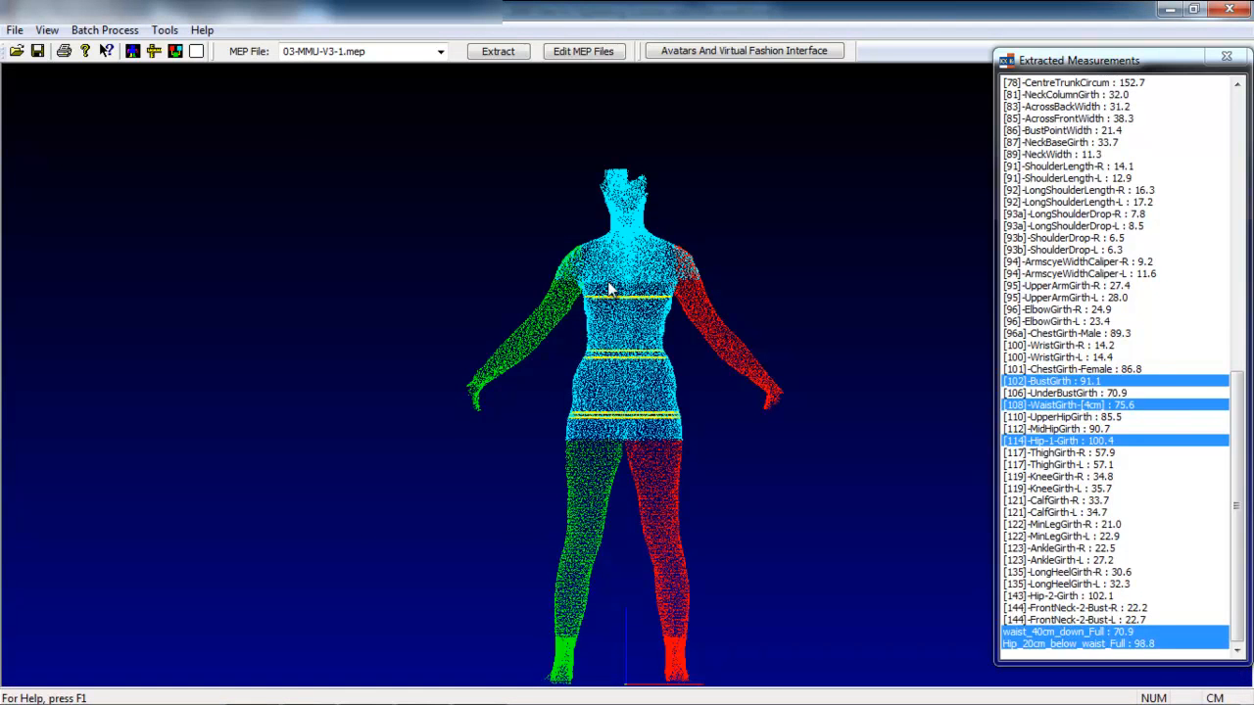
mouse_move(636, 272)
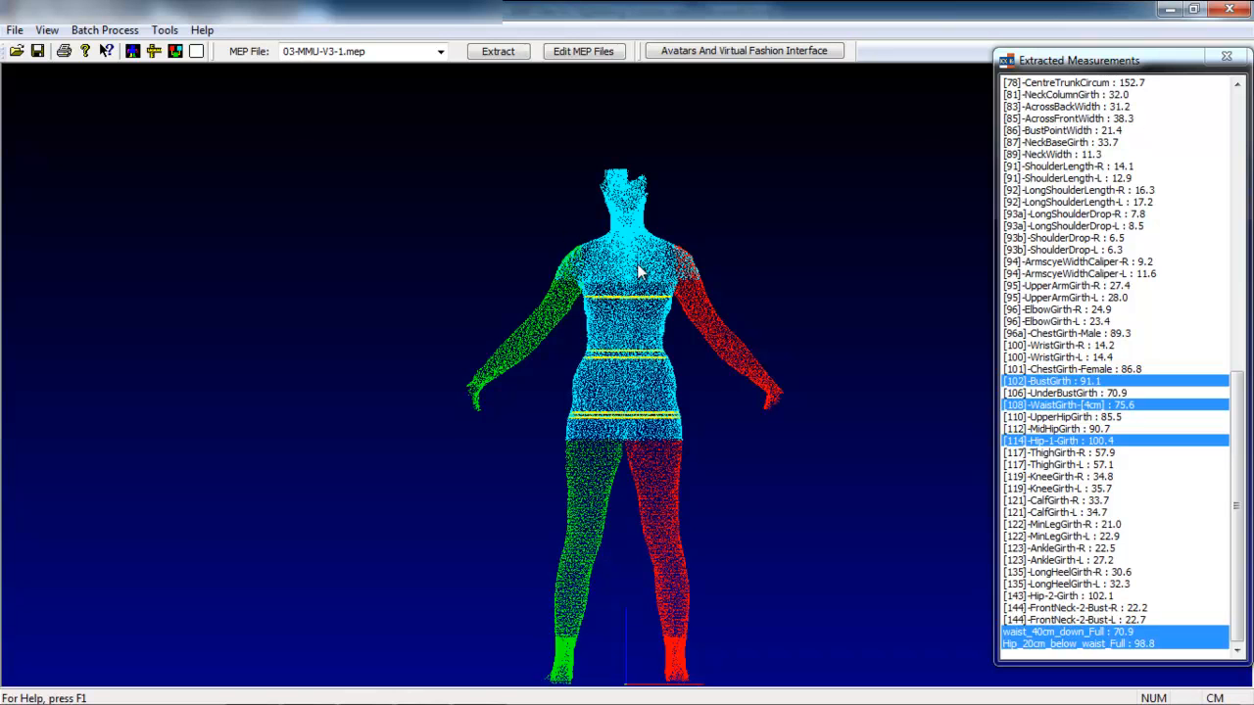
mouse_move(105, 29)
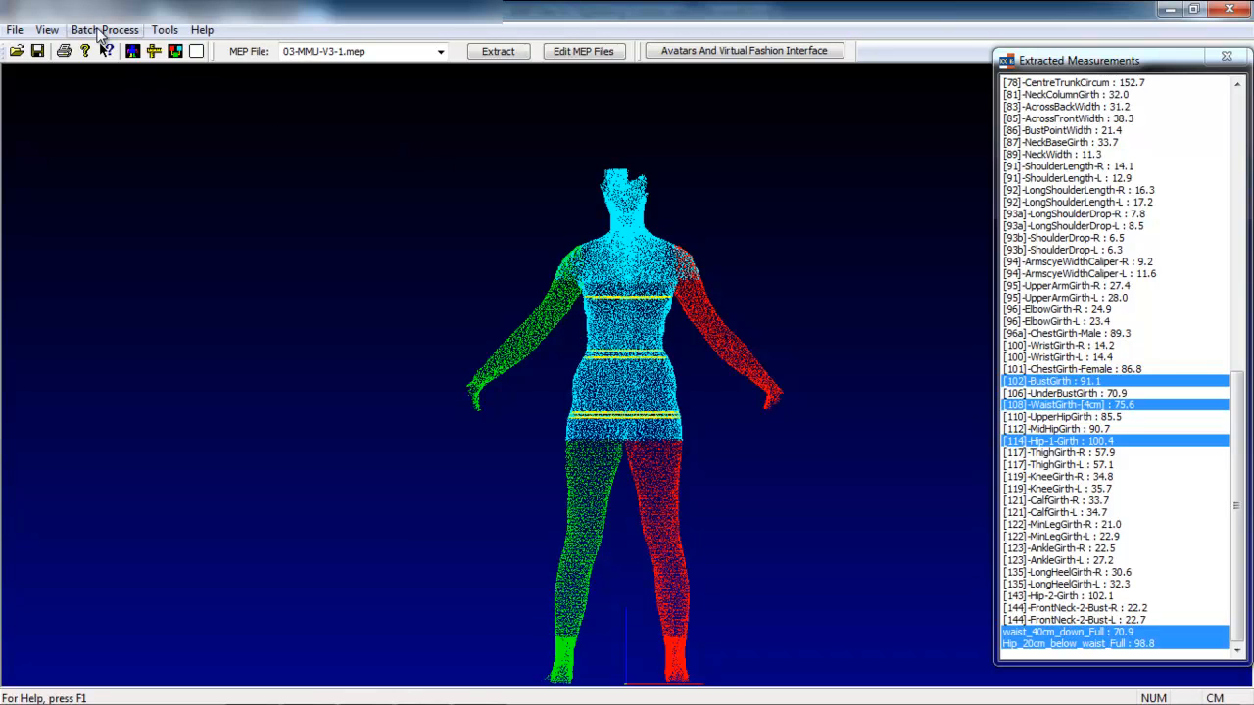
Step: Open the View menu over the body scan
click(46, 29)
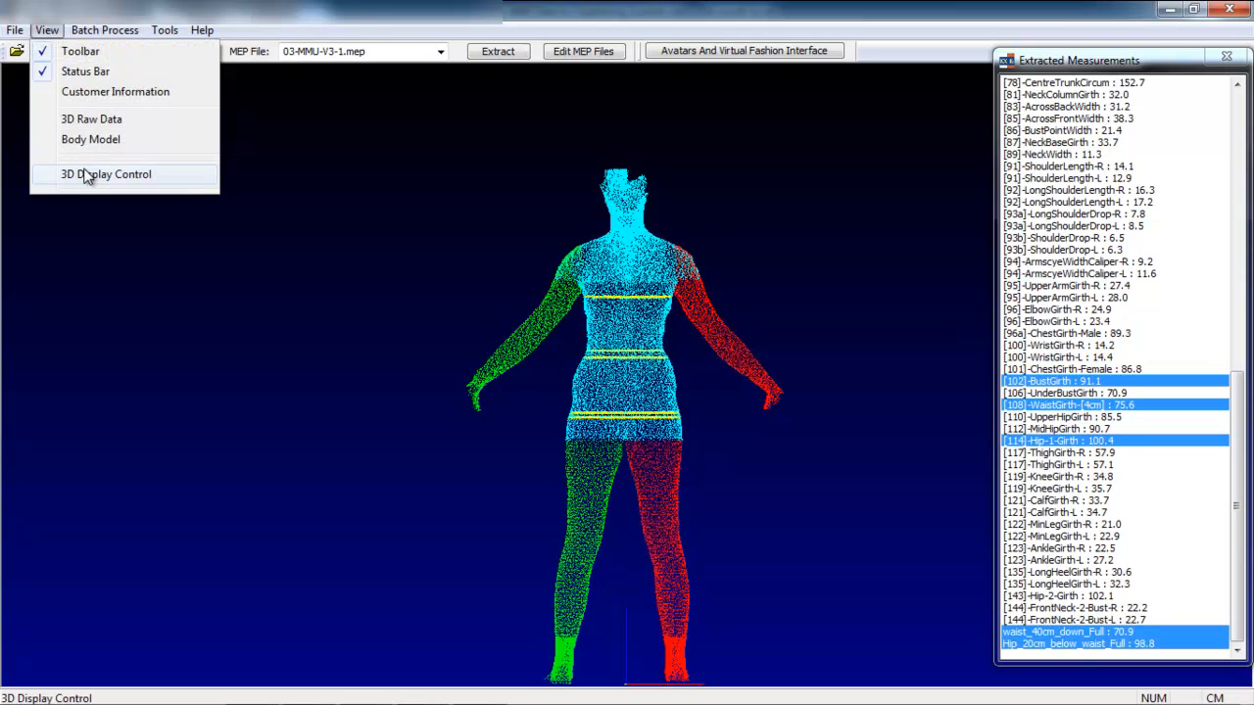
click(106, 173)
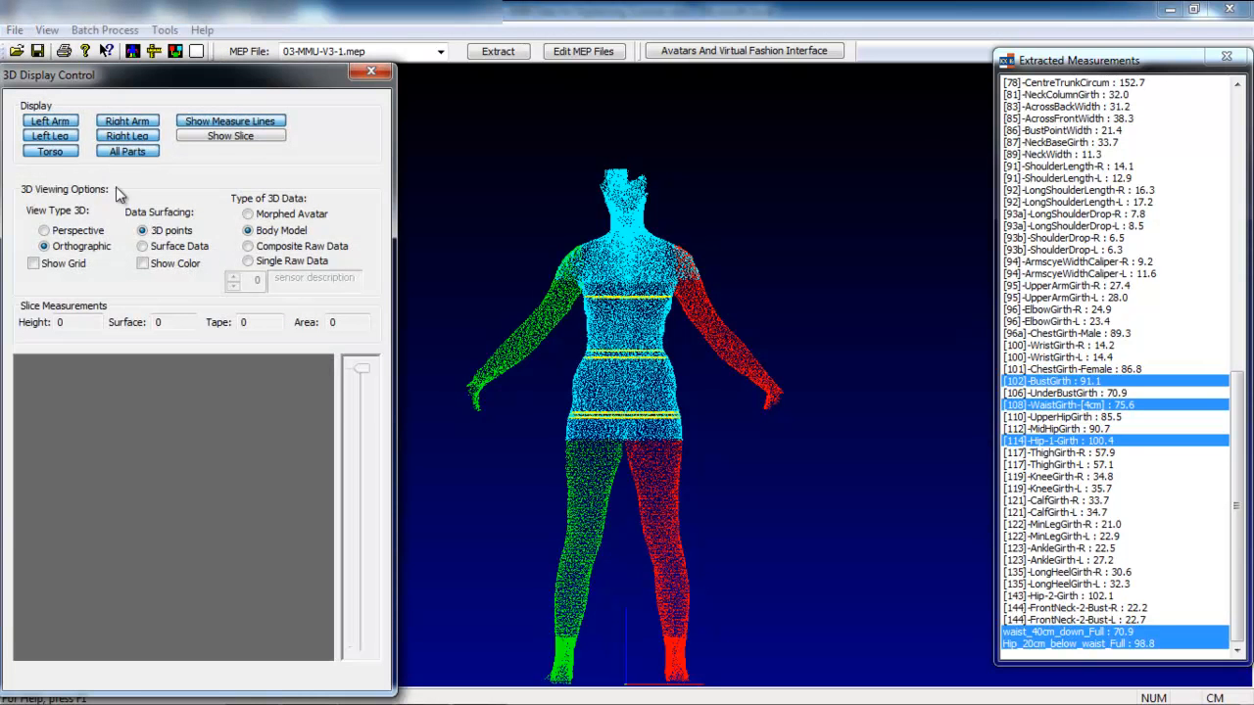
click(49, 151)
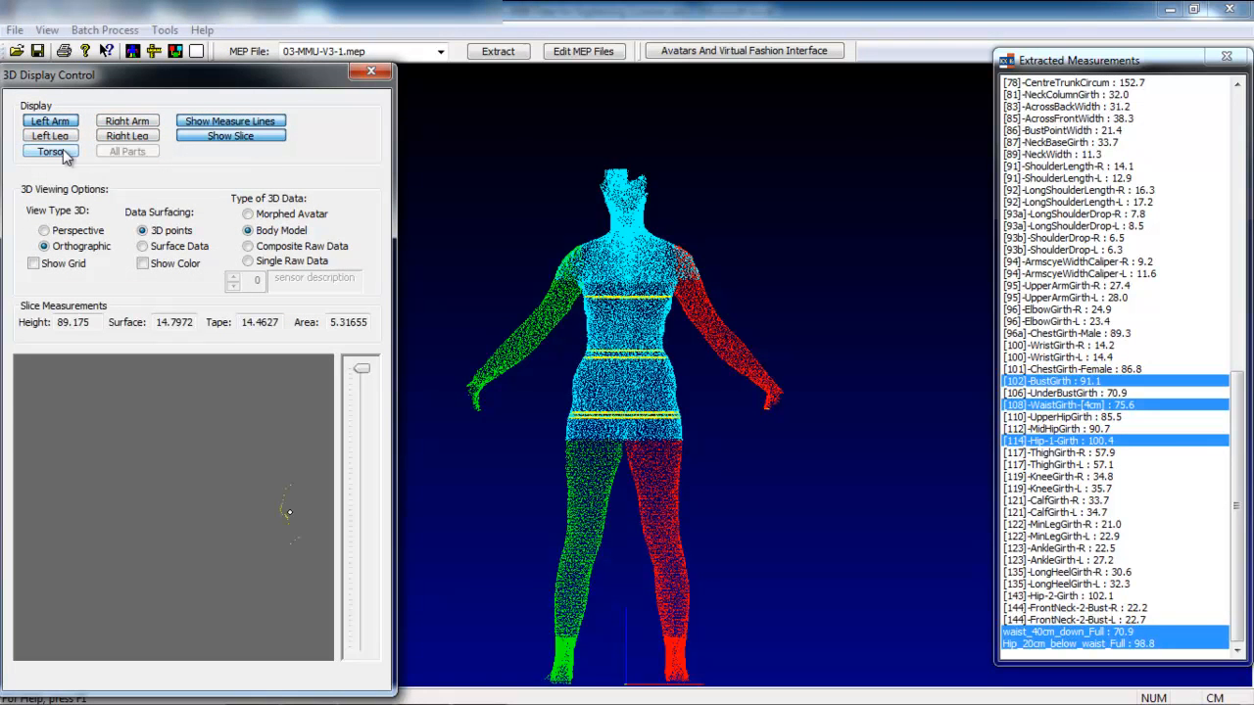
click(50, 151)
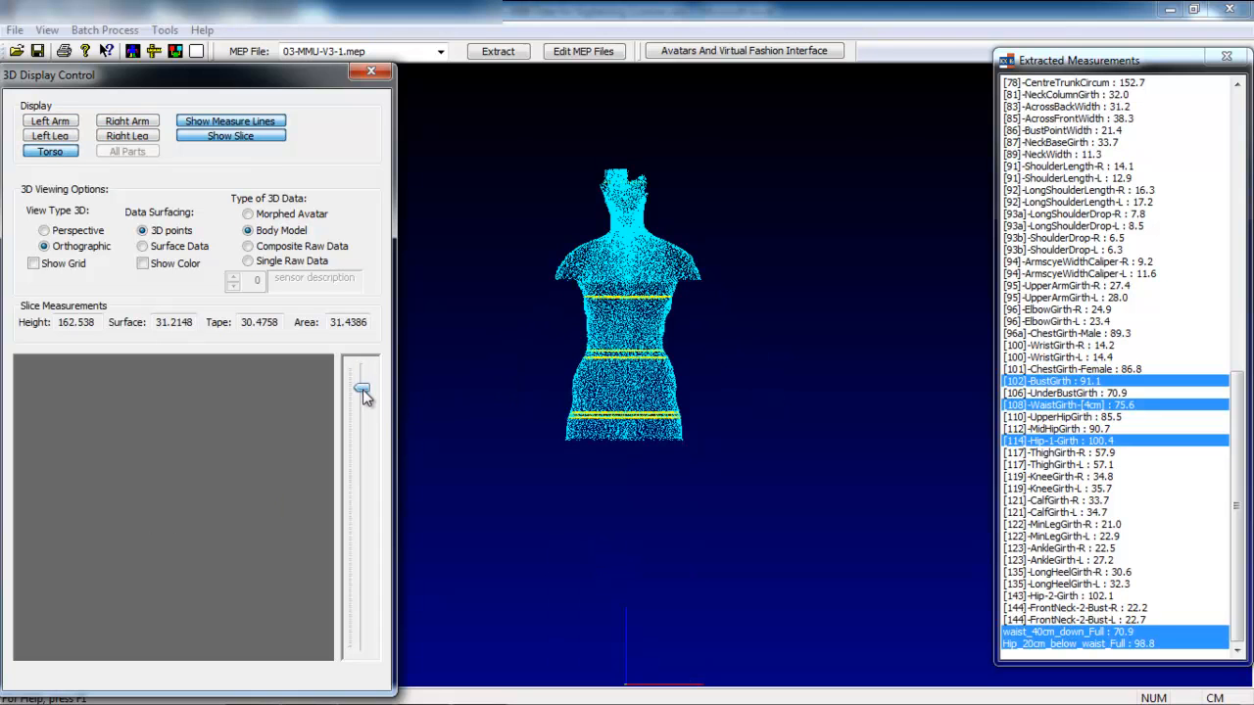
drag(363, 392, 362, 462)
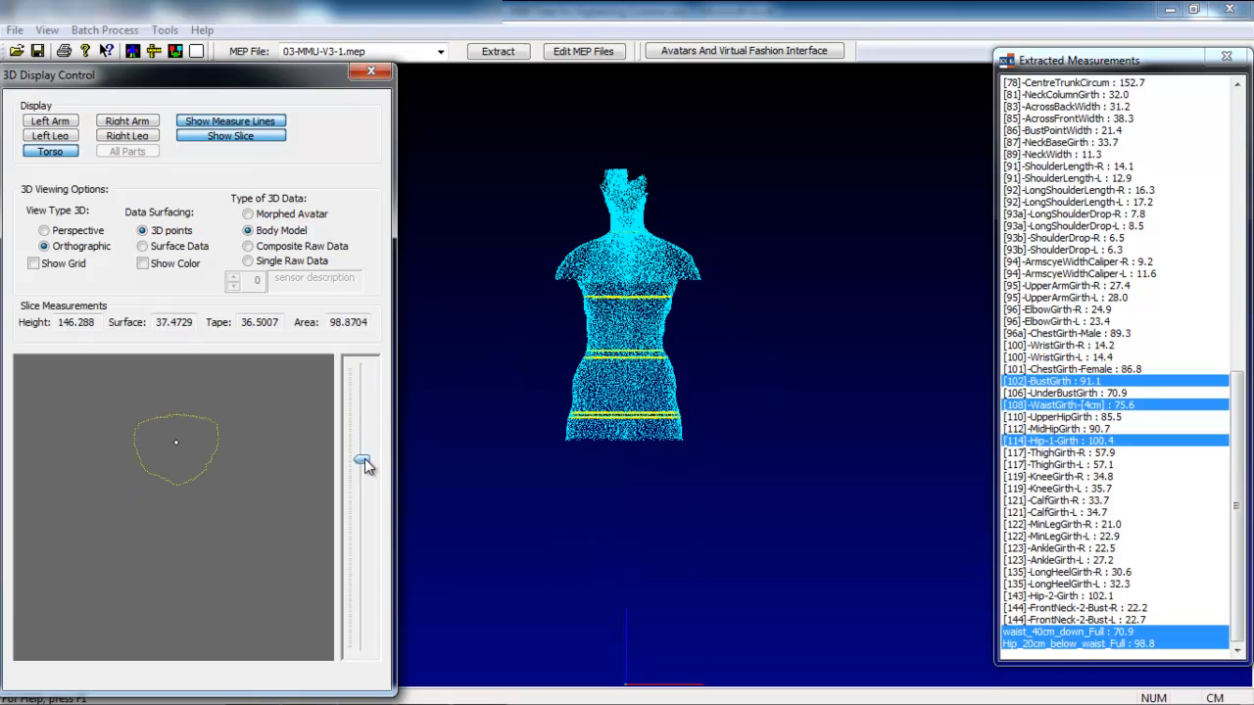
drag(363, 462, 362, 509)
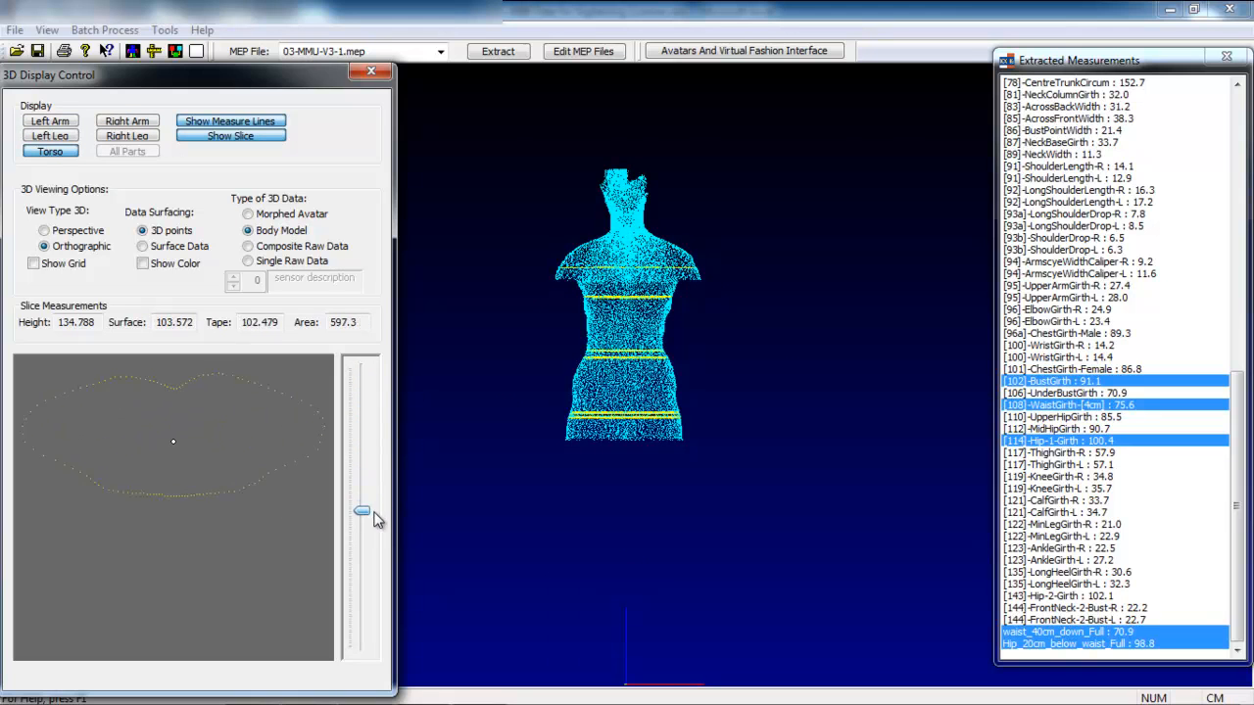
drag(362, 510, 361, 559)
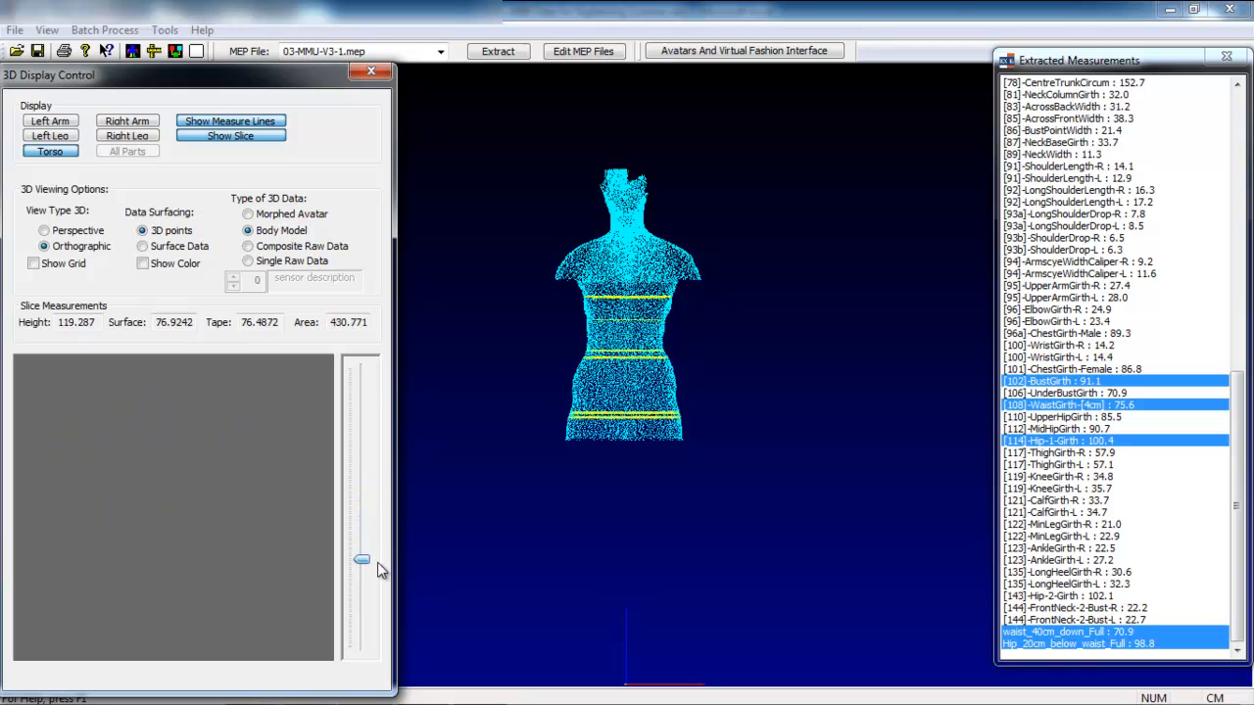
drag(362, 558, 363, 602)
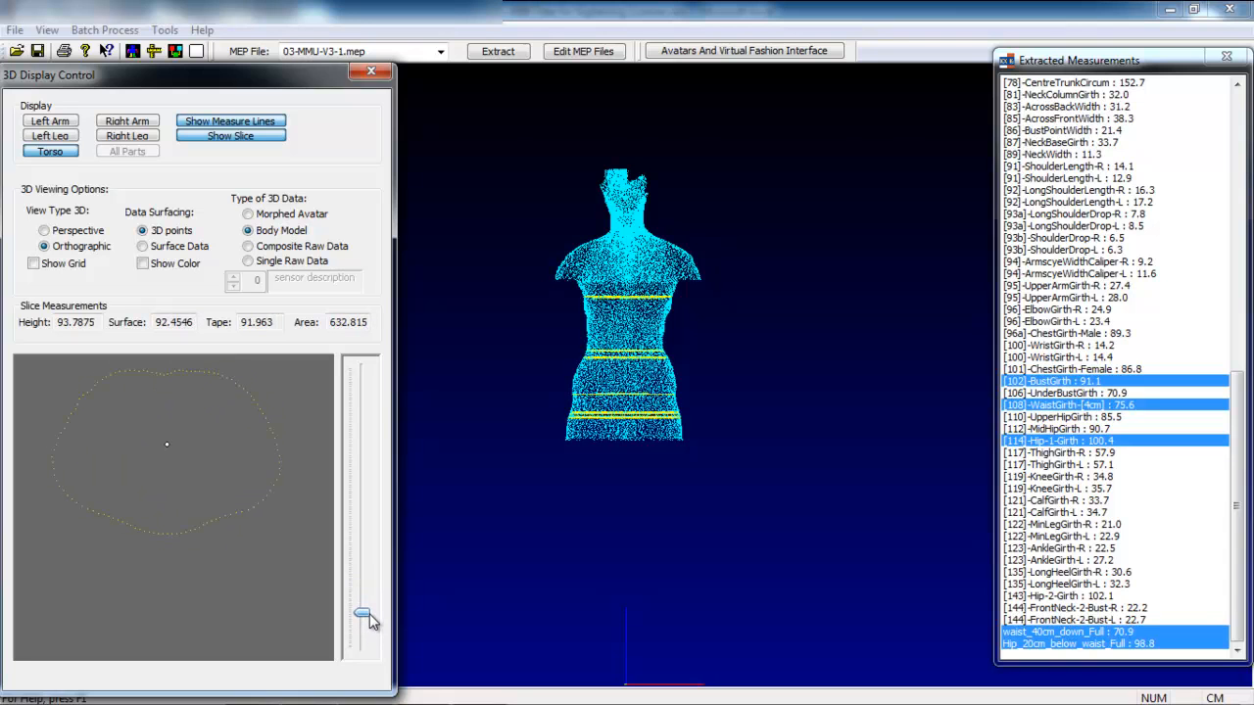
drag(364, 617, 362, 585)
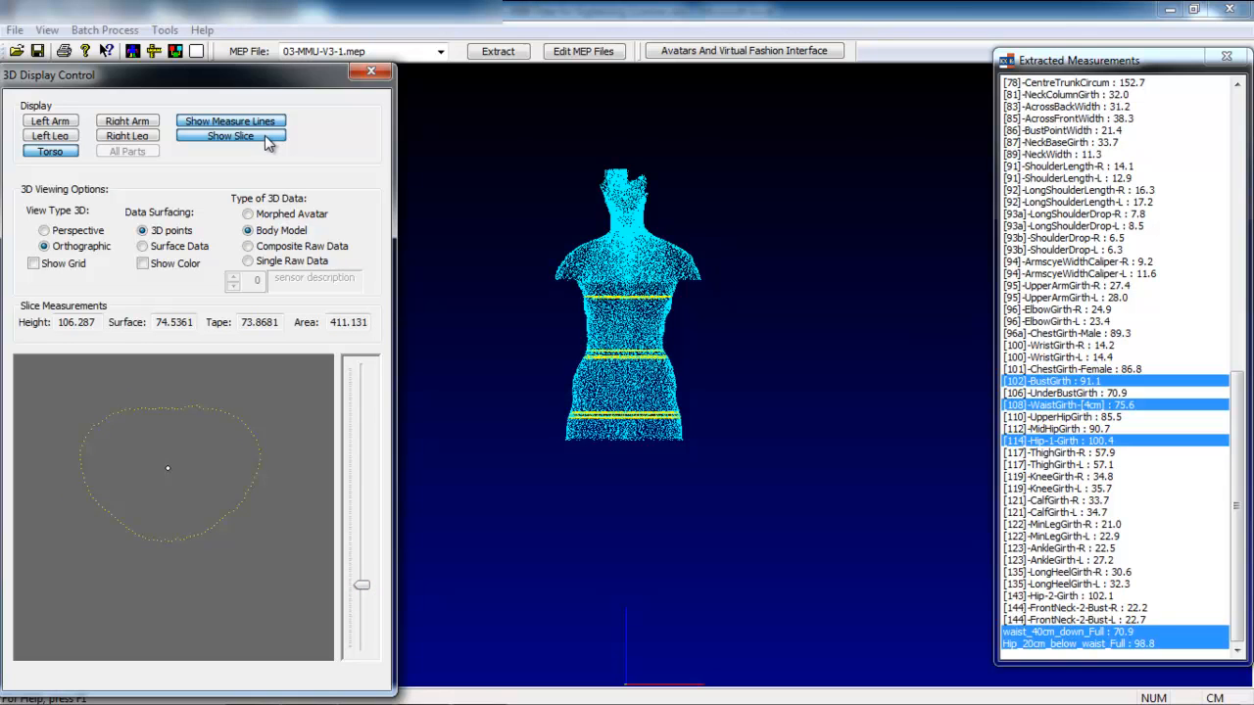
click(230, 135)
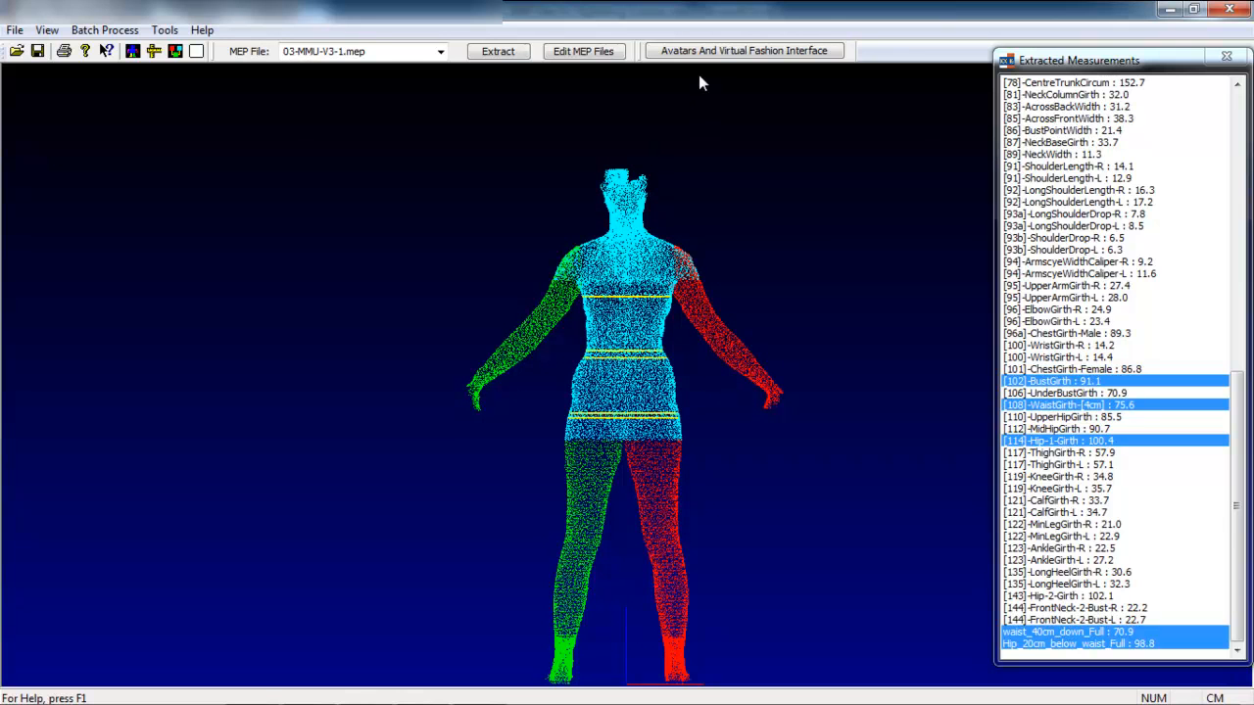
Step: Create an ImageTwin avatar from the female OptiTex Eva base model with a very short hairstyle
click(743, 50)
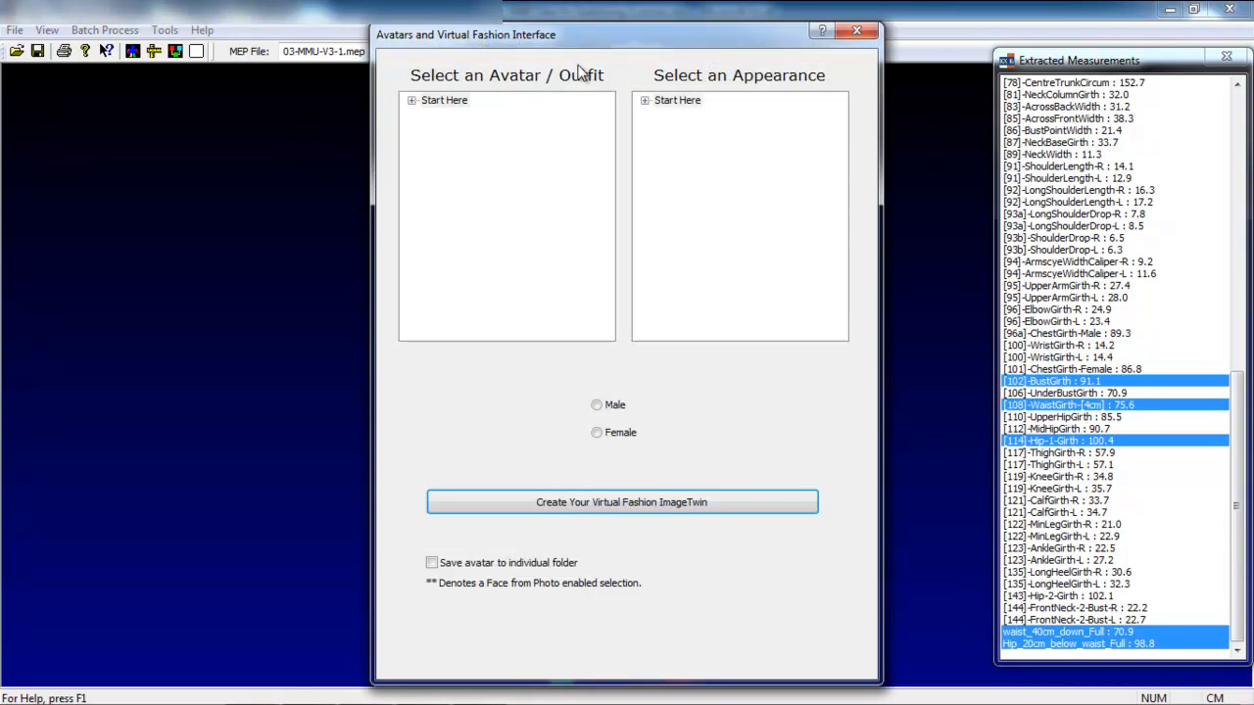
click(412, 99)
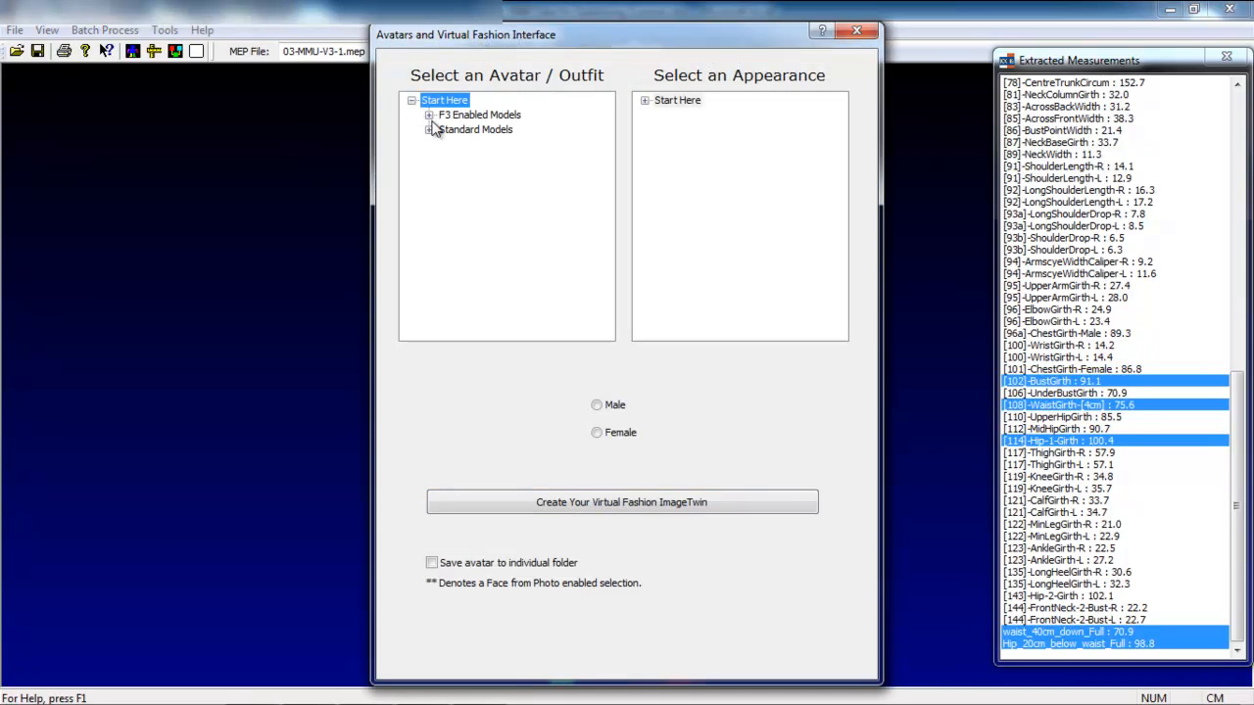
click(429, 115)
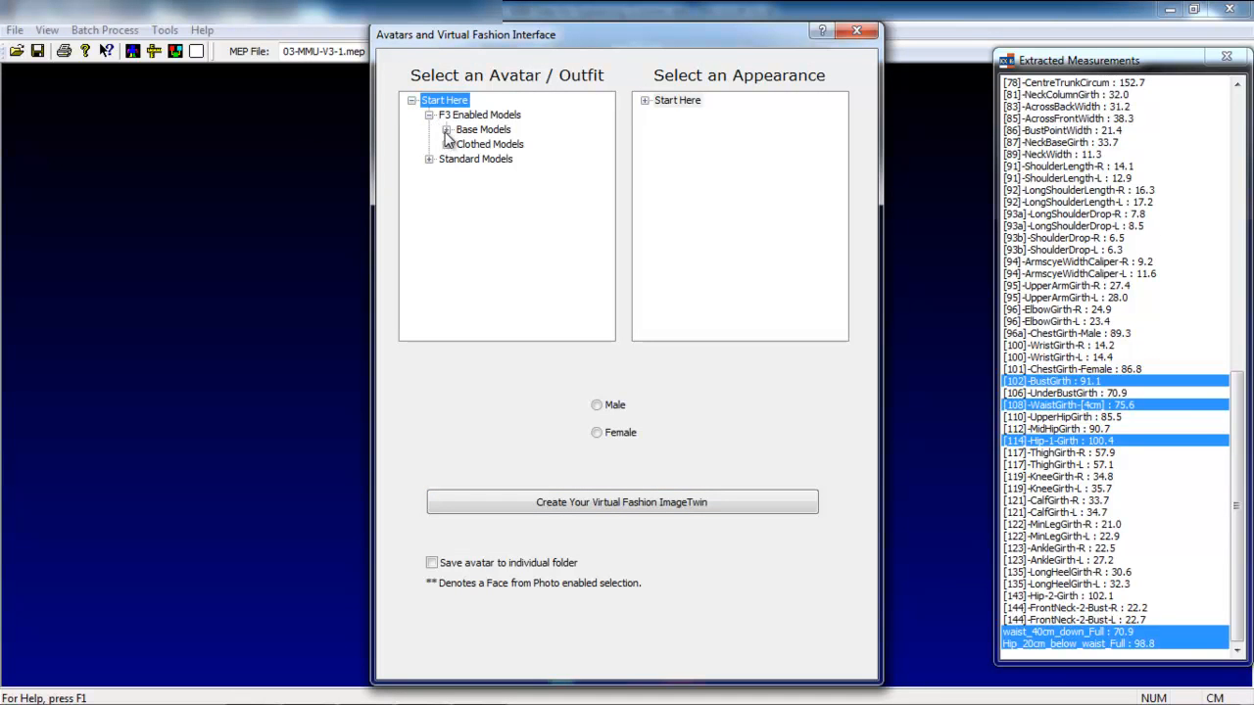
click(447, 130)
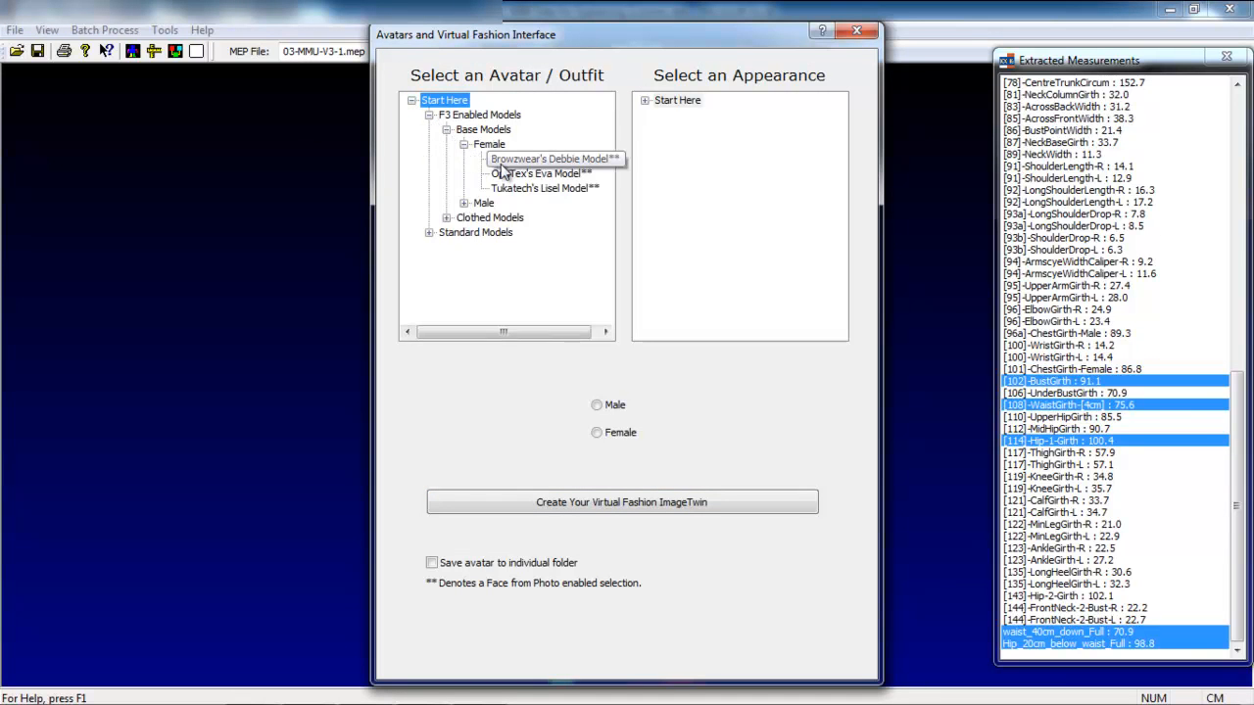
click(539, 173)
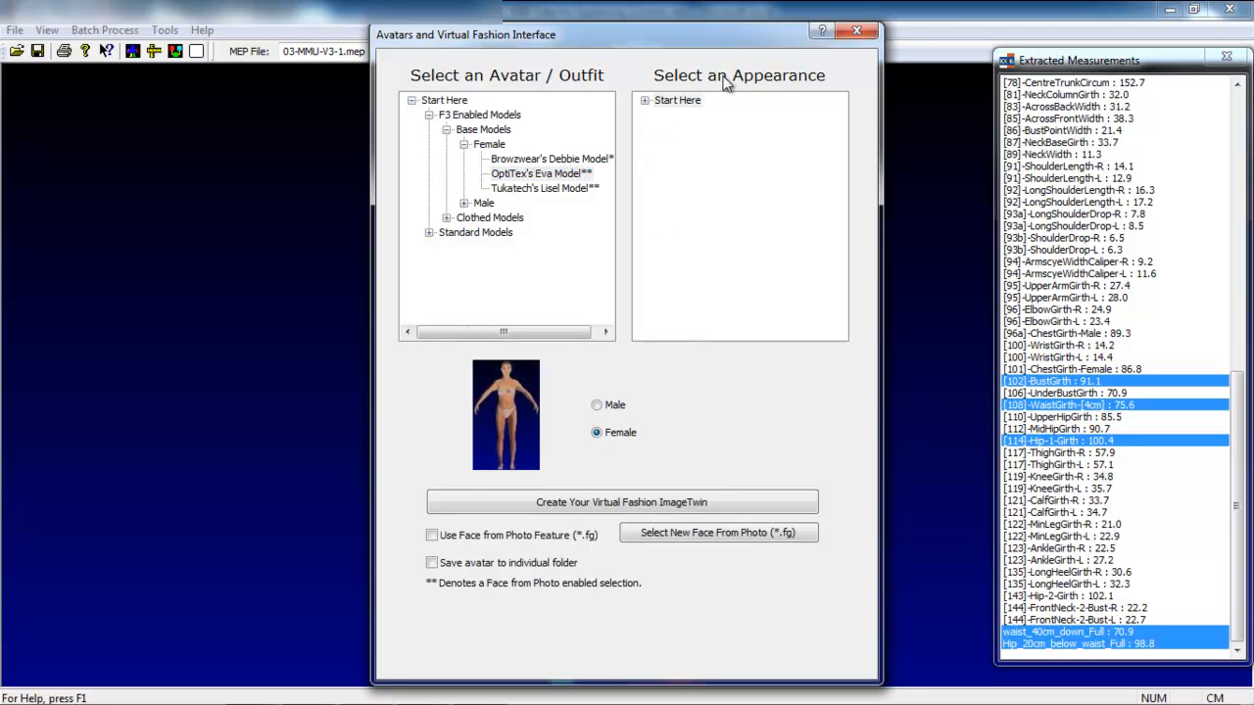
click(645, 100)
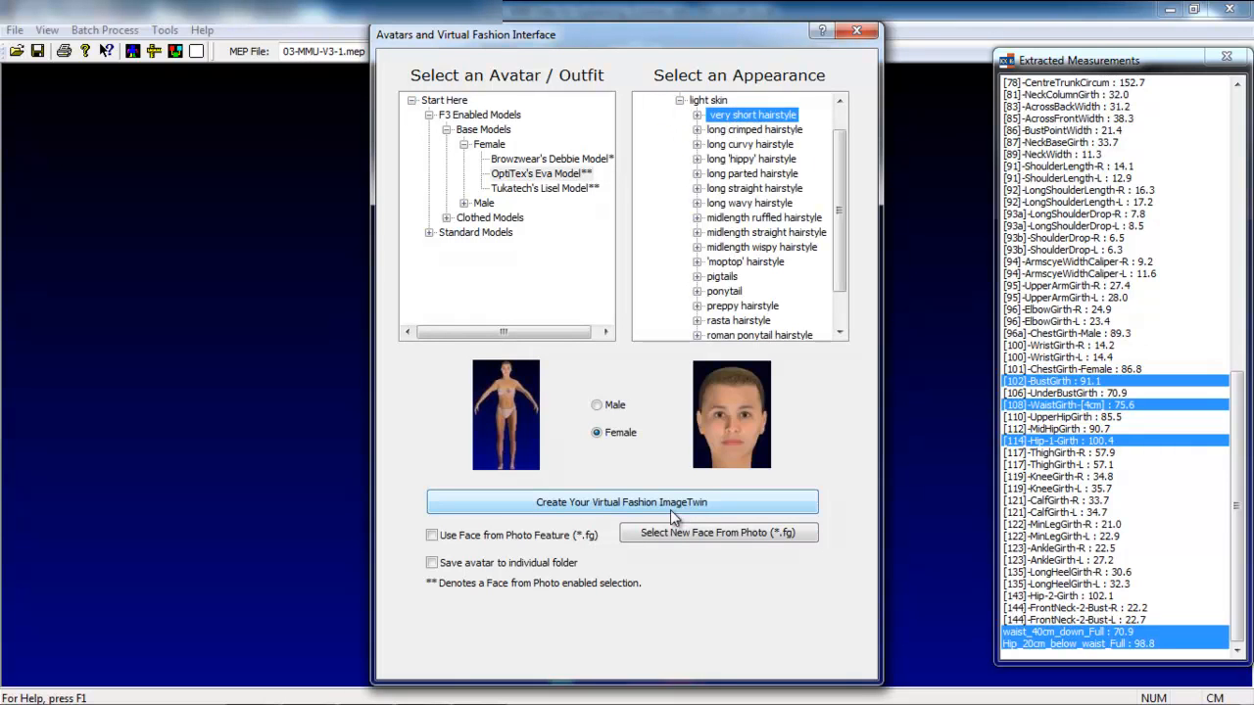
click(621, 502)
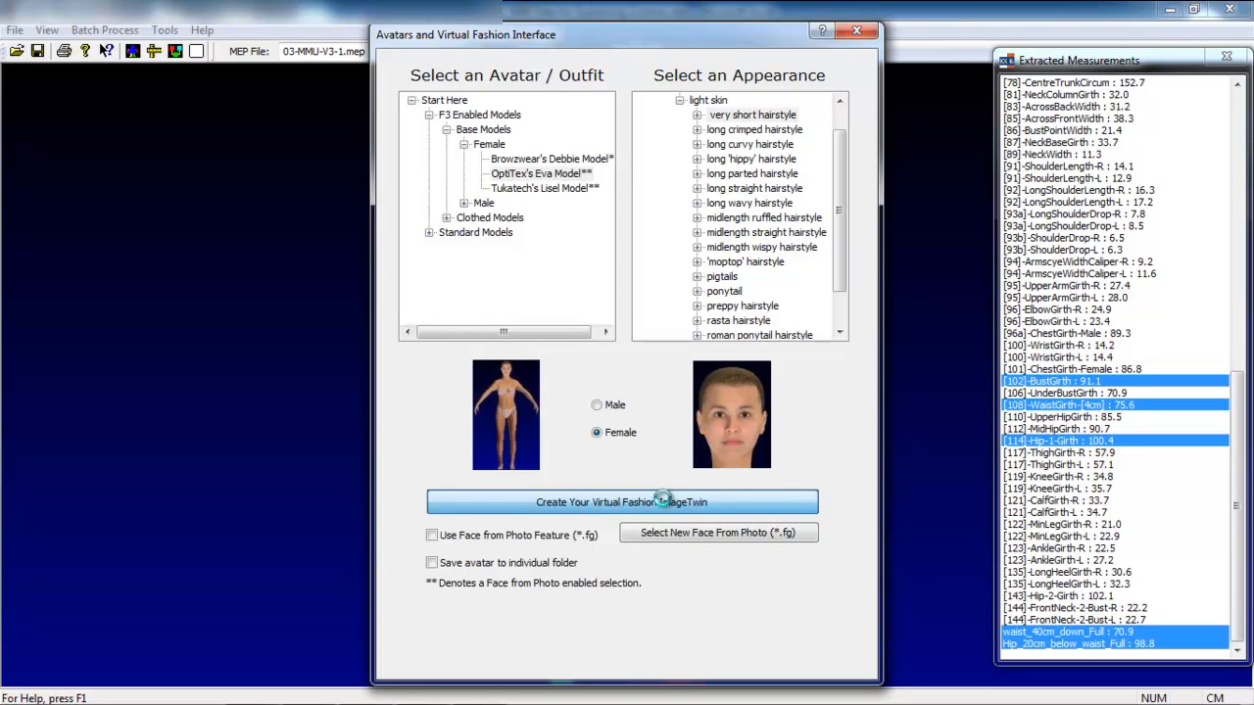
mouse_move(664, 500)
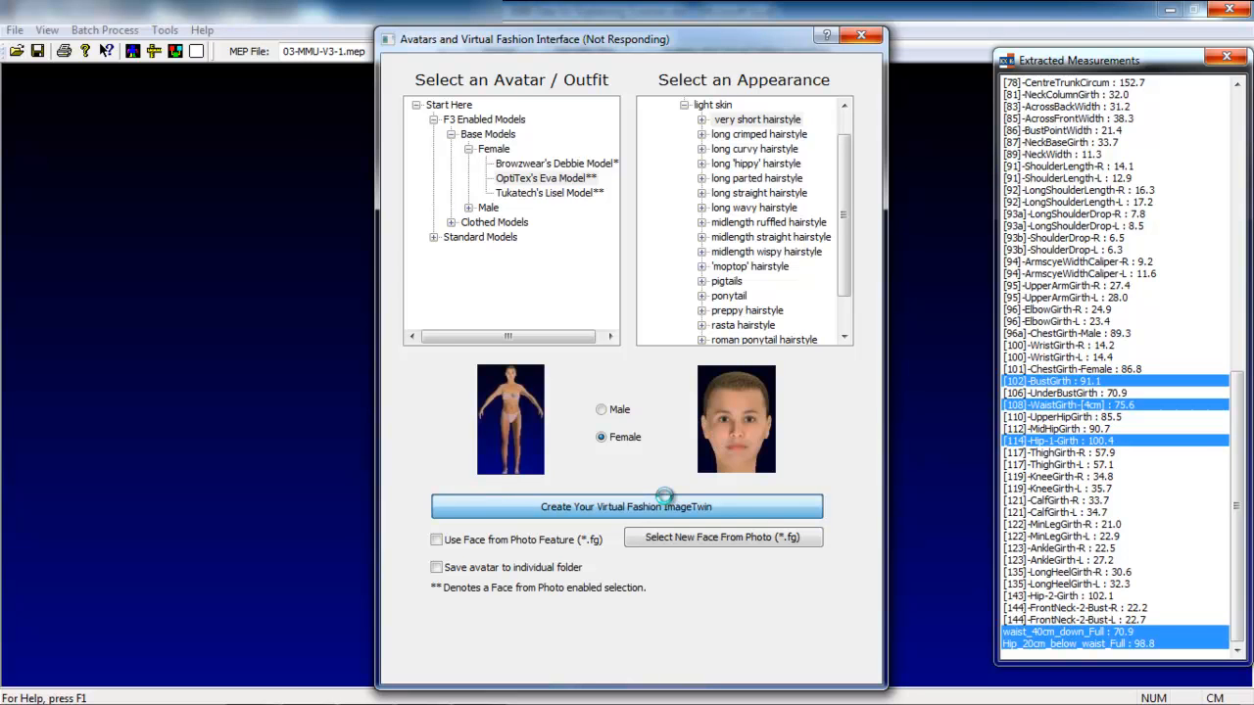
click(626, 506)
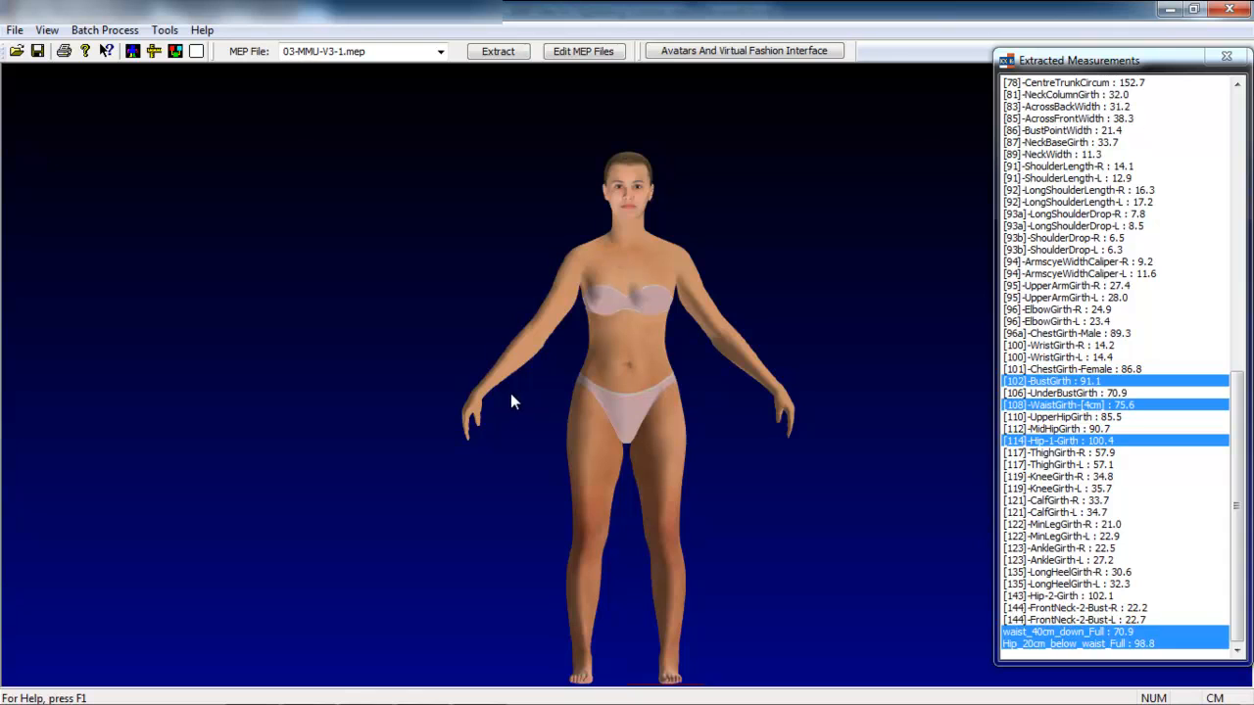
mouse_move(578, 421)
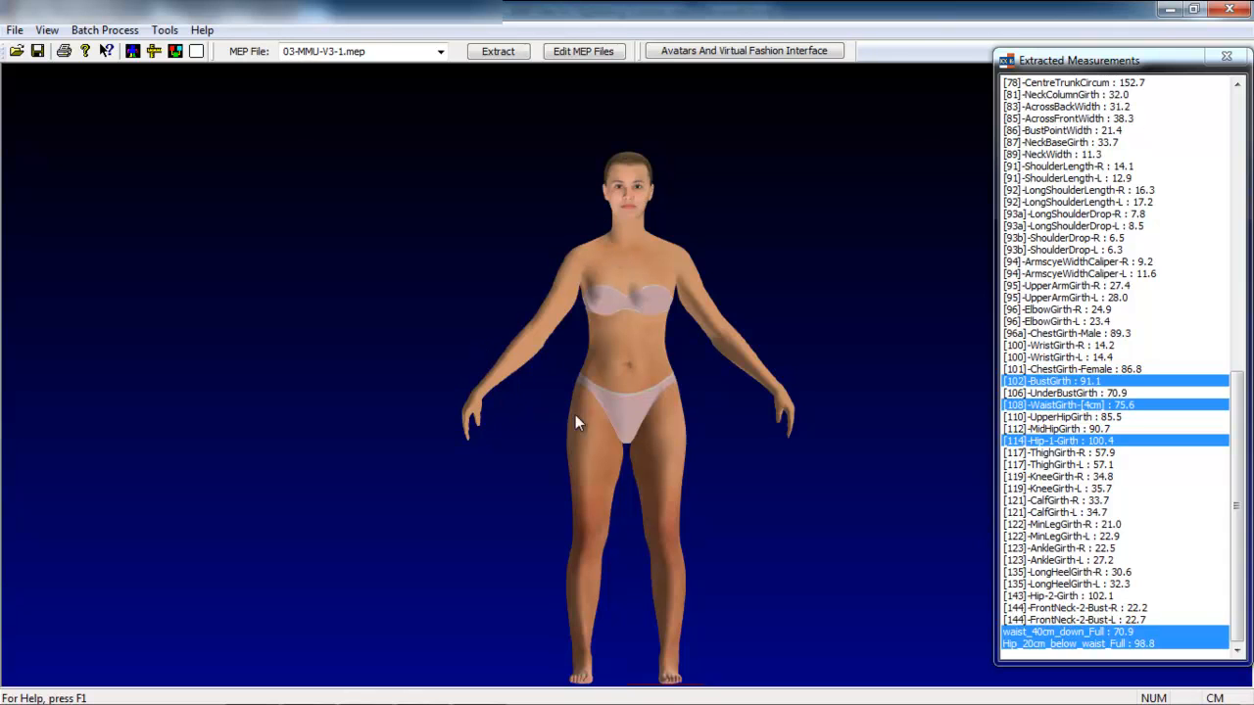
mouse_move(598, 507)
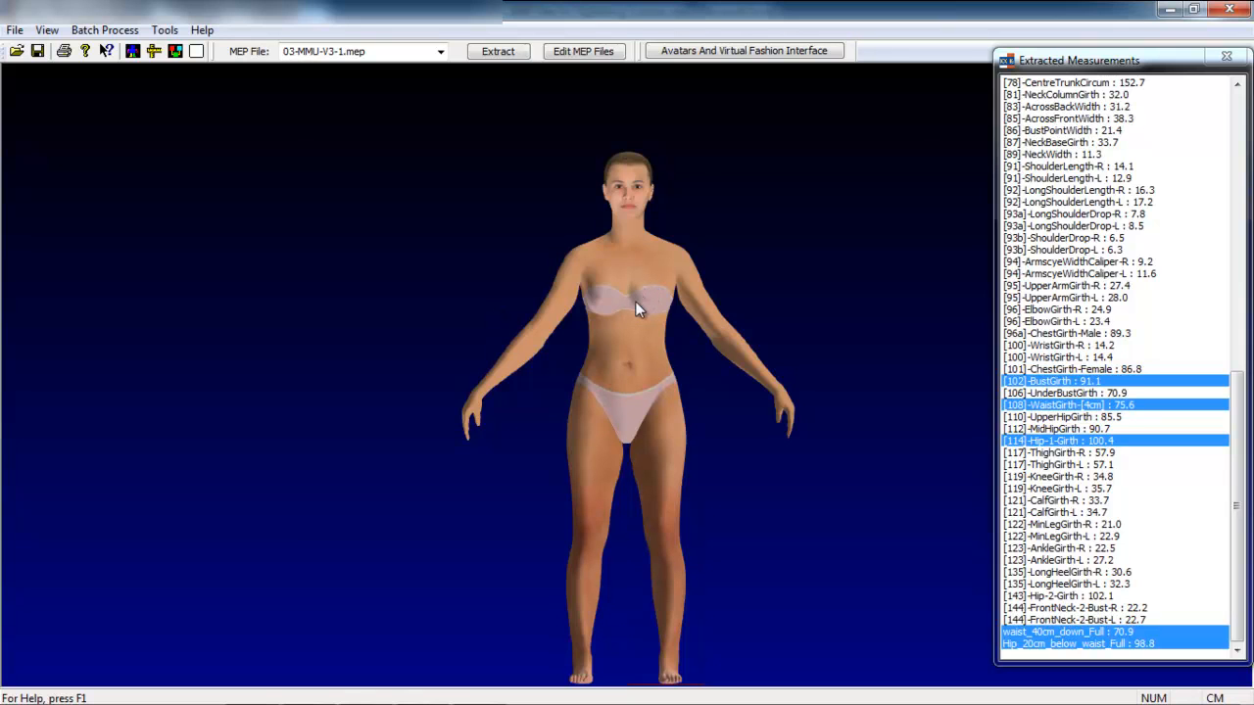
mouse_move(637, 331)
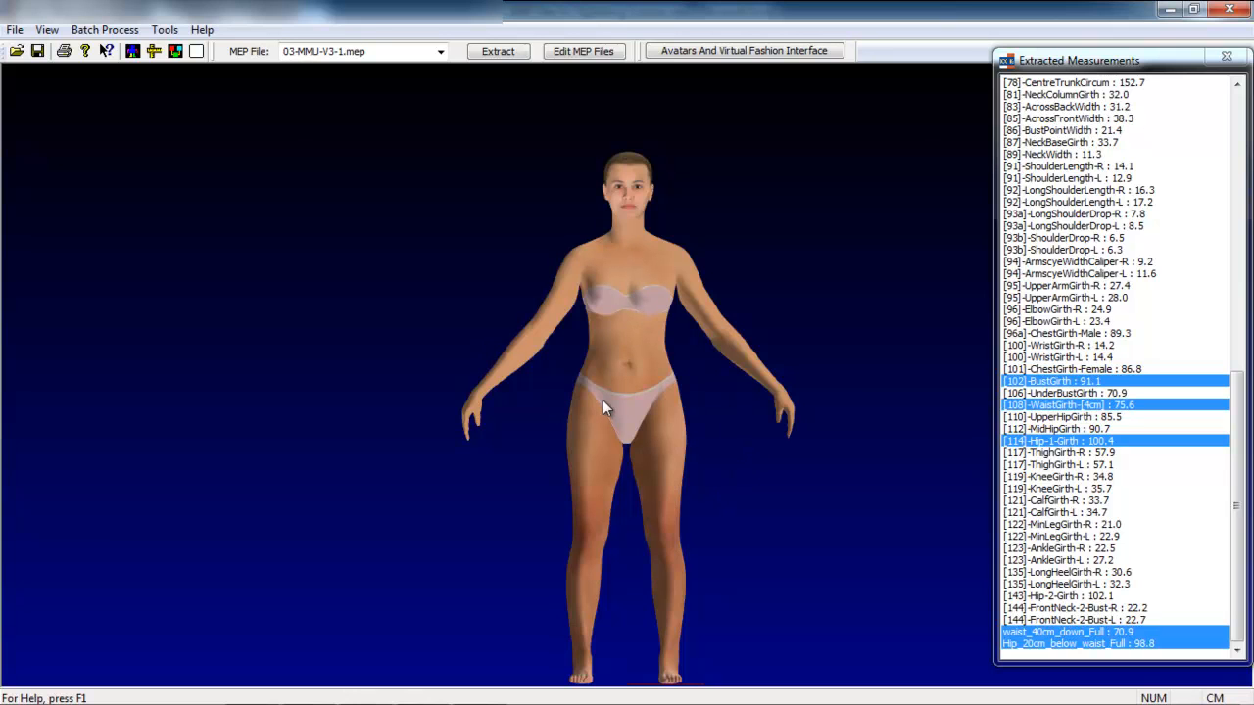
mouse_move(607, 402)
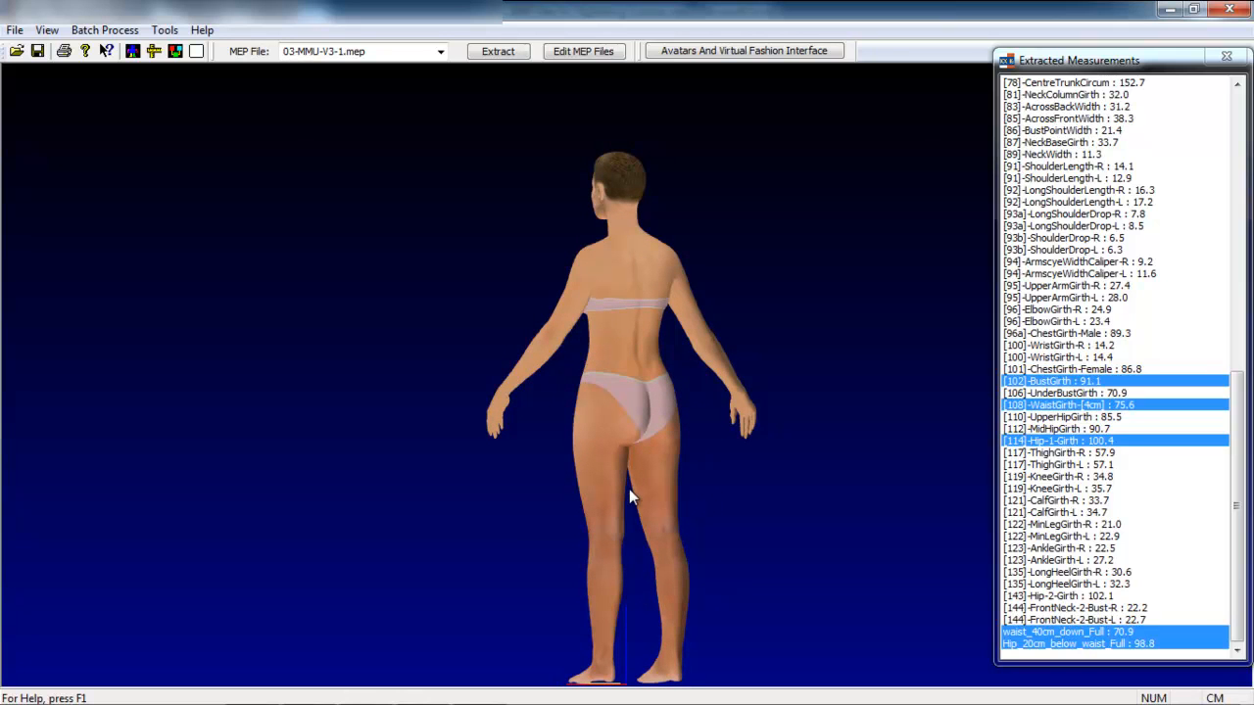
mouse_move(627, 396)
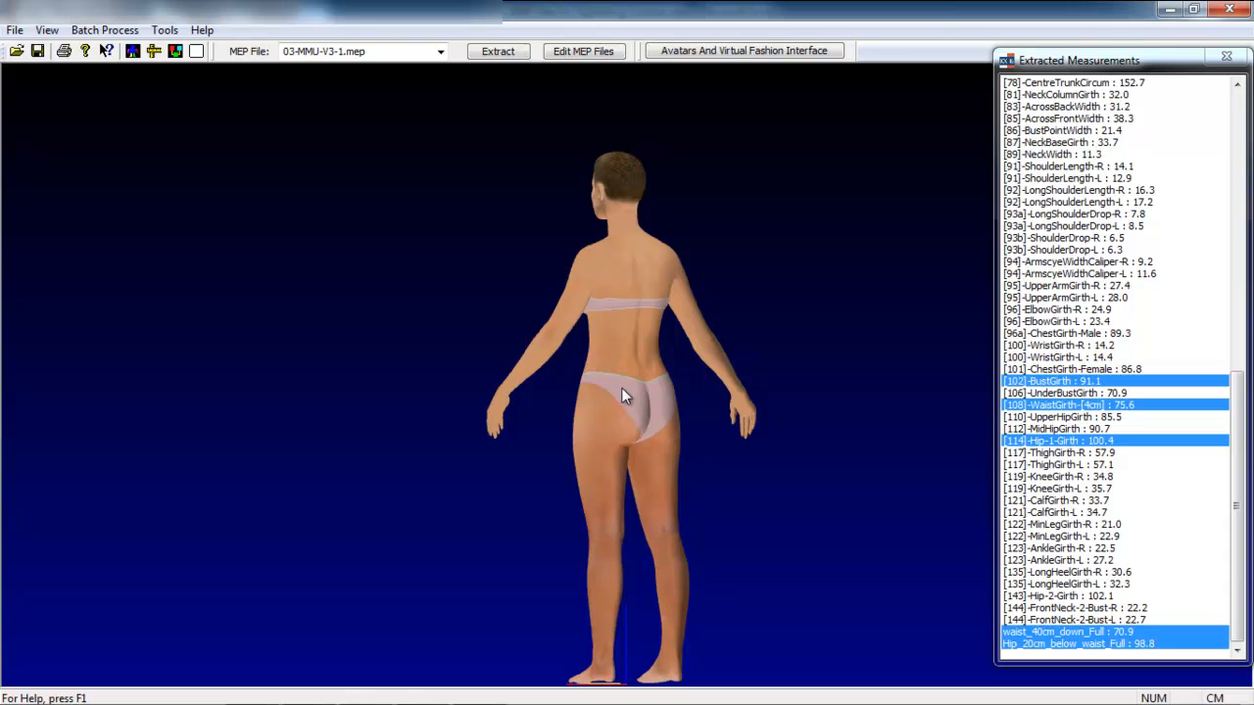
mouse_move(624, 372)
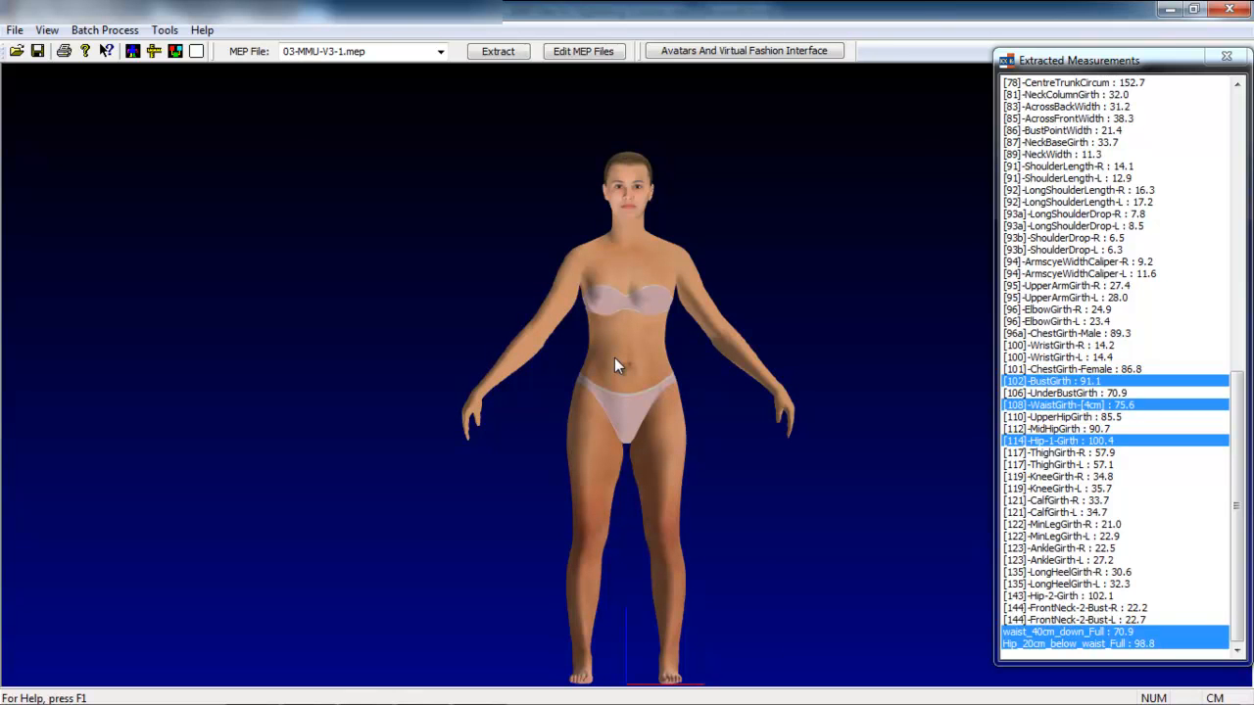
mouse_move(534, 357)
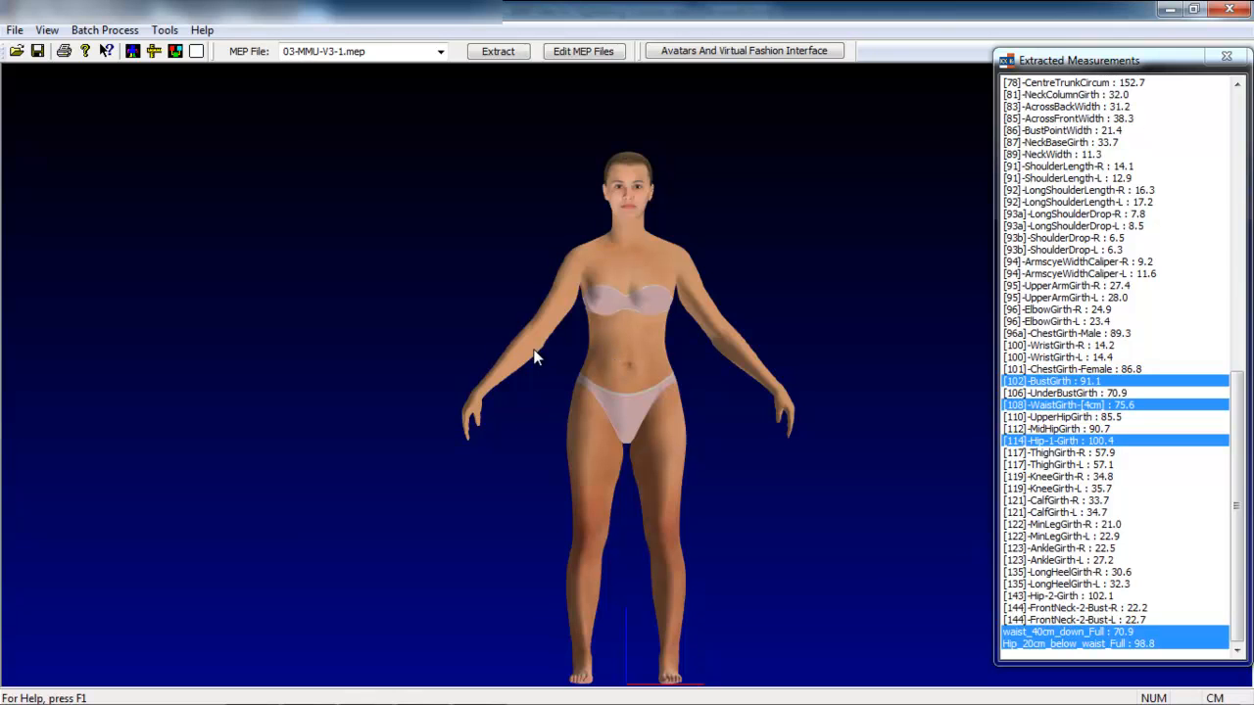
mouse_move(674, 306)
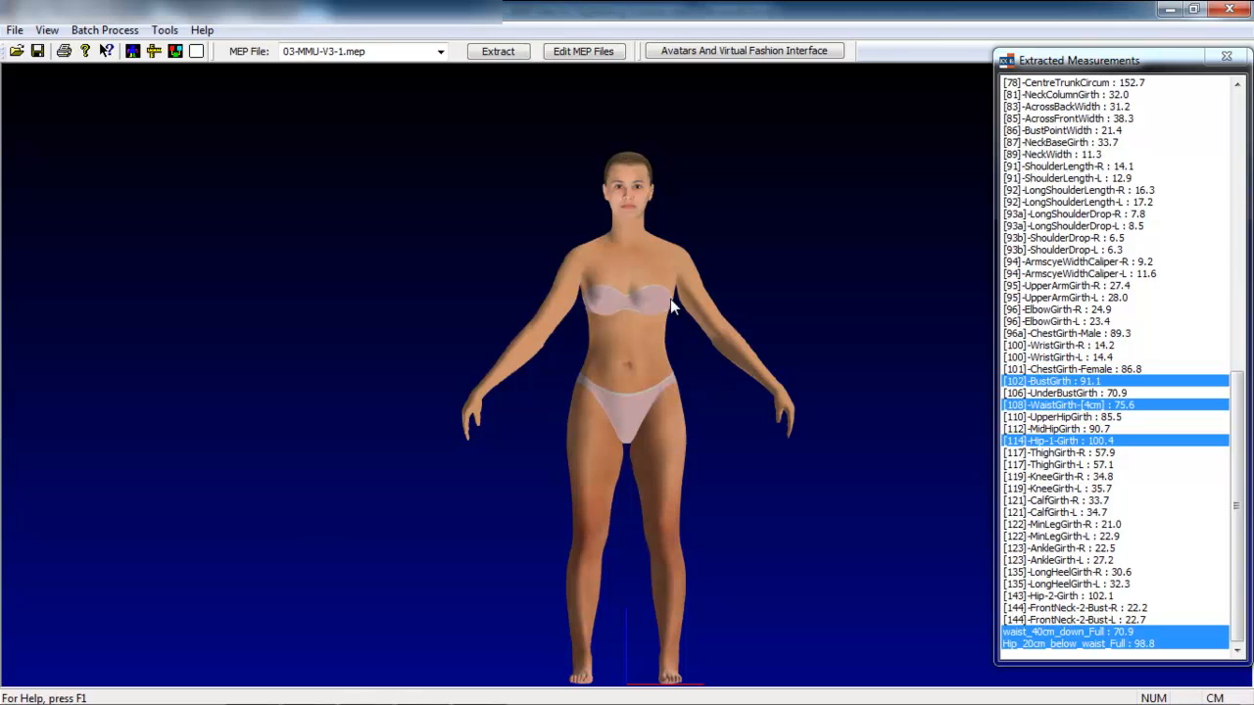
mouse_move(605, 426)
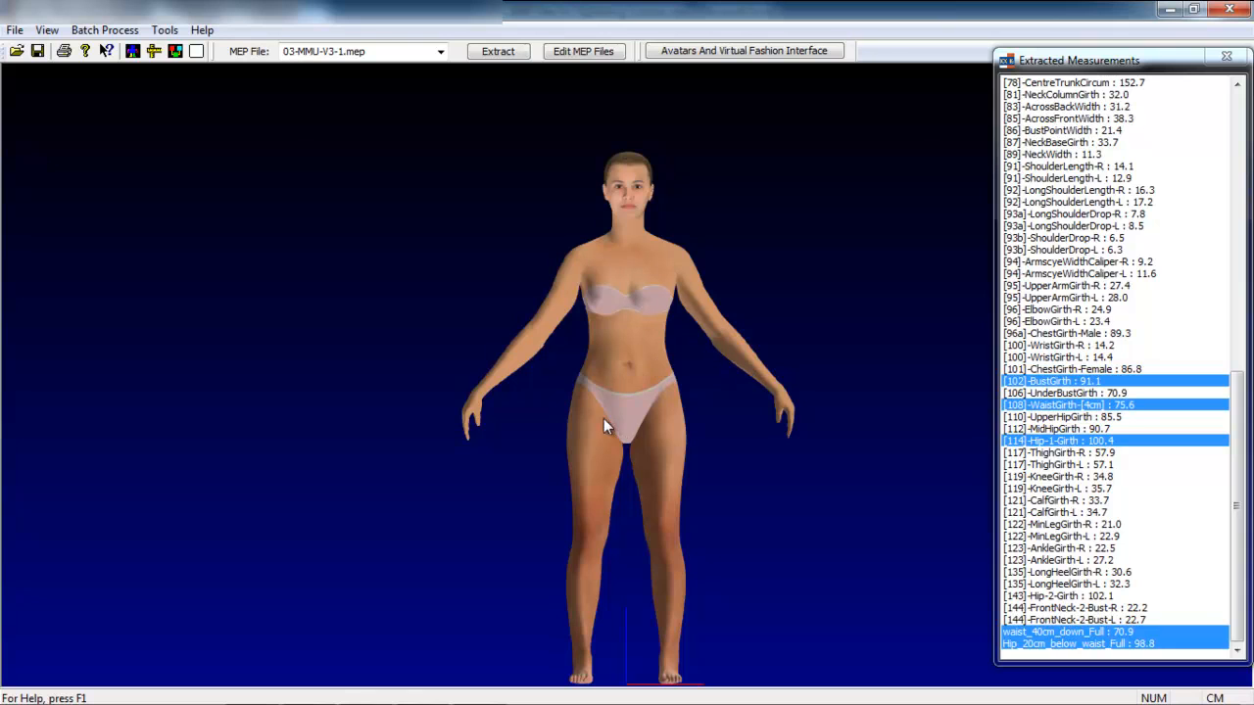